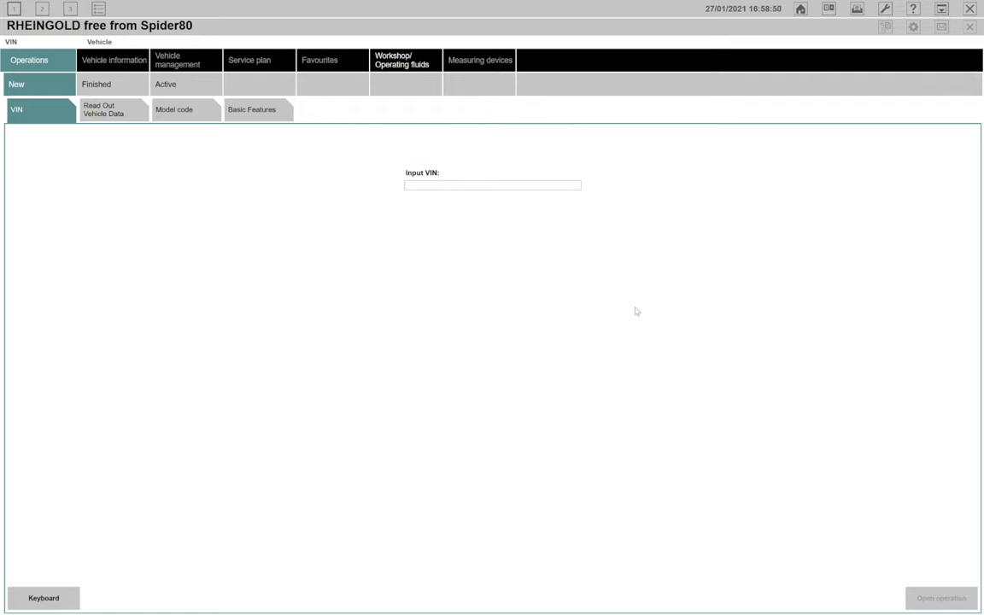
{"action": "mouse_move", "coordinate": [678, 276]}
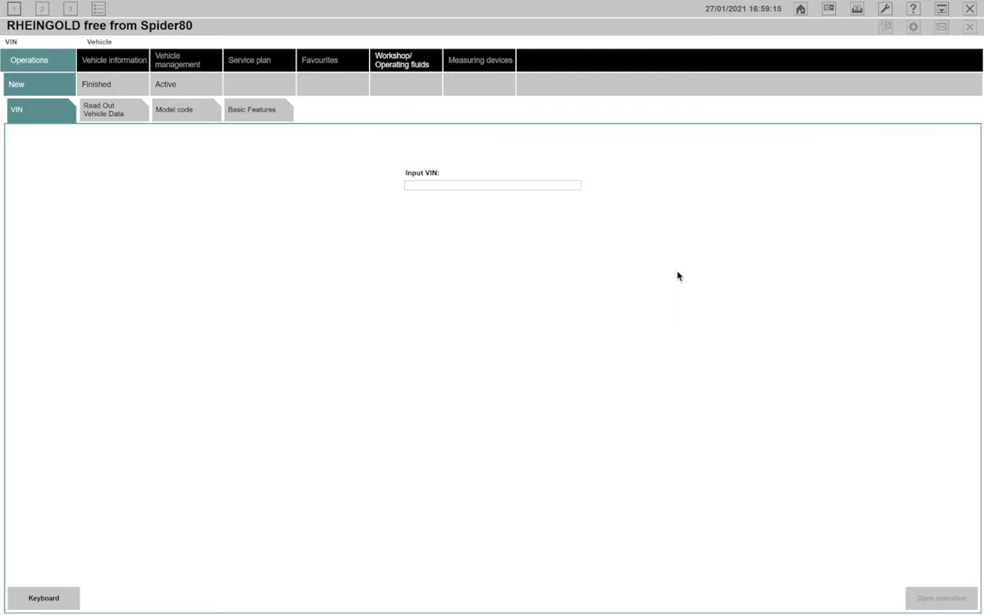
{"action": "mouse_move", "coordinate": [478, 256]}
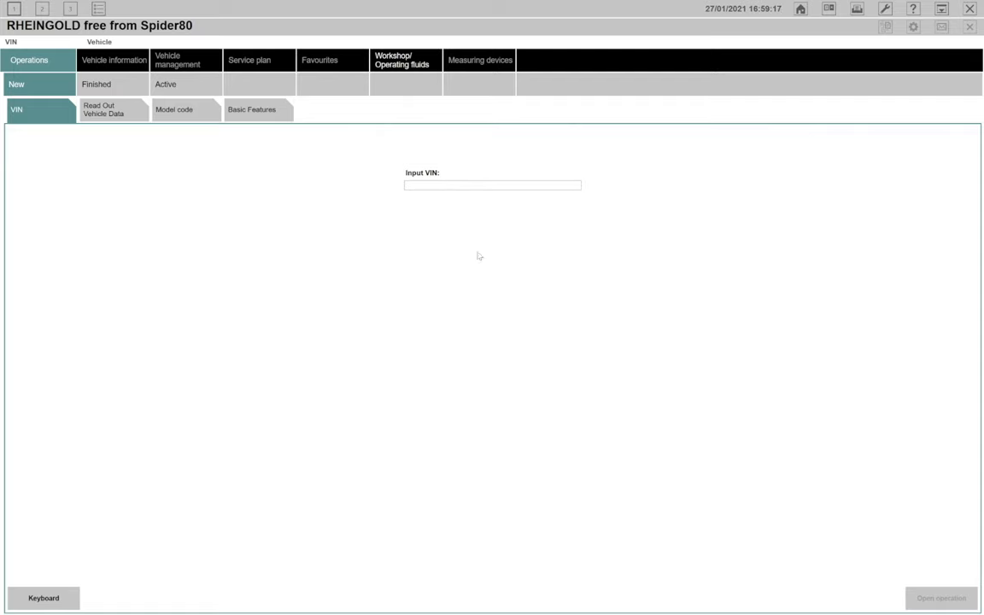
{"action": "mouse_move", "coordinate": [703, 222]}
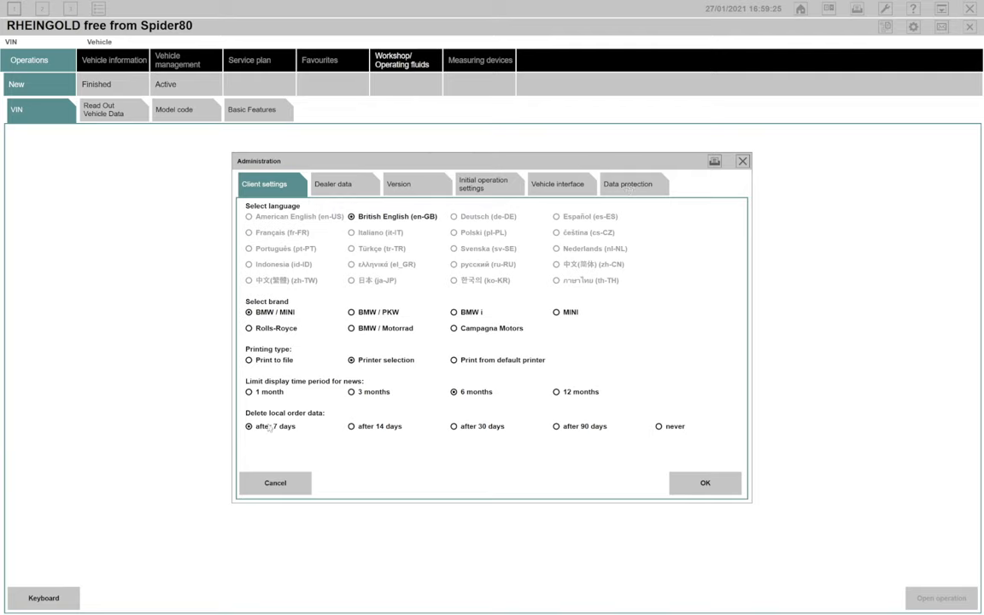
{"action": "mouse_move", "coordinate": [406, 348]}
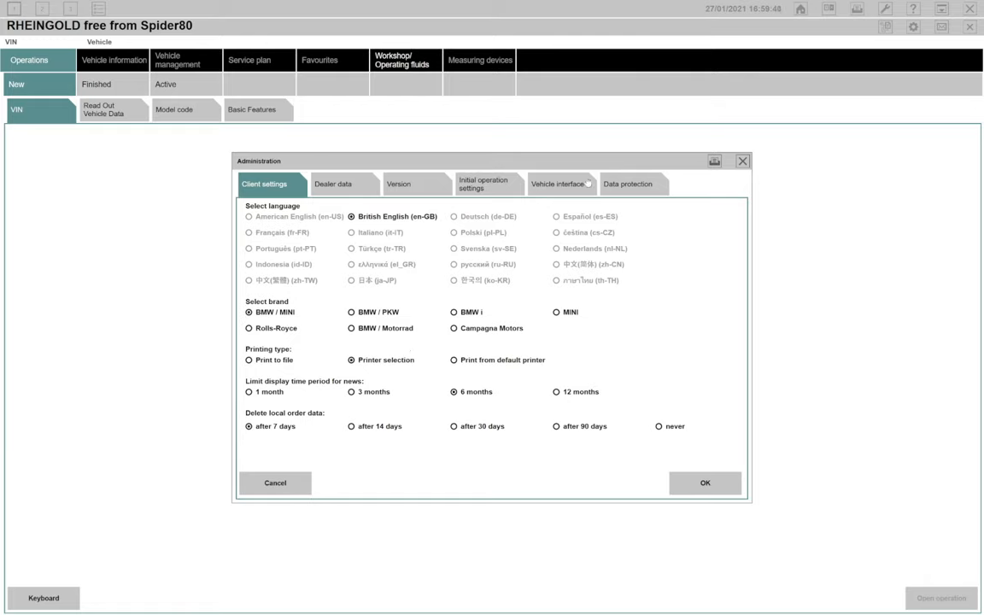
Step: On the Vehicle interface tab, choose 'Dealer organisation ICOM / ENET direct connection' instead of Ediabas defaults
{"action": "left_click", "coordinate": [560, 183]}
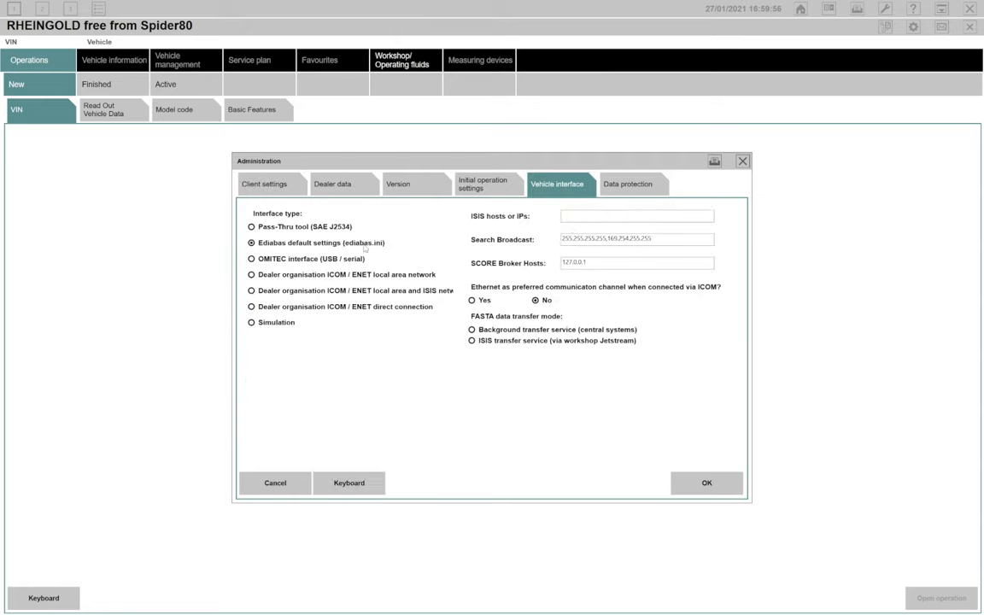
{"action": "mouse_move", "coordinate": [367, 375]}
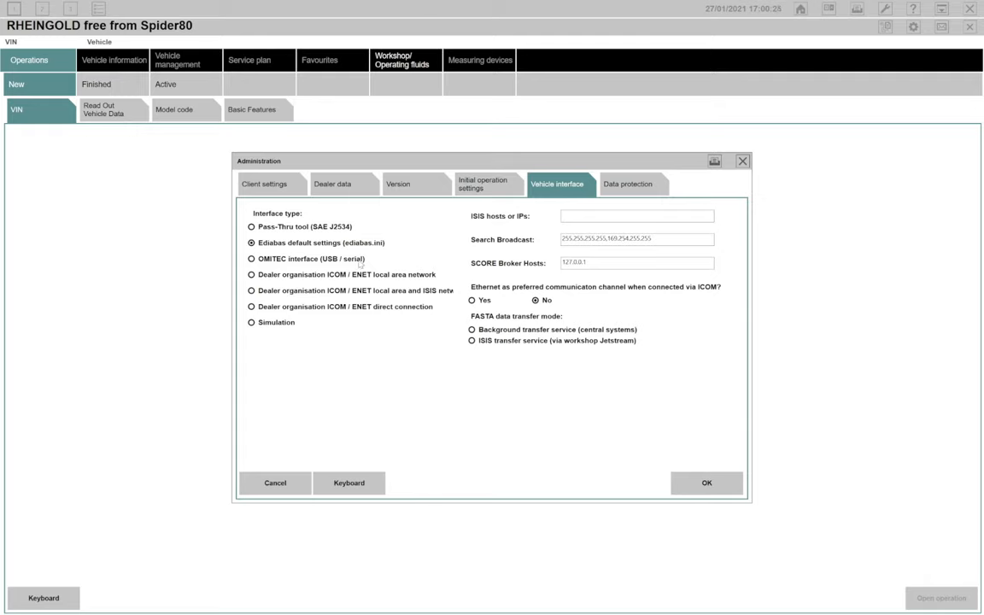
{"action": "left_click", "coordinate": [252, 306]}
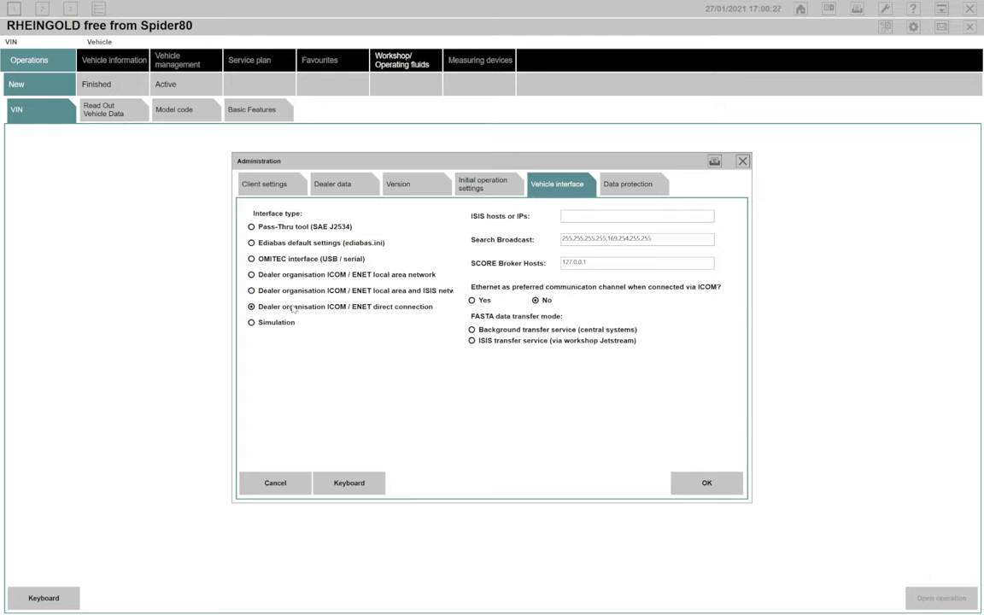
{"action": "mouse_move", "coordinate": [326, 325]}
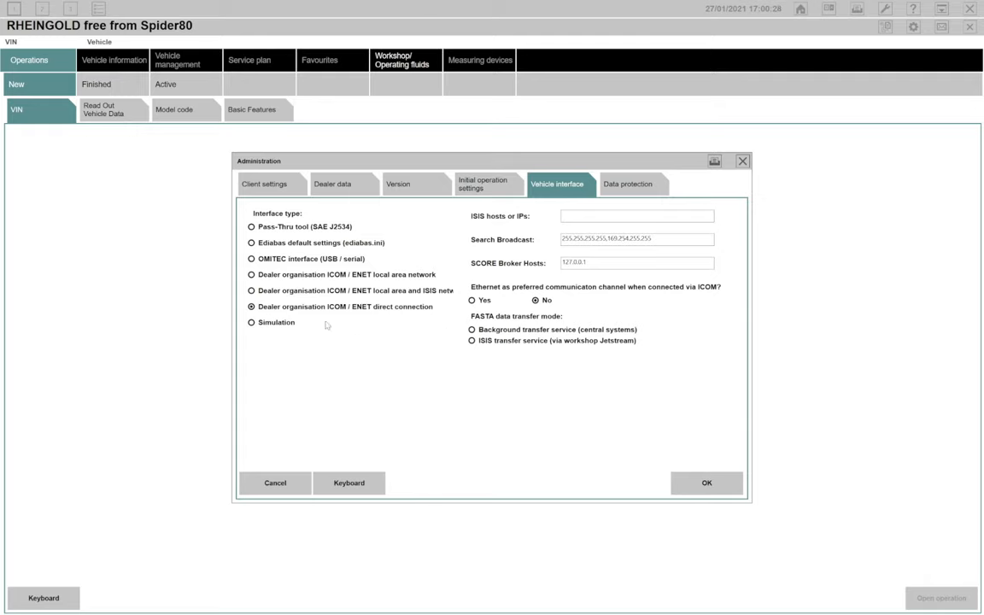
{"action": "left_click", "coordinate": [251, 242]}
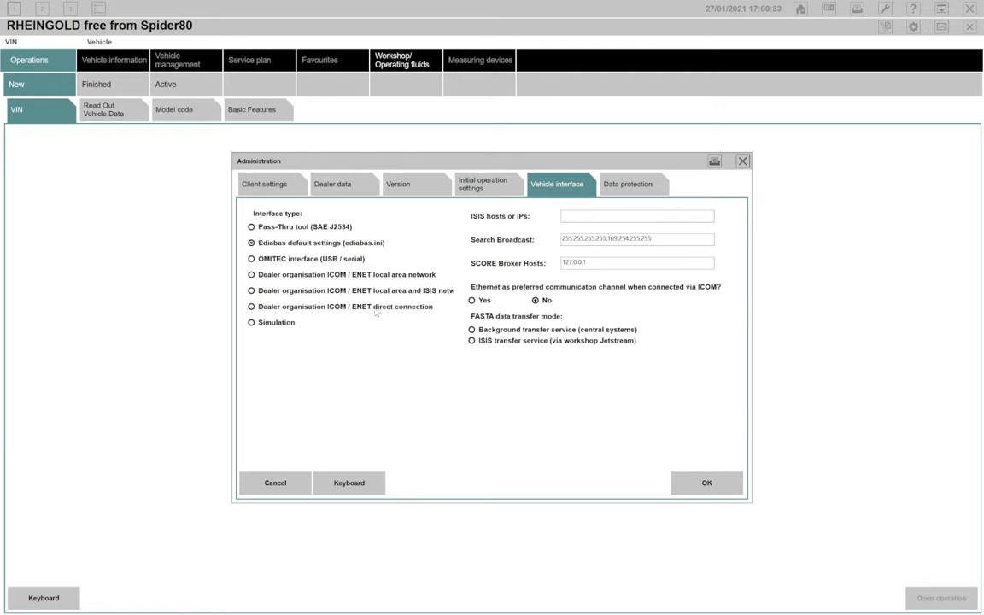
{"action": "mouse_move", "coordinate": [373, 309]}
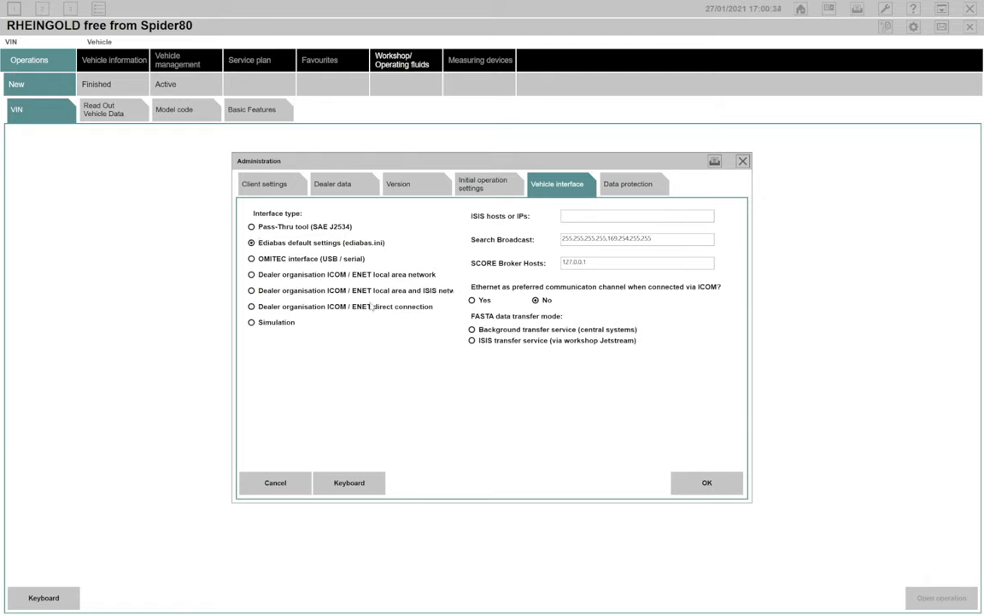
{"action": "left_click", "coordinate": [253, 306]}
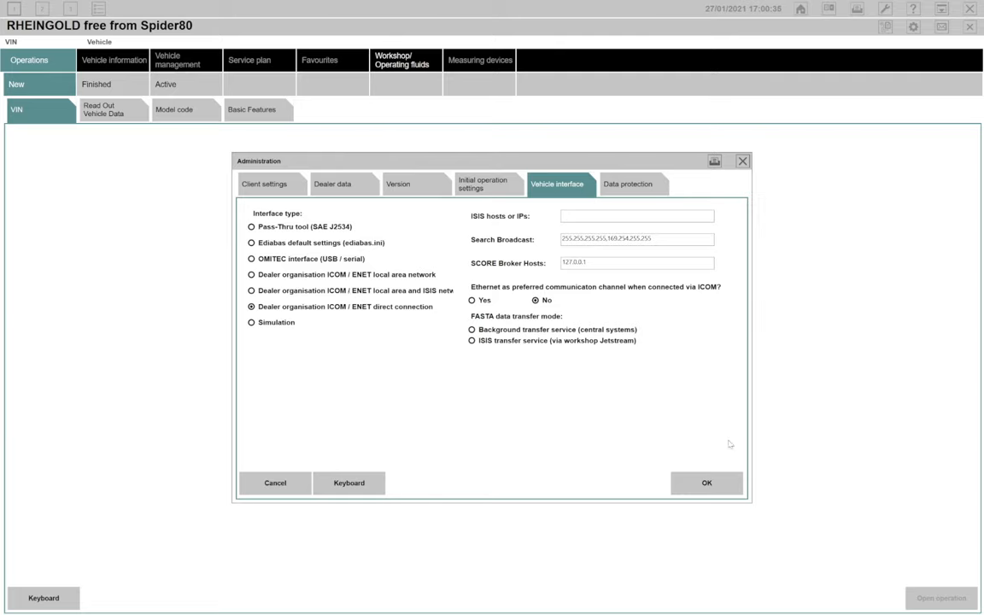
{"action": "left_click", "coordinate": [705, 483]}
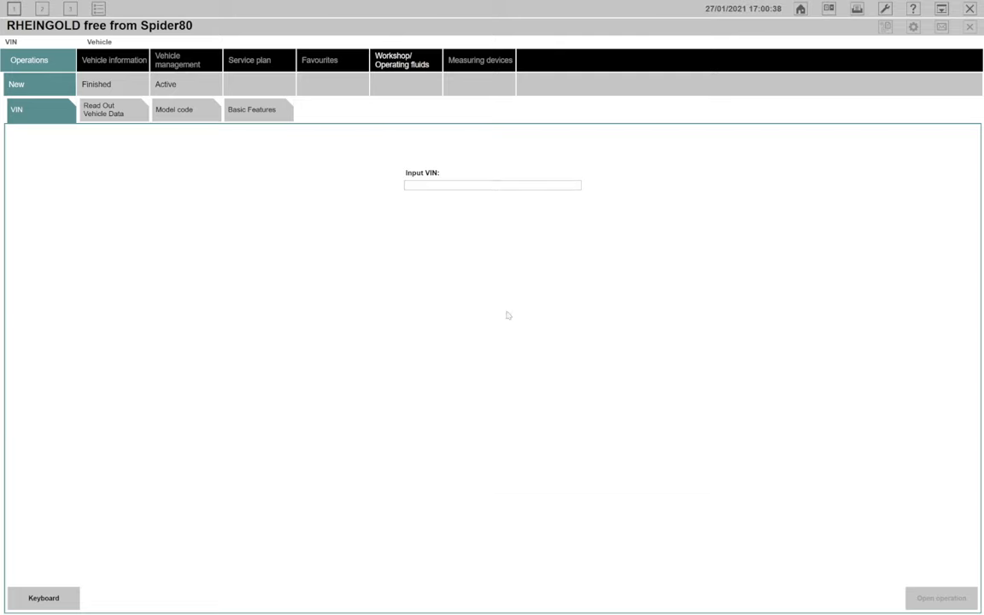
{"action": "mouse_move", "coordinate": [390, 221]}
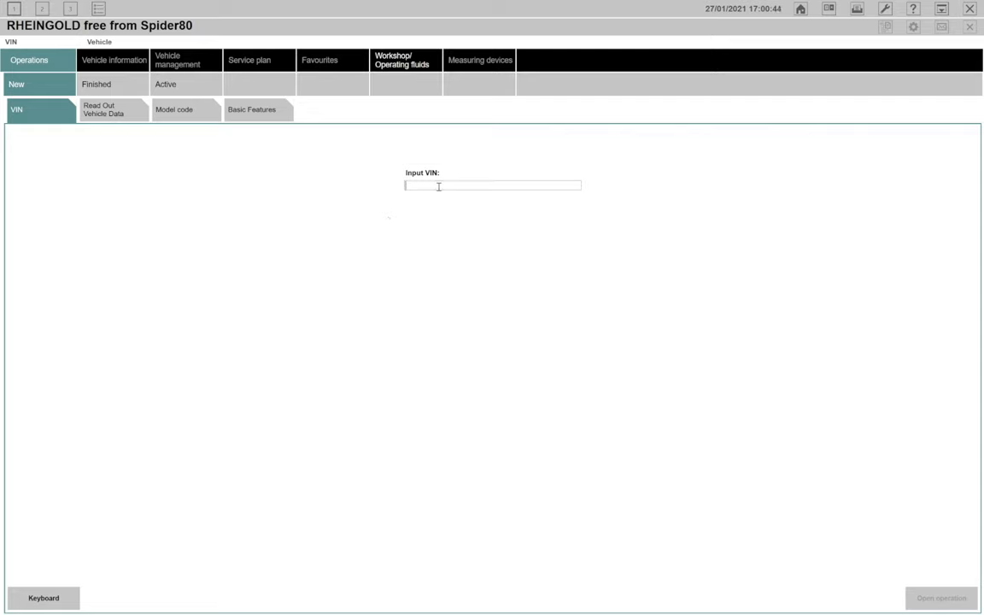
{"action": "type", "text": "WBABN53422JU26661"}
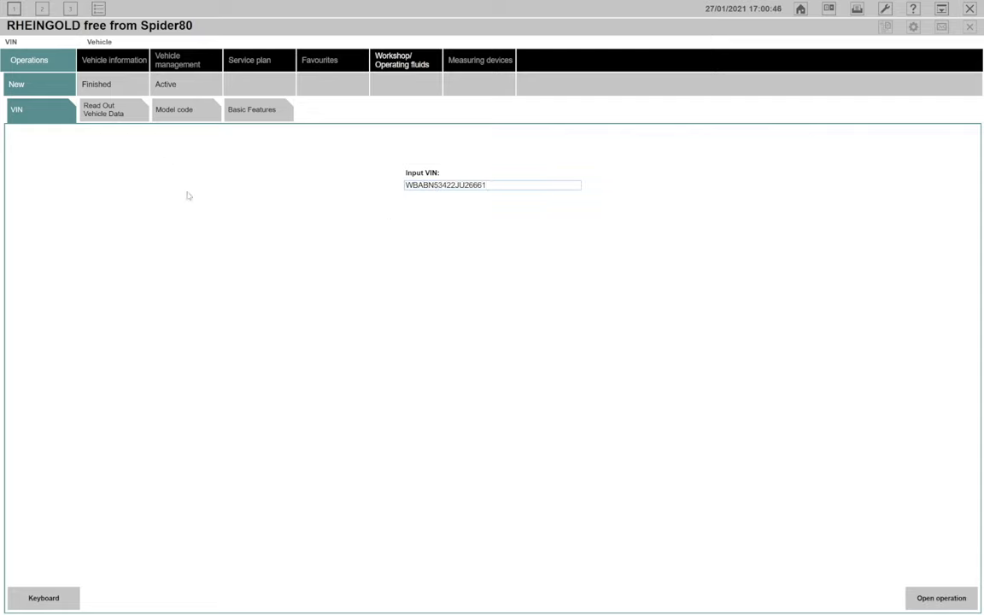
{"action": "left_click", "coordinate": [492, 185]}
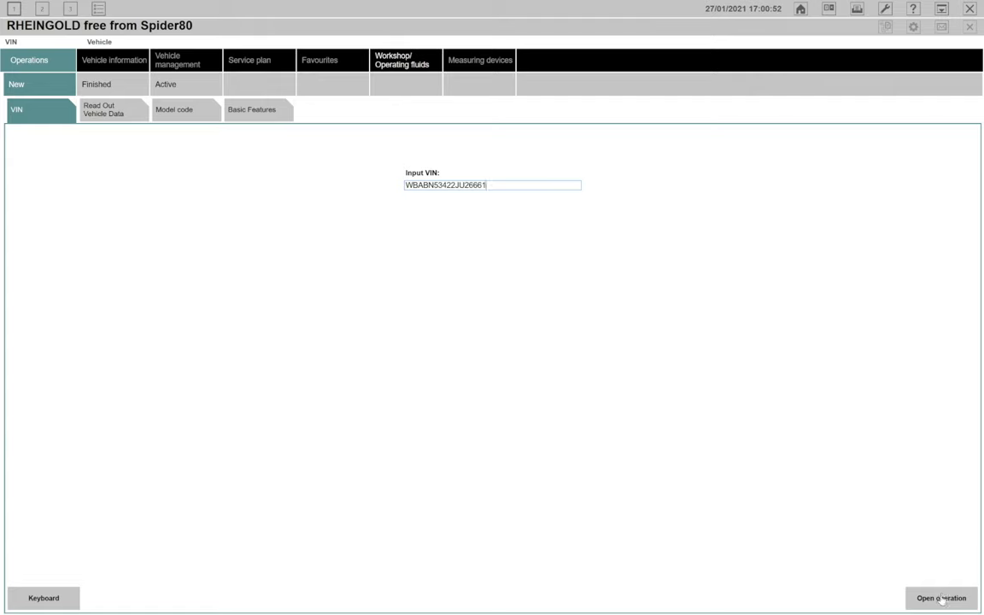
{"action": "left_click", "coordinate": [940, 597]}
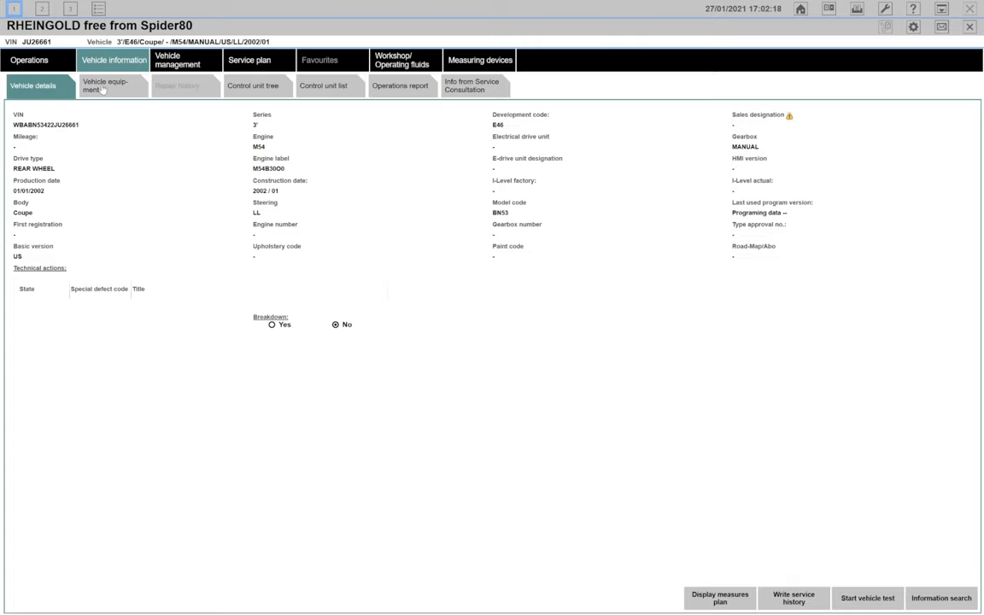
Step: Show the Vehicle equipment control unit list with DME, GM, EWS, ABS-DSC and radio
{"action": "left_click", "coordinate": [111, 85]}
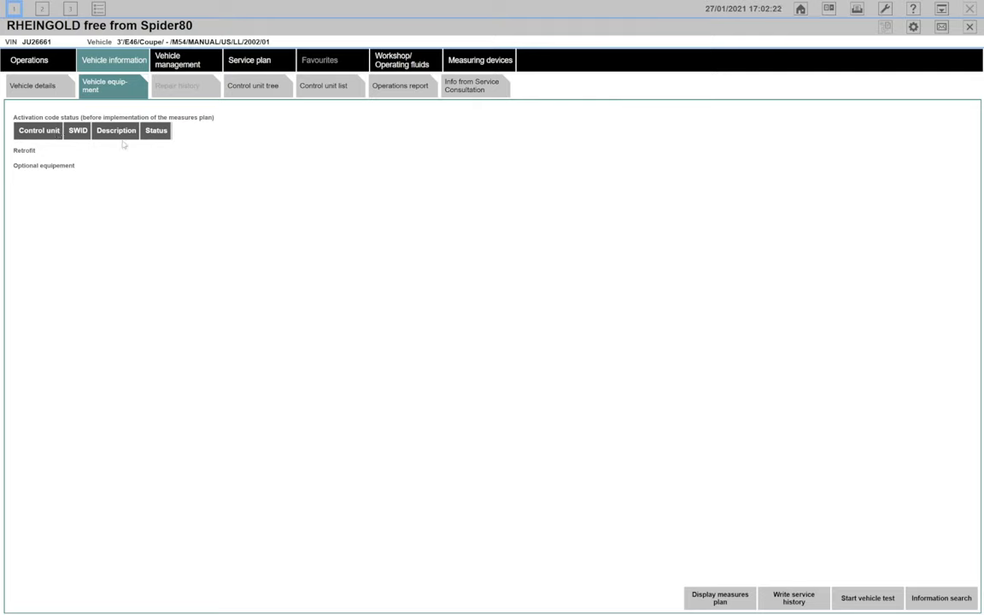
{"action": "mouse_move", "coordinate": [164, 145]}
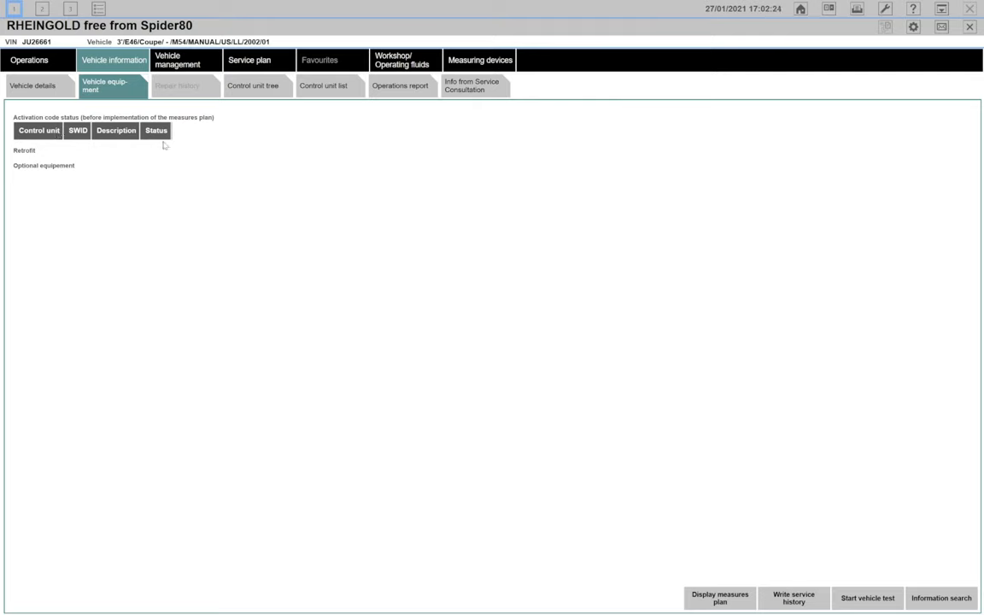
{"action": "mouse_move", "coordinate": [247, 88]}
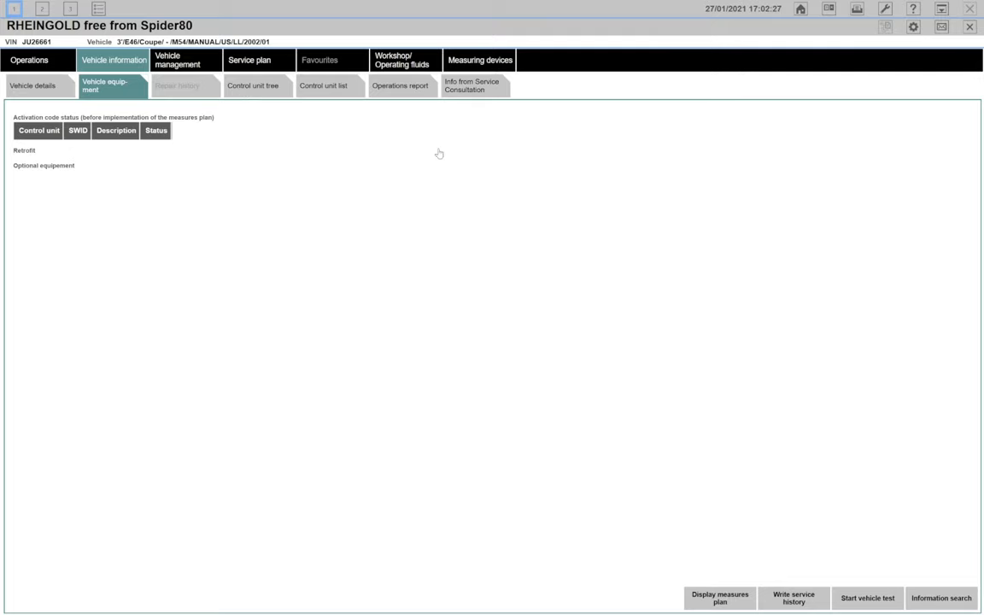
{"action": "left_click", "coordinate": [323, 86]}
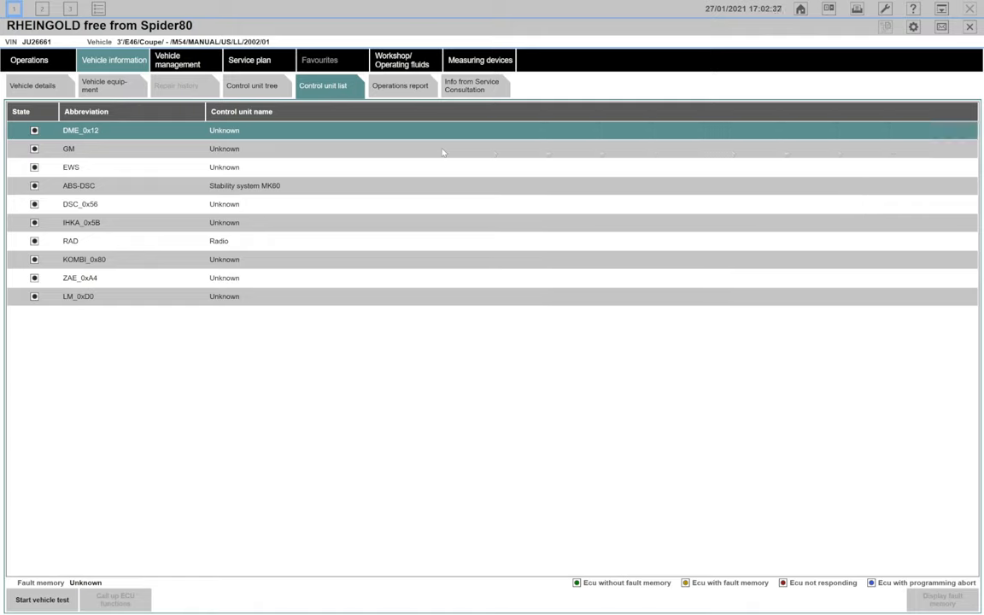
{"action": "mouse_move", "coordinate": [295, 213]}
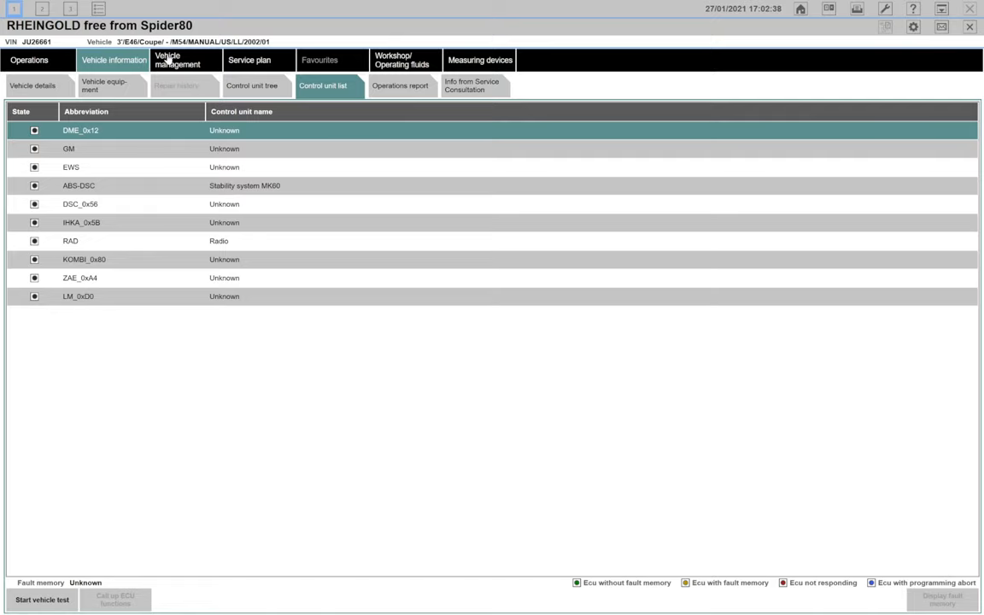
{"action": "mouse_move", "coordinate": [273, 232]}
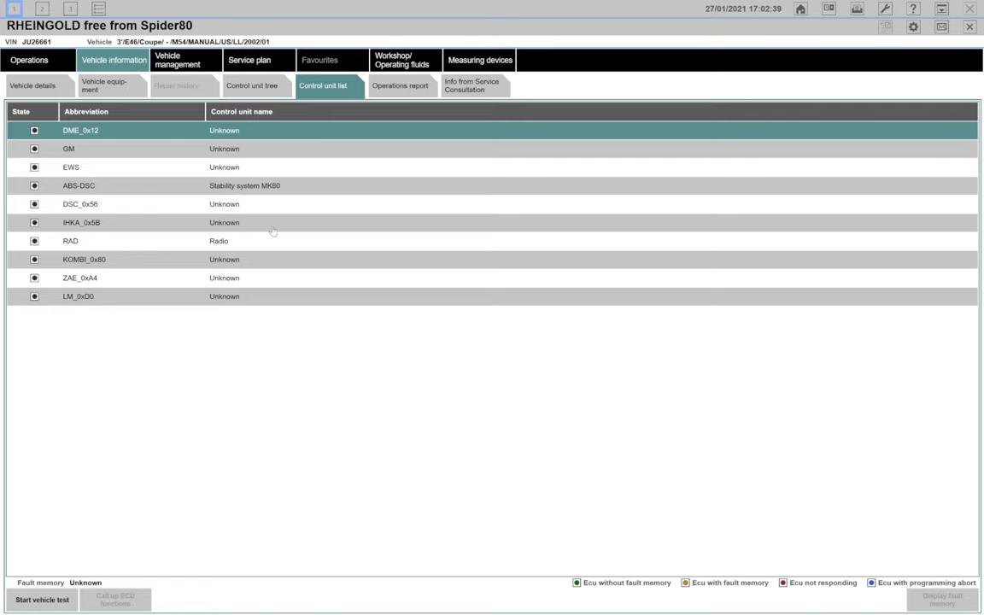
Step: In Vehicle management's Product Structure, expand '21 Clutch' and select '2100 Clutch, check'
{"action": "left_click", "coordinate": [177, 60]}
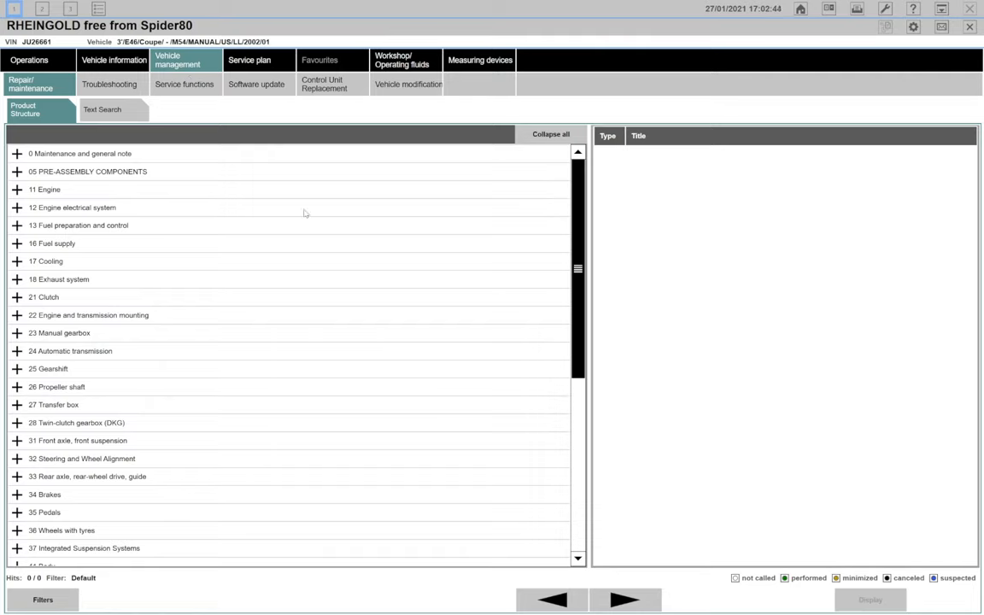
{"action": "mouse_move", "coordinate": [54, 248]}
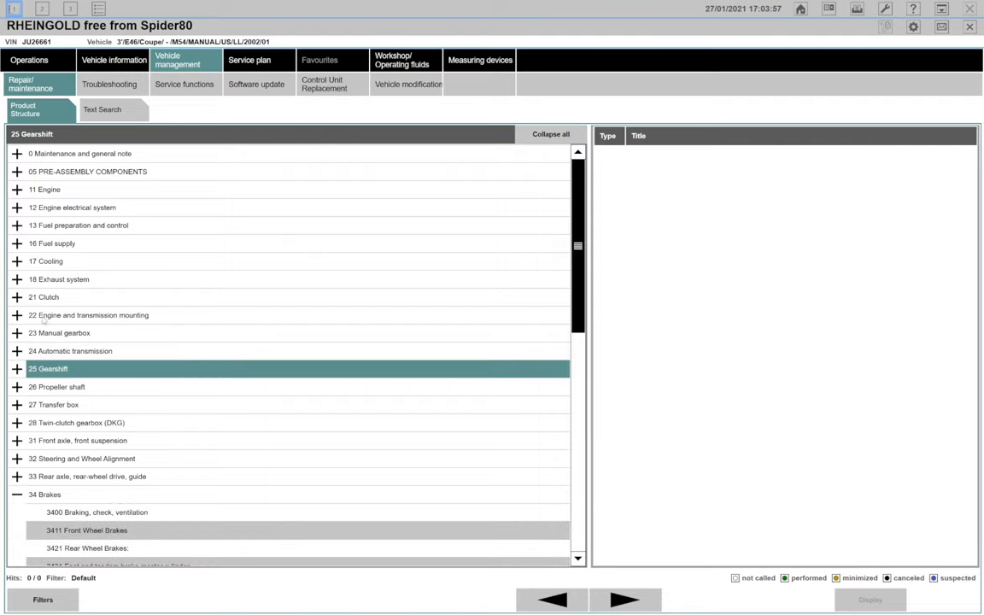
{"action": "left_click", "coordinate": [17, 297]}
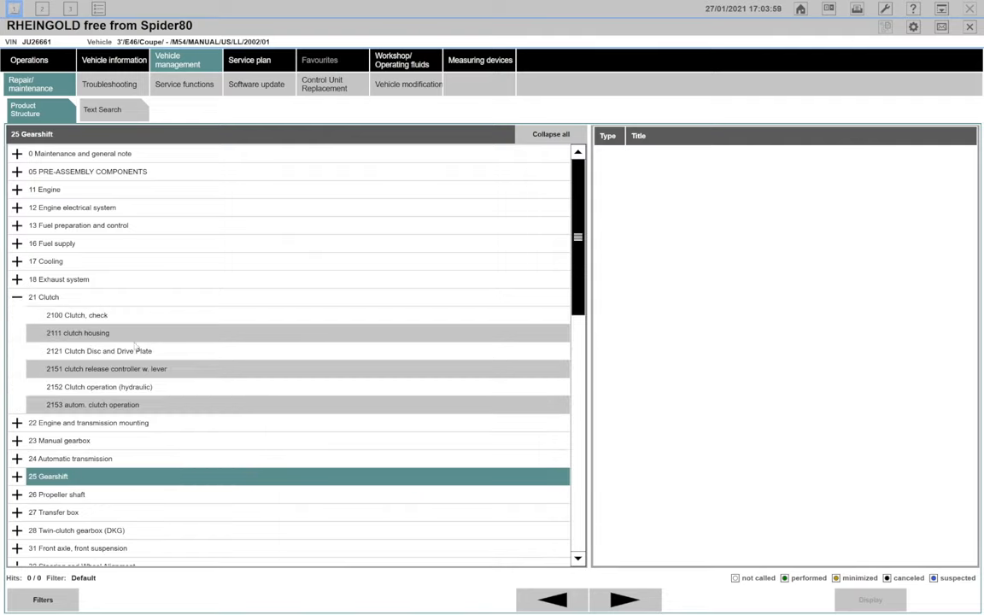
{"action": "left_click", "coordinate": [77, 315]}
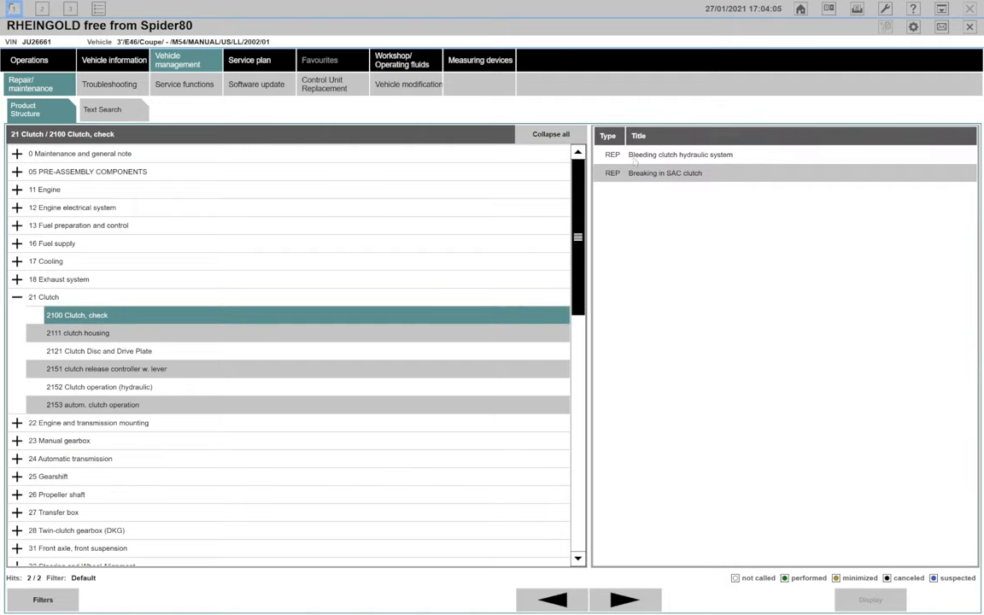
{"action": "mouse_move", "coordinate": [696, 155]}
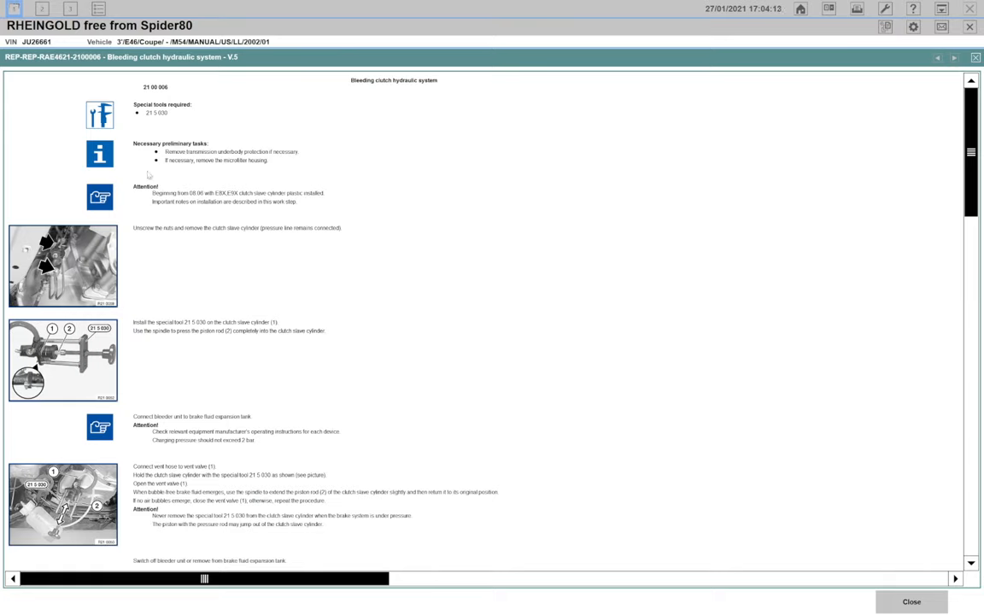
{"action": "mouse_move", "coordinate": [142, 179]}
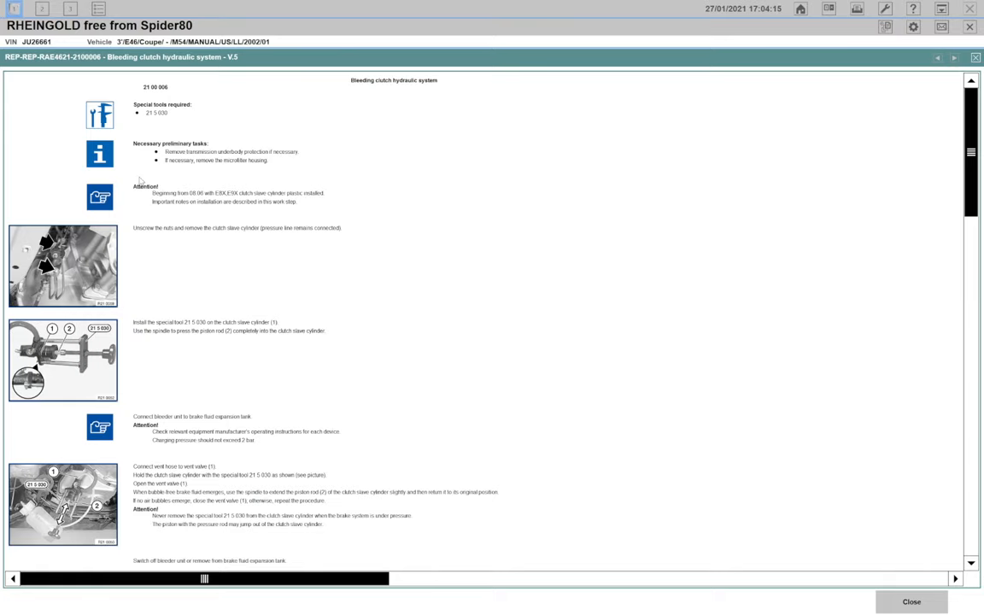
Step: Scroll through the clutch bleeding procedure and follow the 21 52 5AZ tightening torque link
{"action": "scroll", "scroll_direction": "down", "scroll_amount": 3}
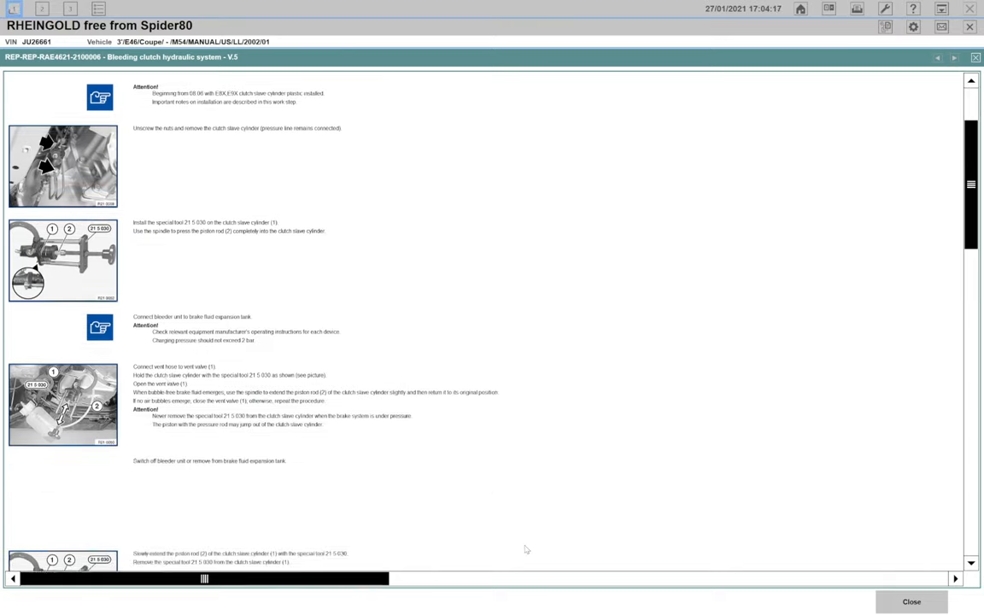
{"action": "scroll", "scroll_direction": "down", "scroll_amount": 3}
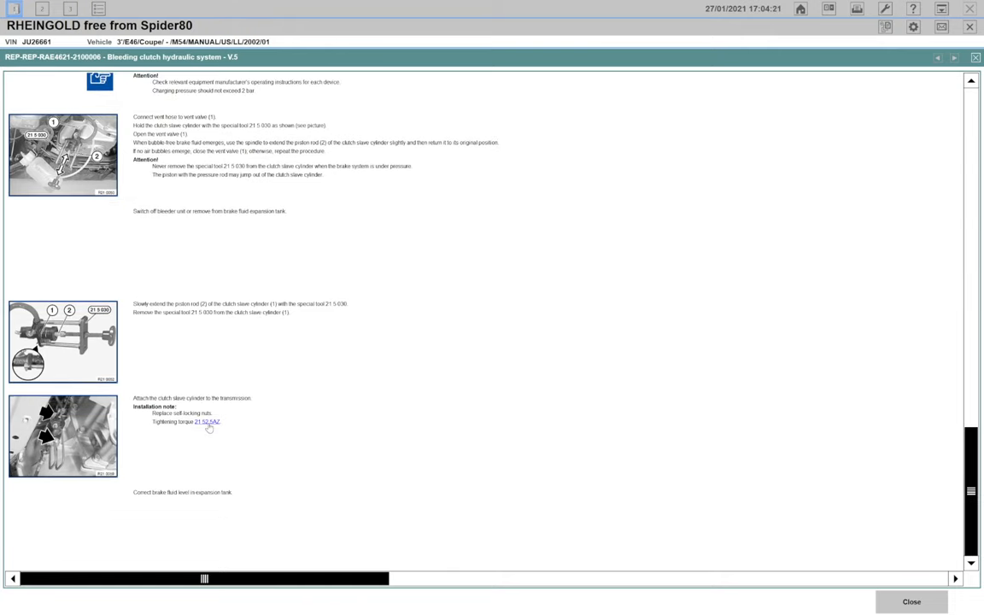
{"action": "left_click", "coordinate": [207, 422]}
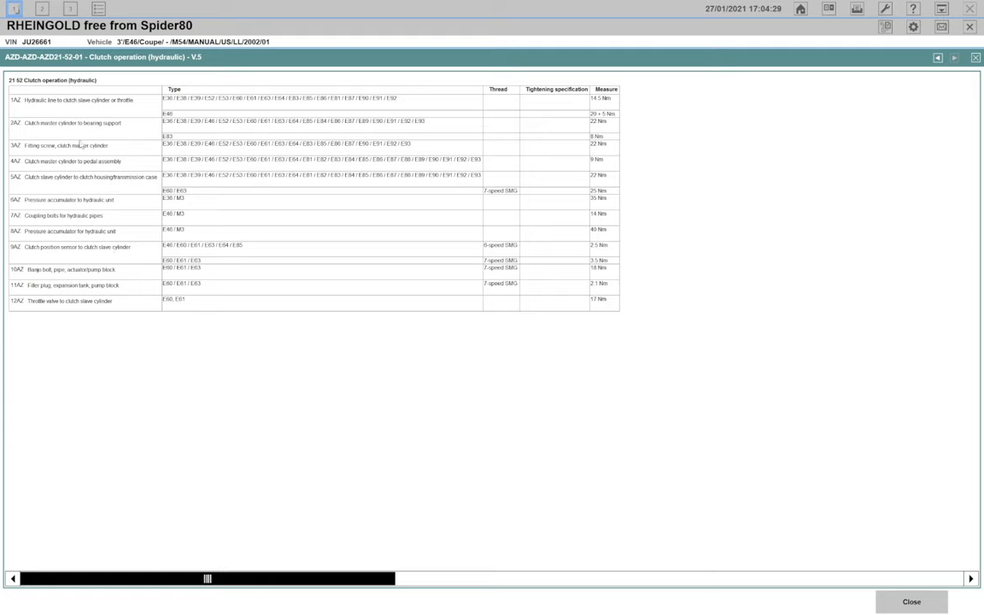
{"action": "mouse_move", "coordinate": [50, 108]}
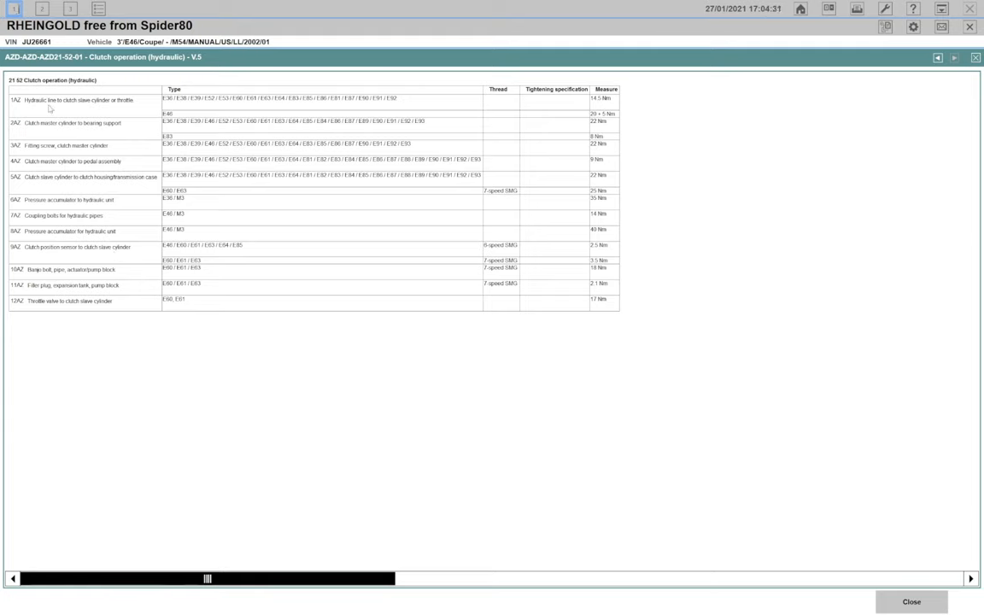
{"action": "mouse_move", "coordinate": [75, 108]}
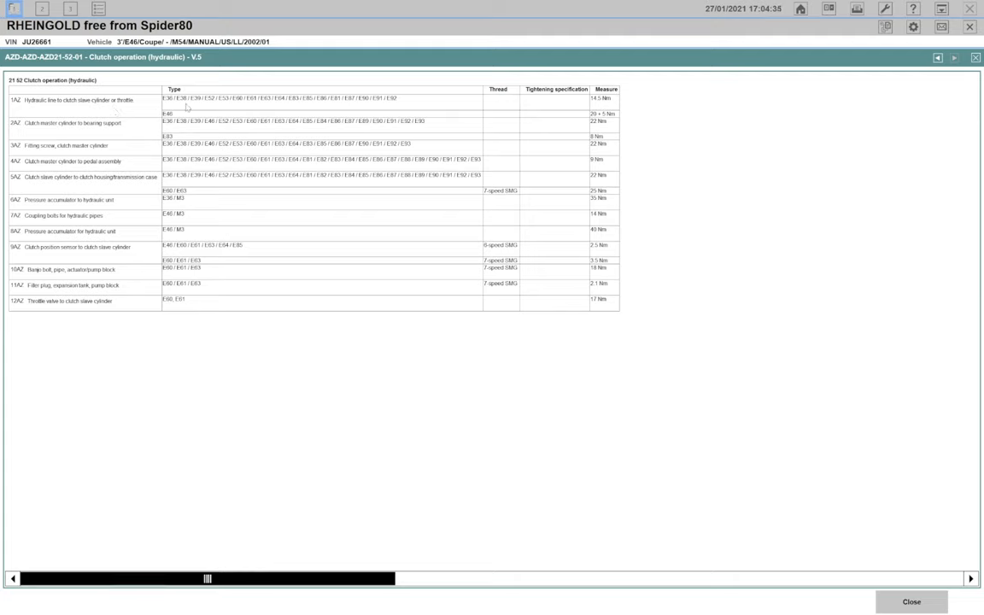
{"action": "mouse_move", "coordinate": [423, 122]}
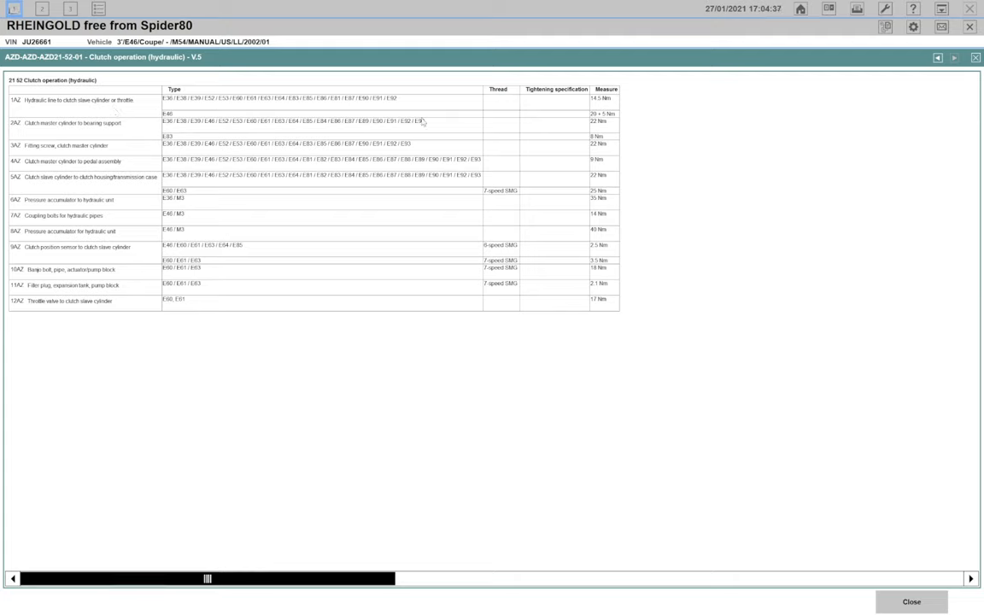
Step: View and close the 2121 tightening torque overview, then switch from Text Search to Troubleshooting
{"action": "double_click", "coordinate": [599, 121]}
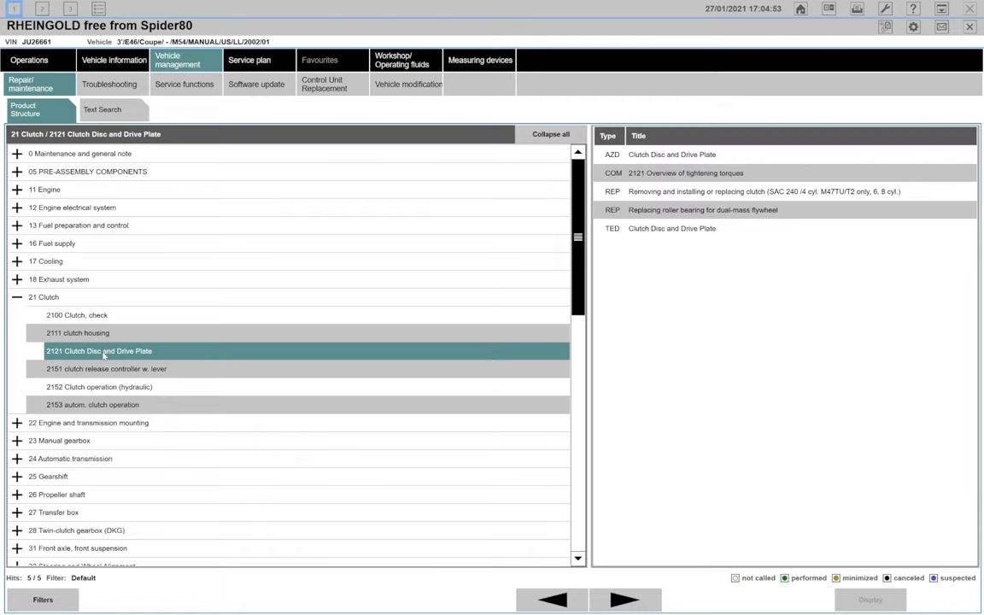
{"action": "mouse_move", "coordinate": [683, 174]}
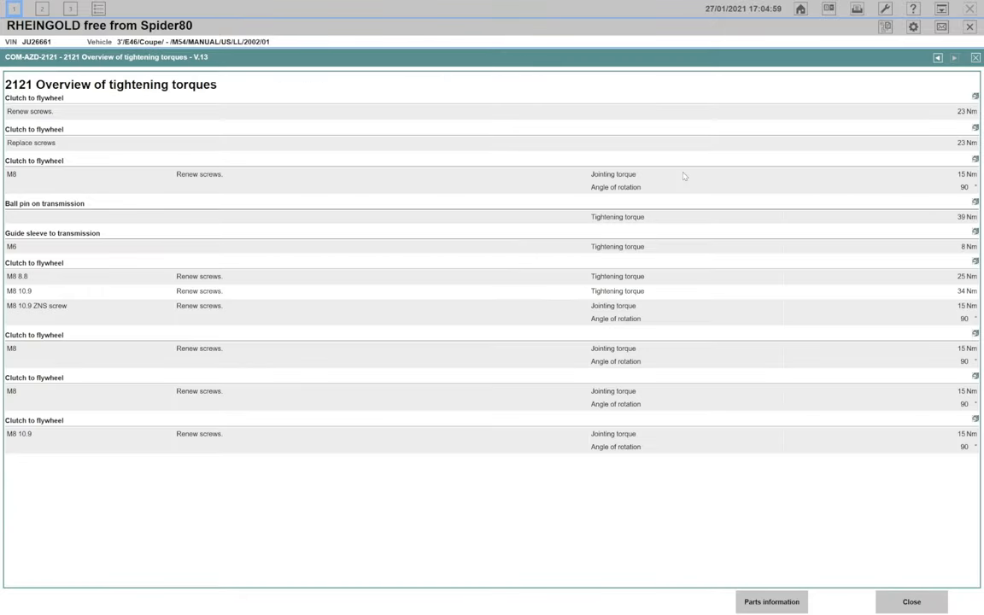
{"action": "mouse_move", "coordinate": [87, 176]}
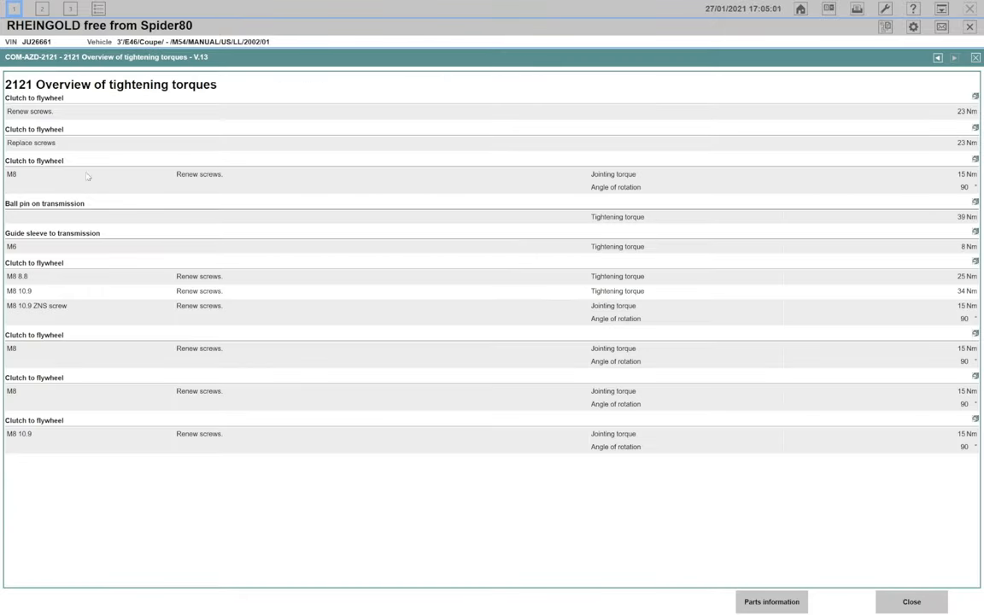
{"action": "mouse_move", "coordinate": [79, 136]}
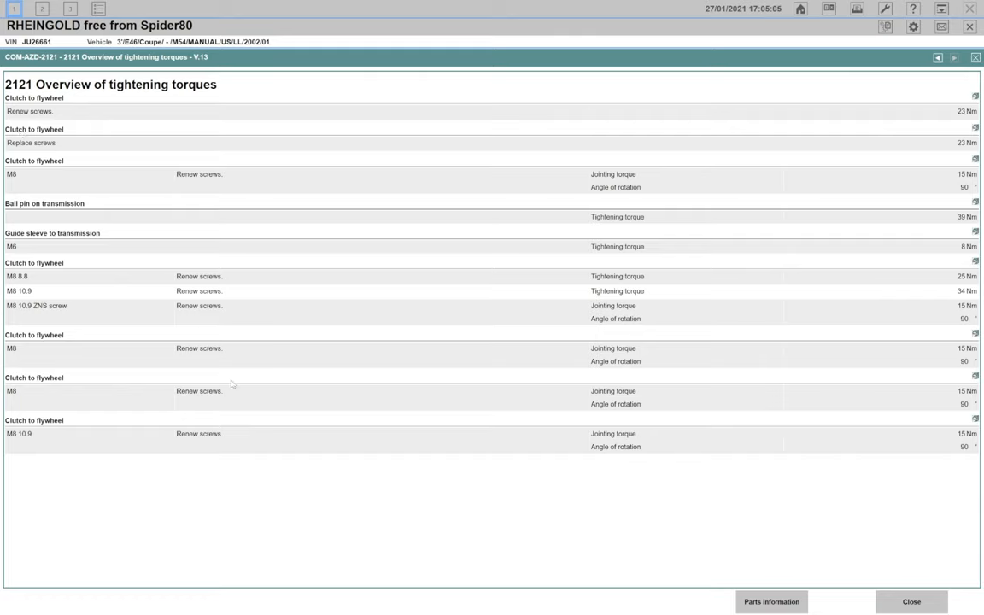
{"action": "mouse_move", "coordinate": [726, 441]}
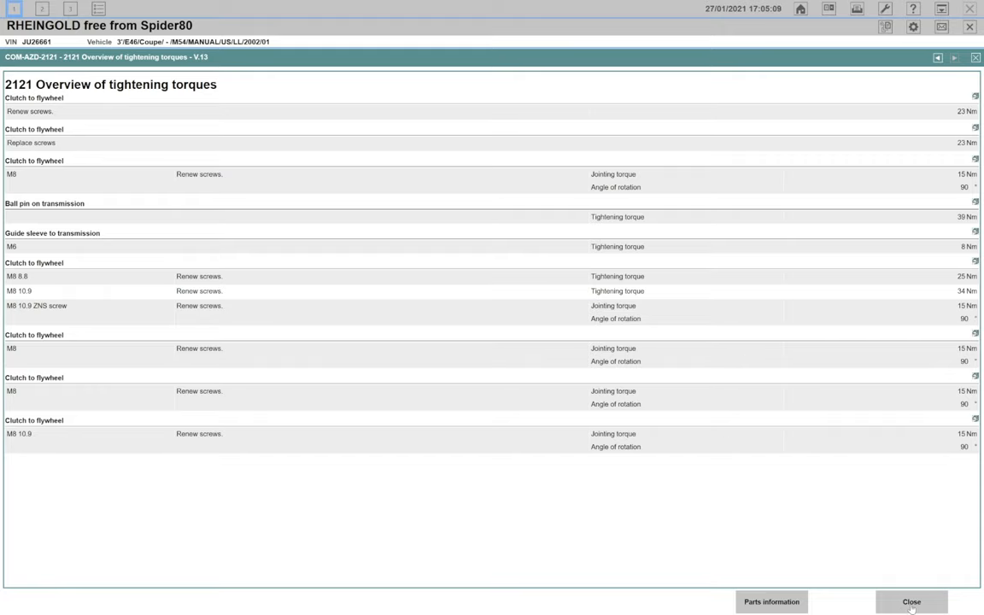
{"action": "left_click", "coordinate": [911, 602]}
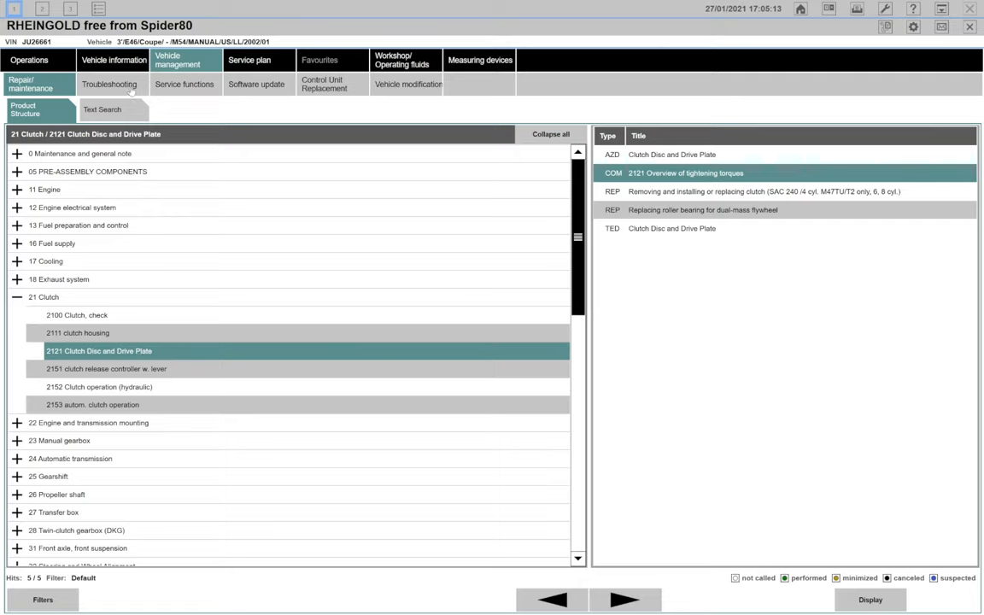
{"action": "left_click", "coordinate": [101, 109]}
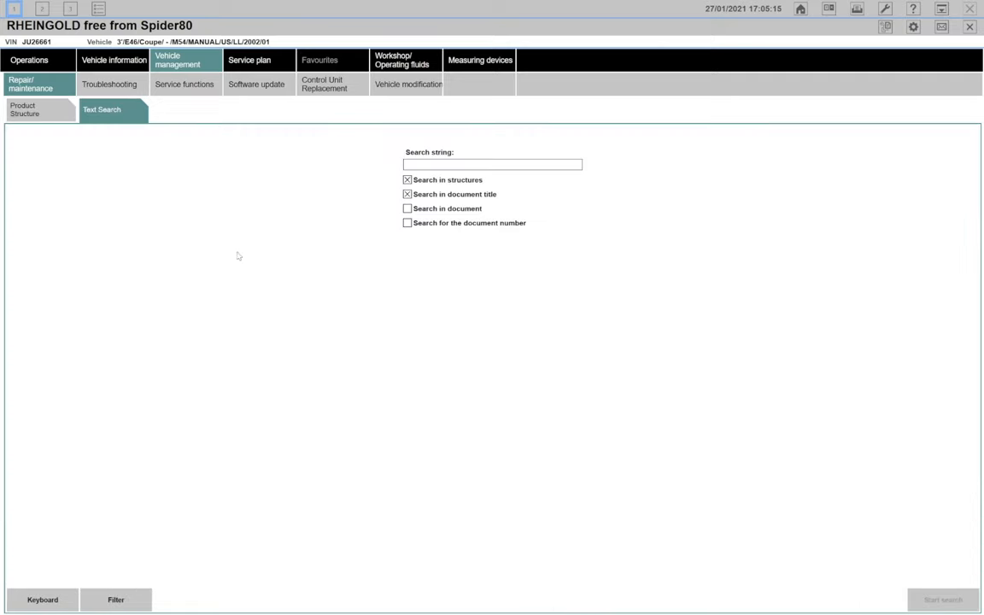
{"action": "left_click", "coordinate": [109, 83]}
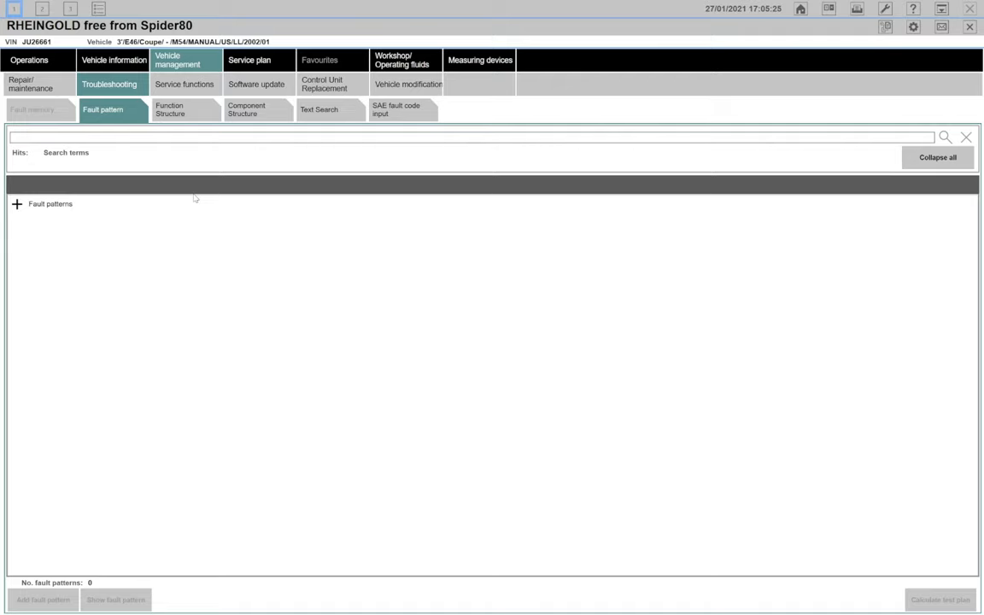
Step: Select and expand Fault patterns, then switch to the Service functions catalogue
{"action": "left_click", "coordinate": [51, 204]}
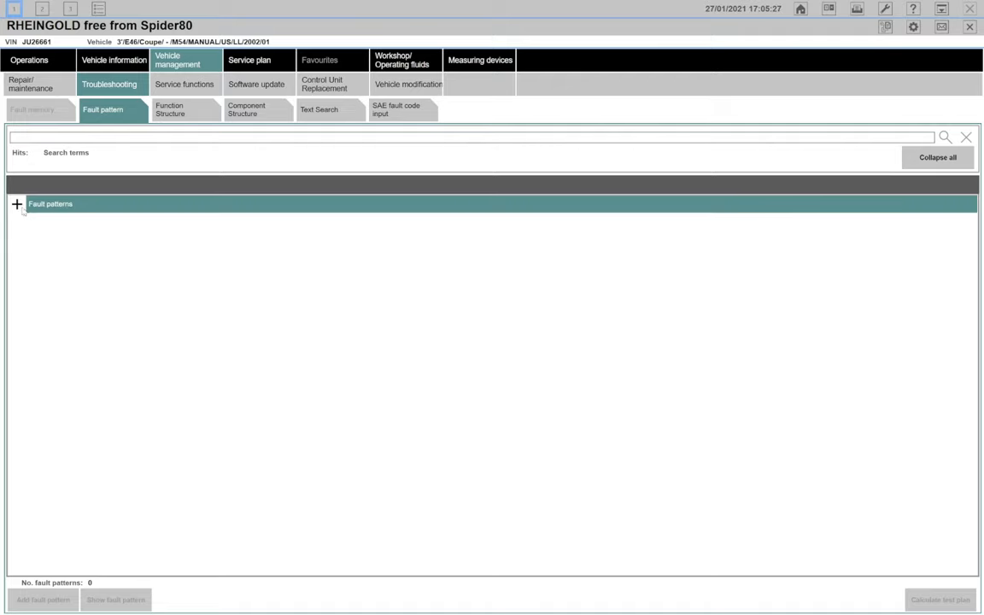
{"action": "left_click", "coordinate": [15, 204]}
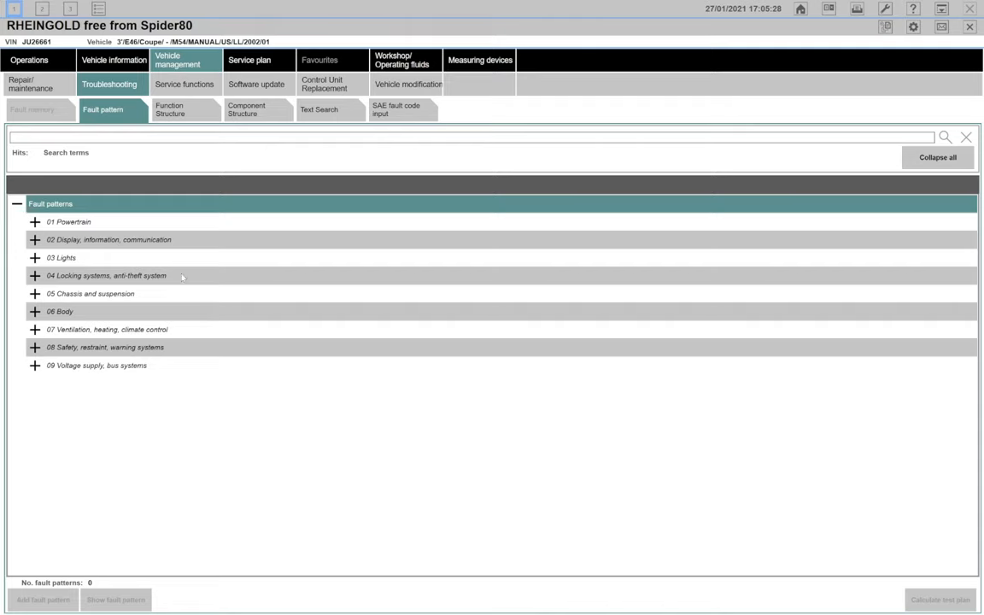
{"action": "mouse_move", "coordinate": [956, 590]}
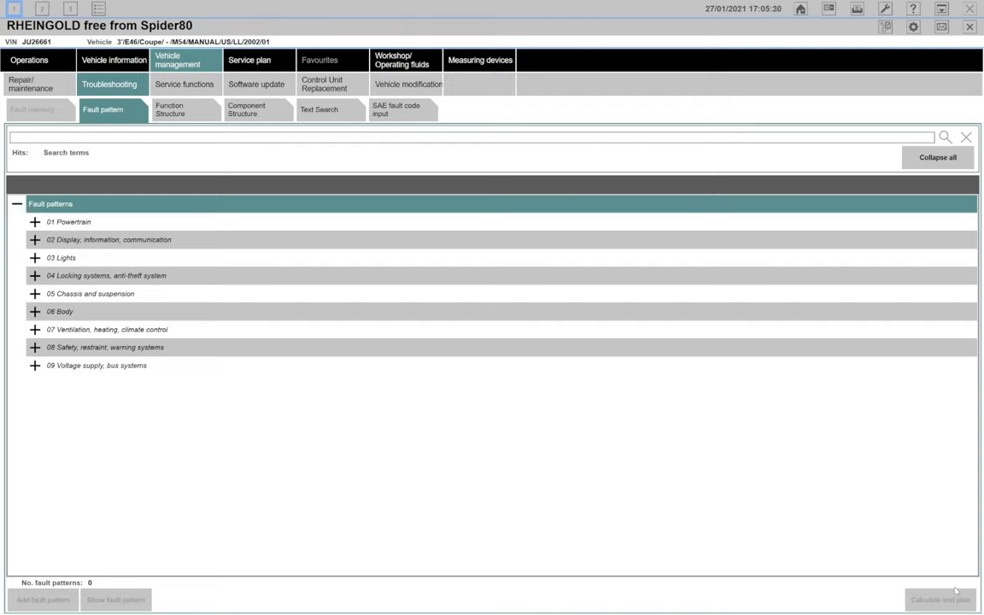
{"action": "mouse_move", "coordinate": [840, 459]}
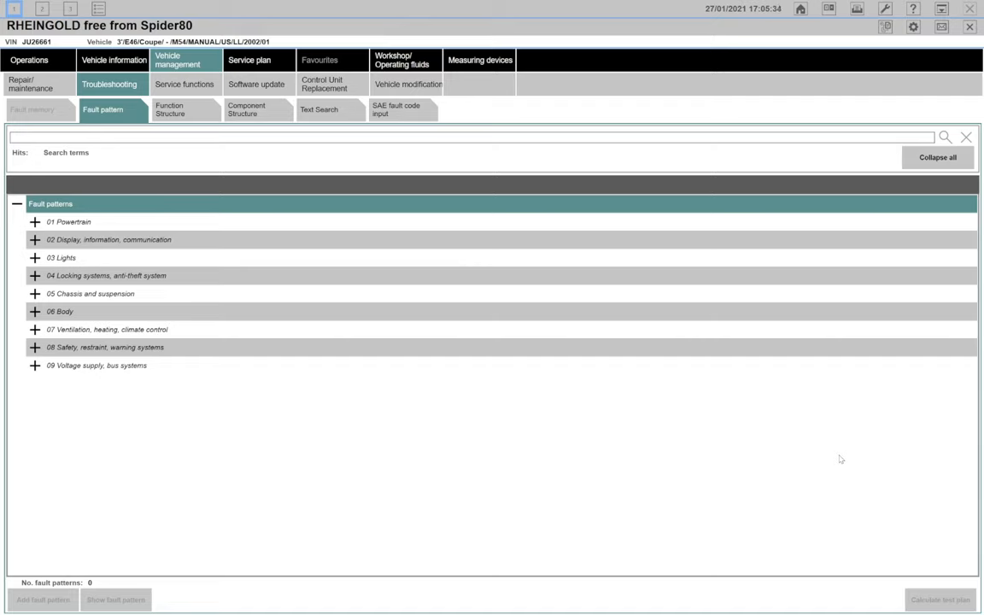
{"action": "mouse_move", "coordinate": [507, 213]}
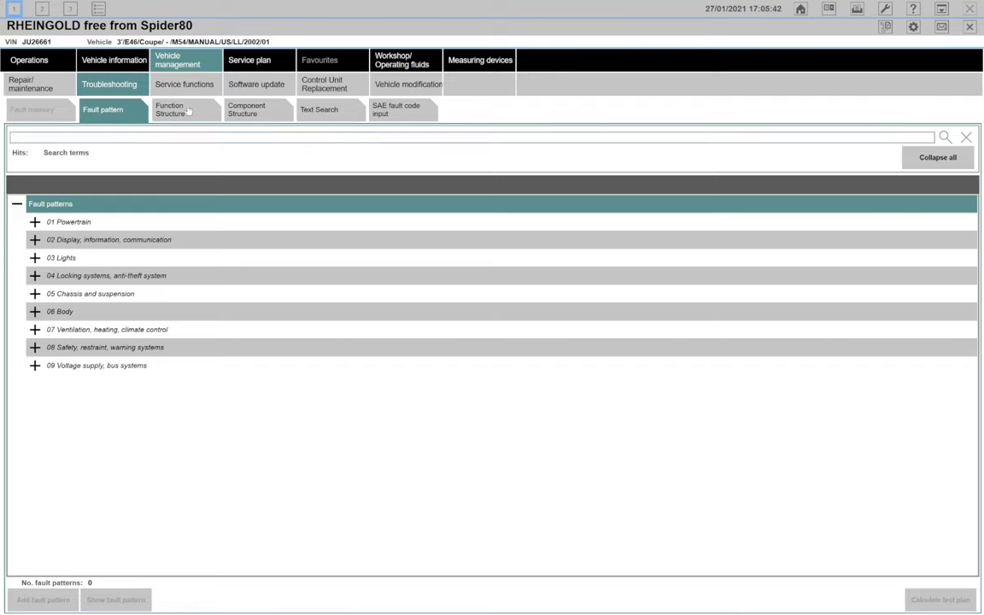
{"action": "left_click", "coordinate": [184, 84]}
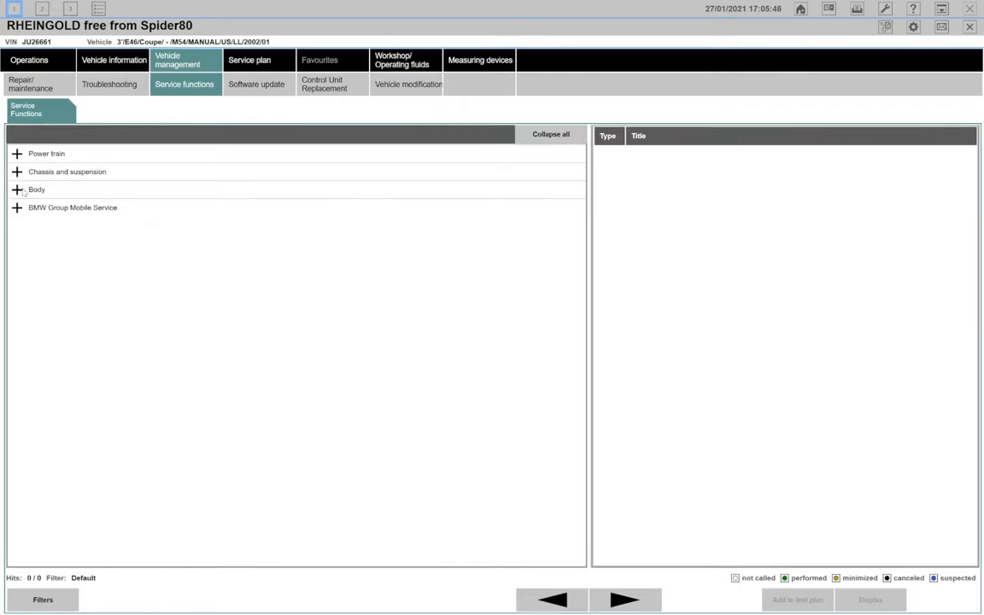
Step: Expand Body, Chassis and suspension and Power train, then view the Software update page
{"action": "left_click", "coordinate": [16, 189]}
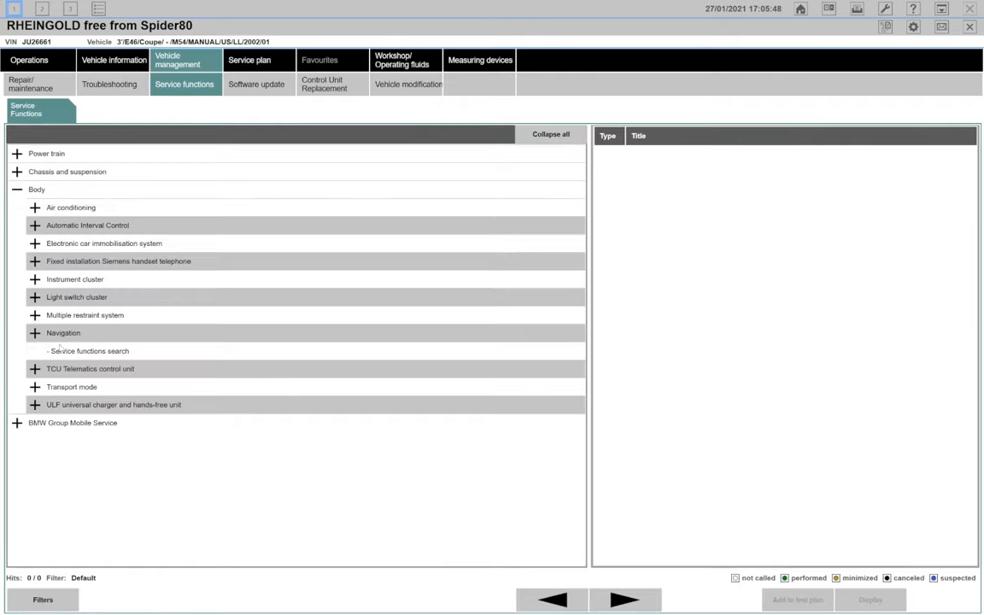
{"action": "left_click", "coordinate": [15, 172]}
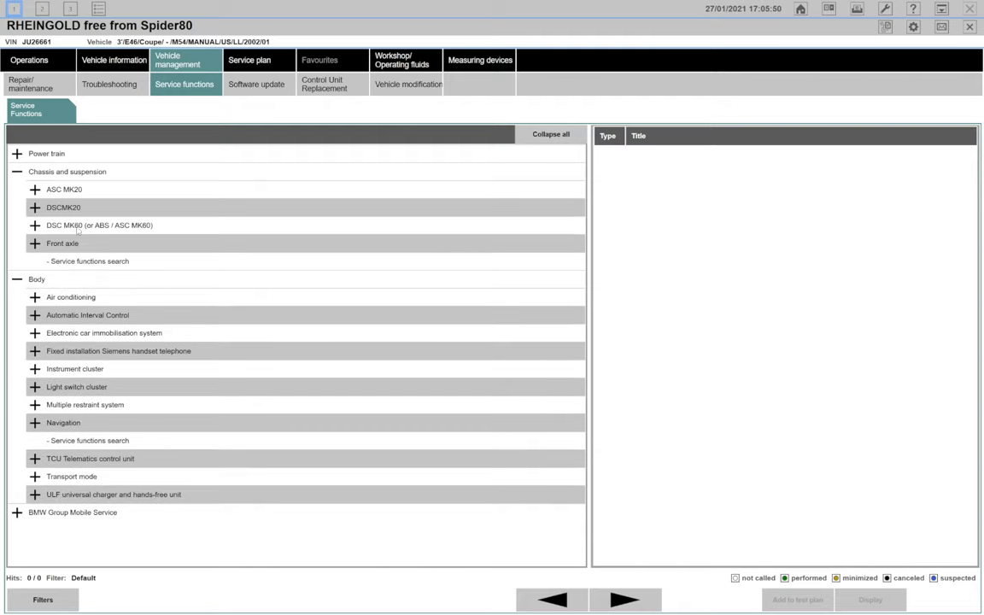
{"action": "mouse_move", "coordinate": [101, 377]}
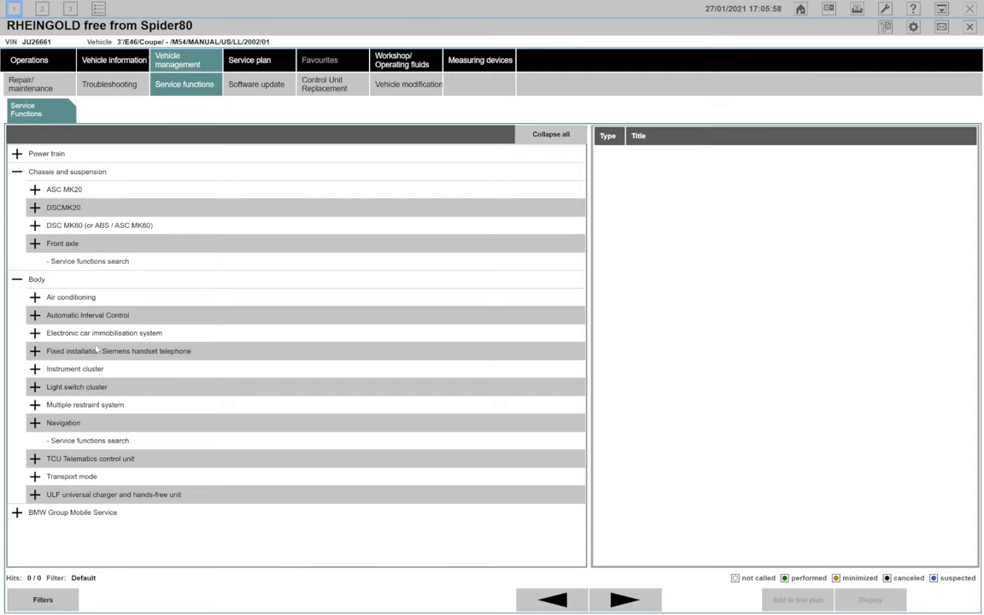
{"action": "left_click", "coordinate": [16, 152]}
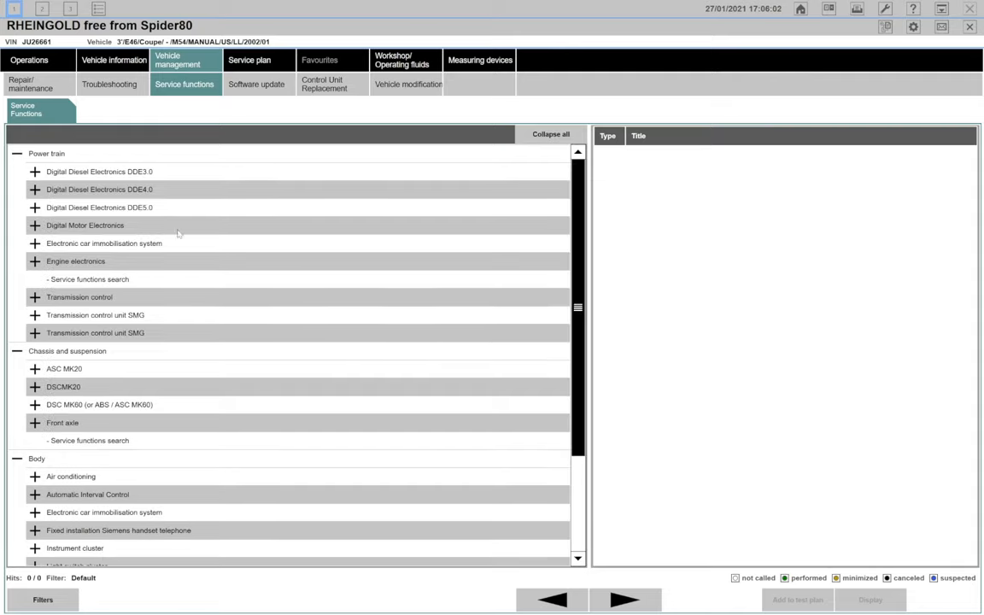
{"action": "scroll", "scroll_direction": "down", "scroll_amount": 3}
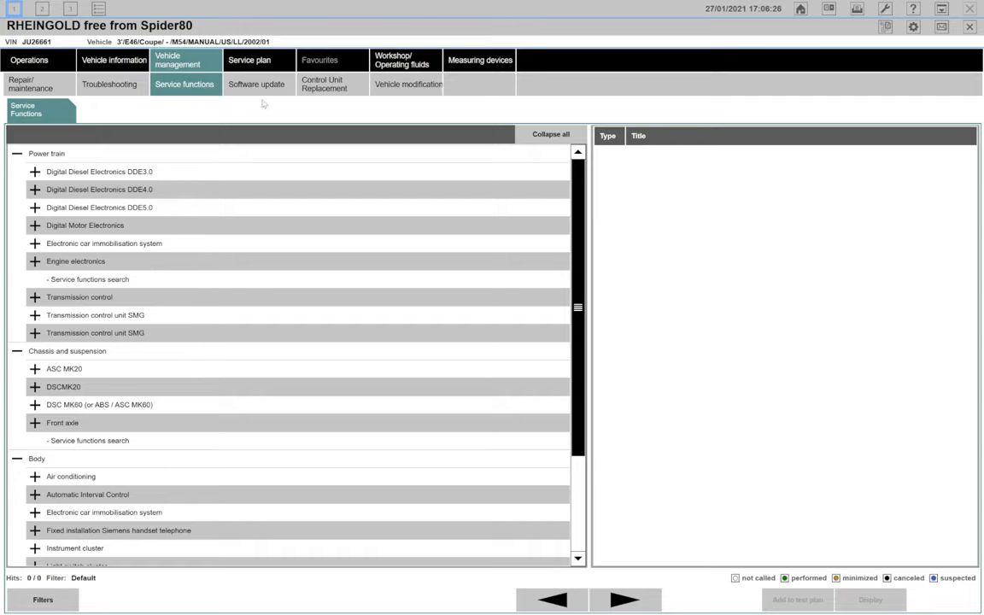
{"action": "left_click", "coordinate": [256, 84]}
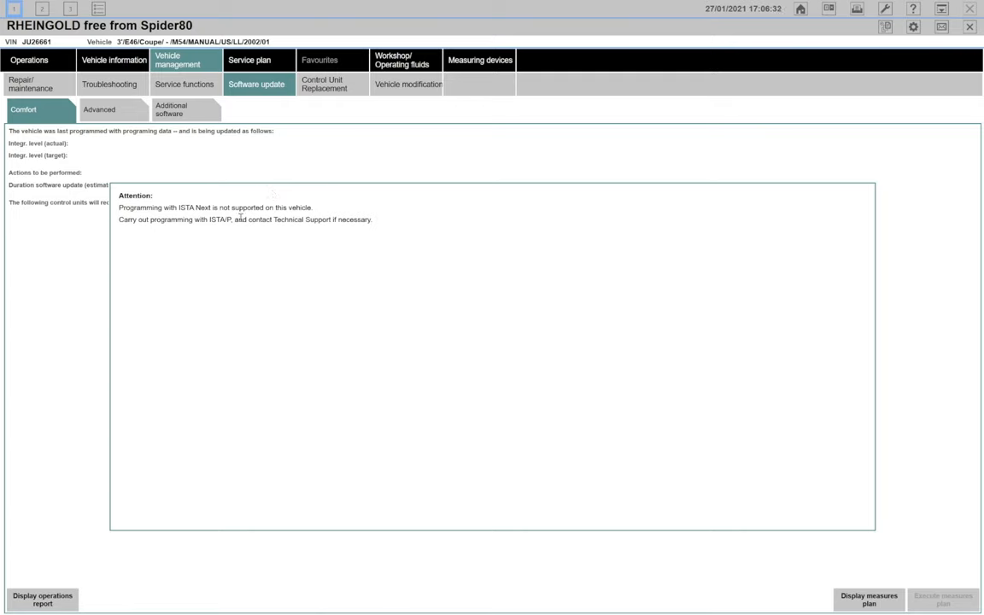
Step: Highlight the ISTA/P programming advice, then view the Control unit replacement and Retrofit pages
{"action": "left_click_drag", "start_coordinate": [147, 219], "coordinate": [254, 219]}
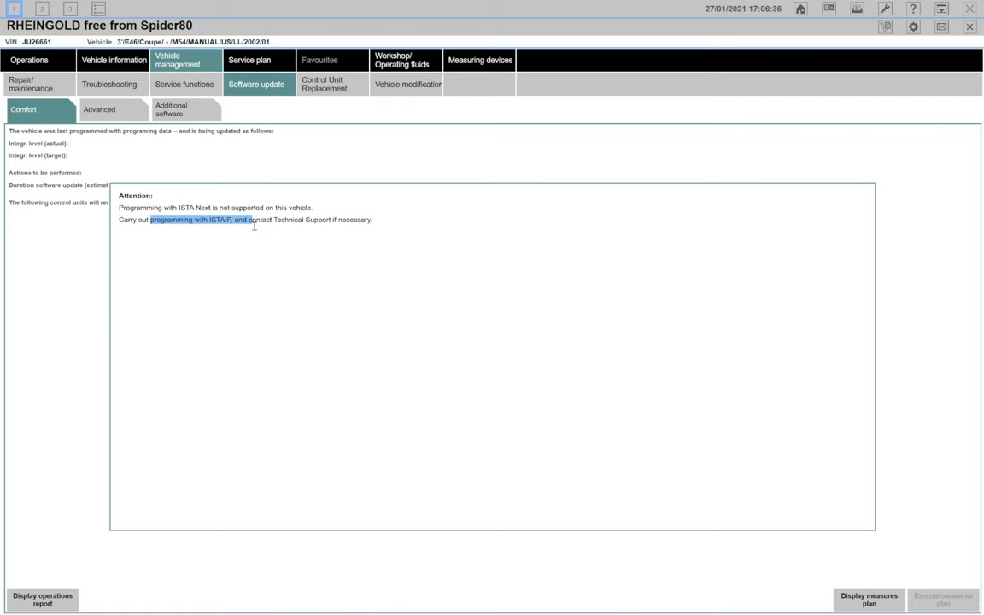
{"action": "mouse_move", "coordinate": [601, 412]}
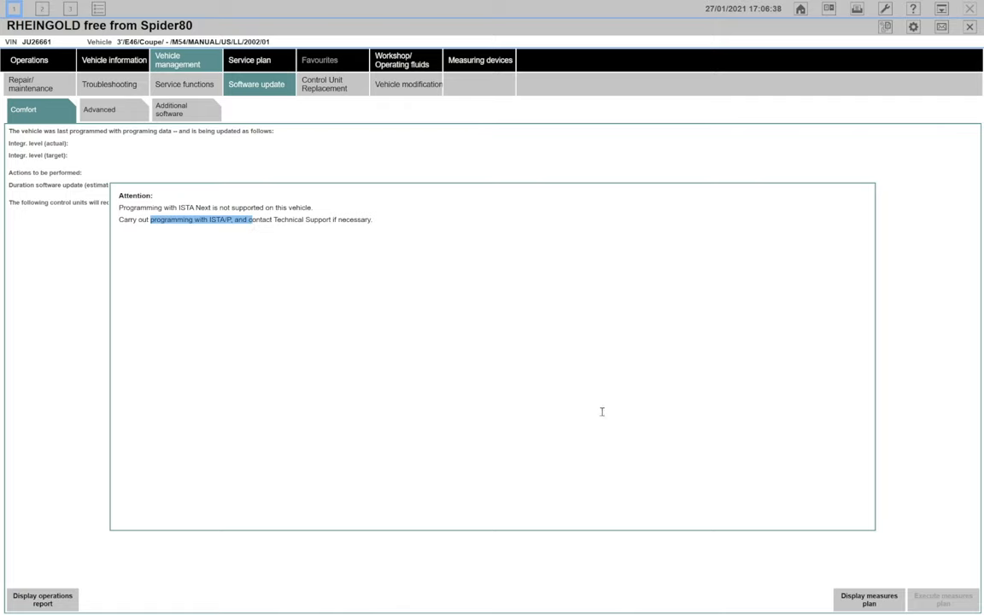
{"action": "left_click", "coordinate": [332, 84]}
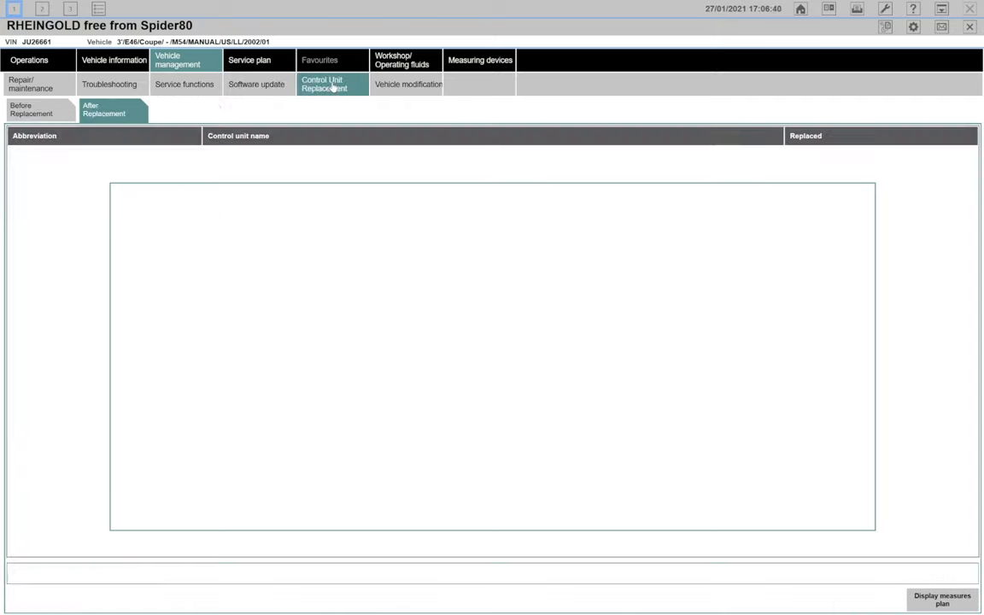
{"action": "left_click", "coordinate": [407, 84]}
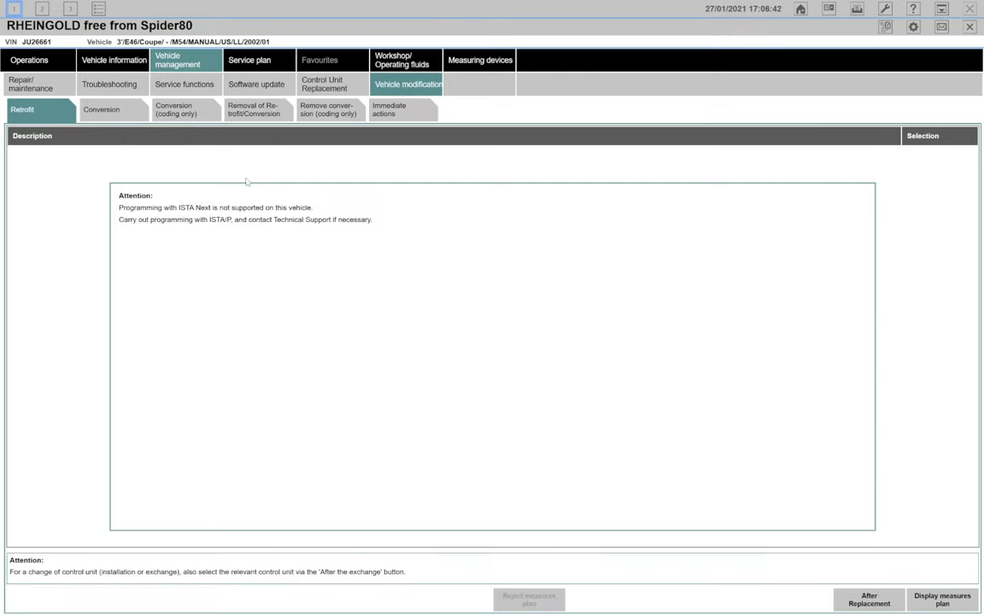
{"action": "mouse_move", "coordinate": [212, 68]}
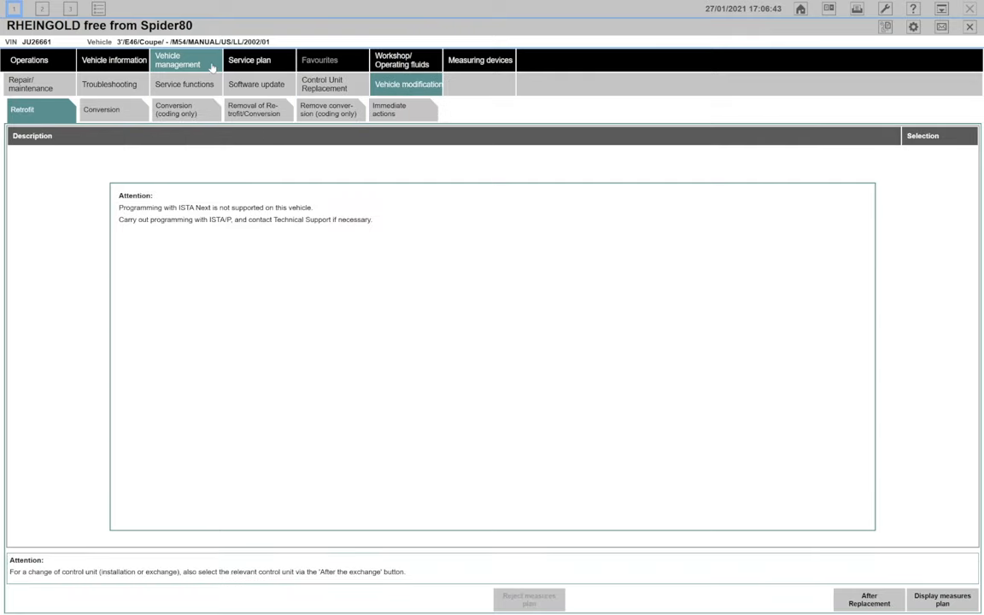
{"action": "mouse_move", "coordinate": [297, 143]}
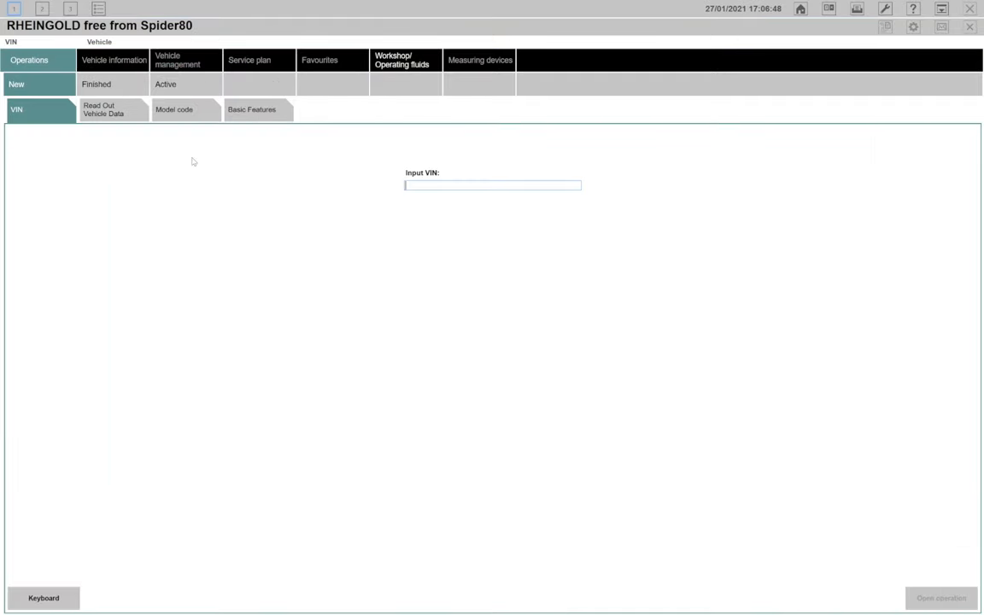
{"action": "mouse_move", "coordinate": [190, 148]}
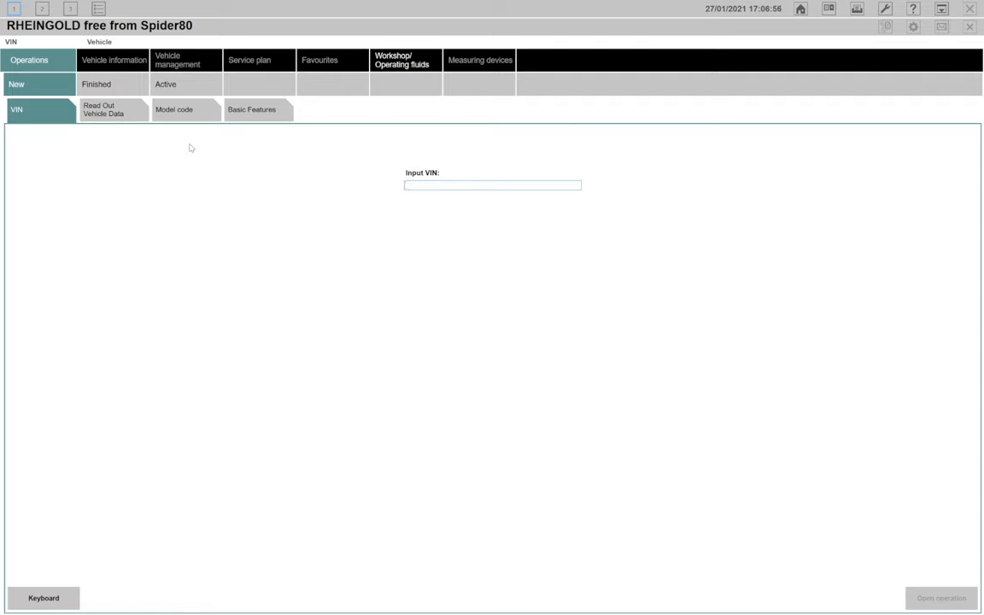
Step: Show the Read Out Vehicle Data step with its connect-interface and ignition-on prompt
{"action": "left_click", "coordinate": [102, 110]}
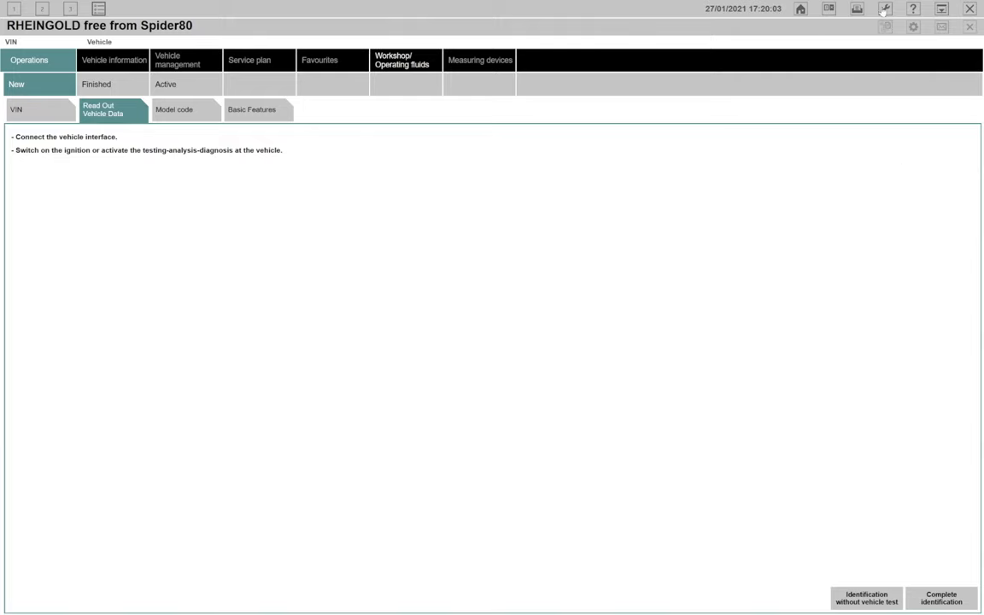
Step: Confirm the vehicle interface settings in Administration, then connect through the ENET interface
{"action": "left_click", "coordinate": [884, 9]}
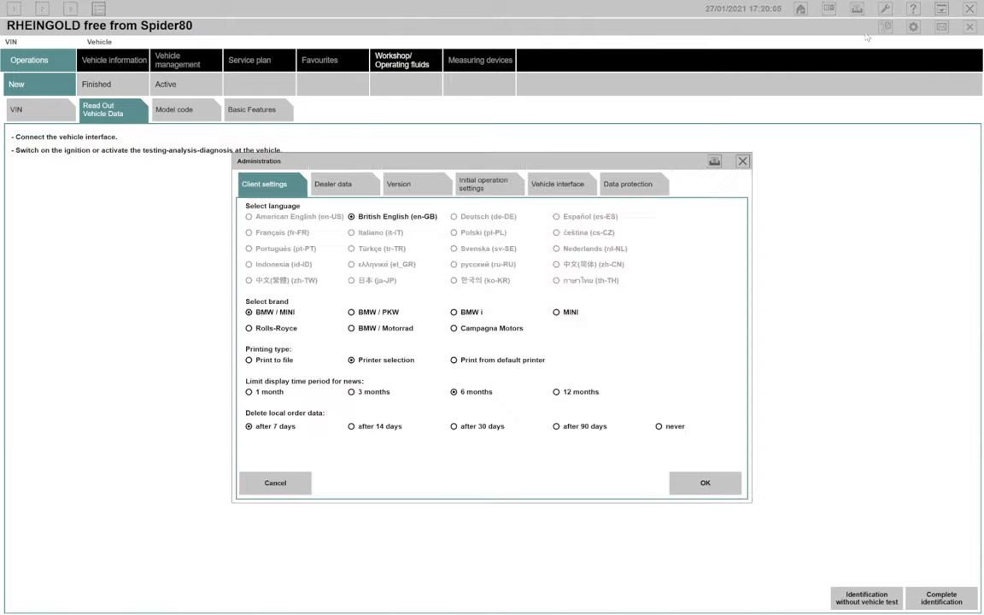
{"action": "left_click", "coordinate": [562, 184]}
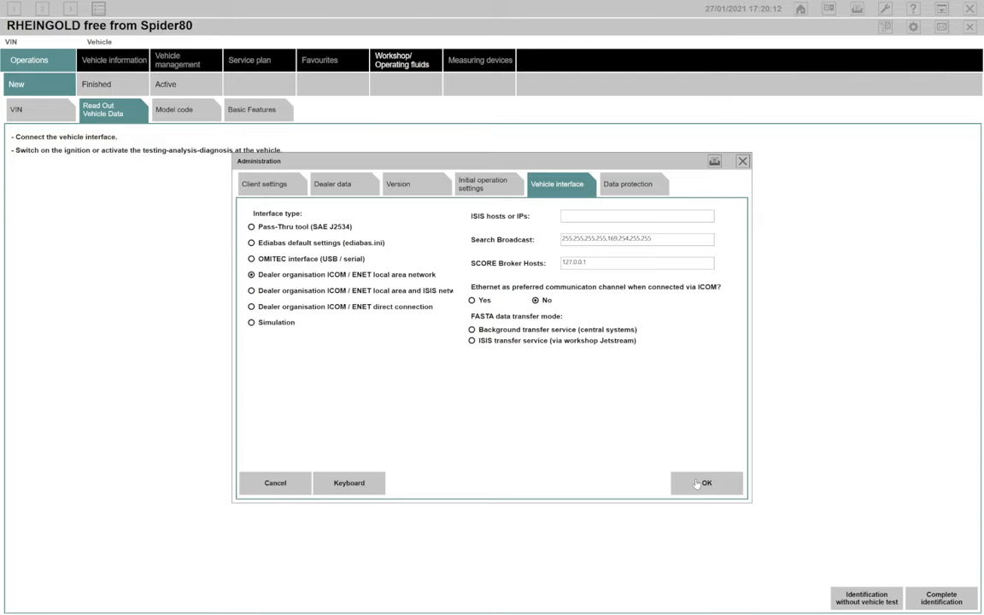
{"action": "left_click", "coordinate": [705, 482]}
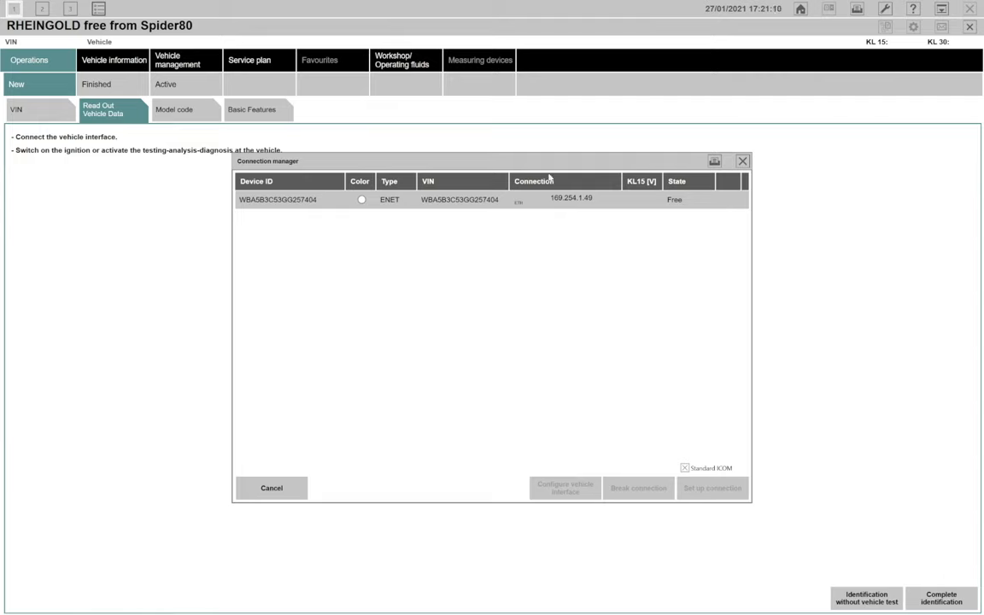
{"action": "mouse_move", "coordinate": [585, 222]}
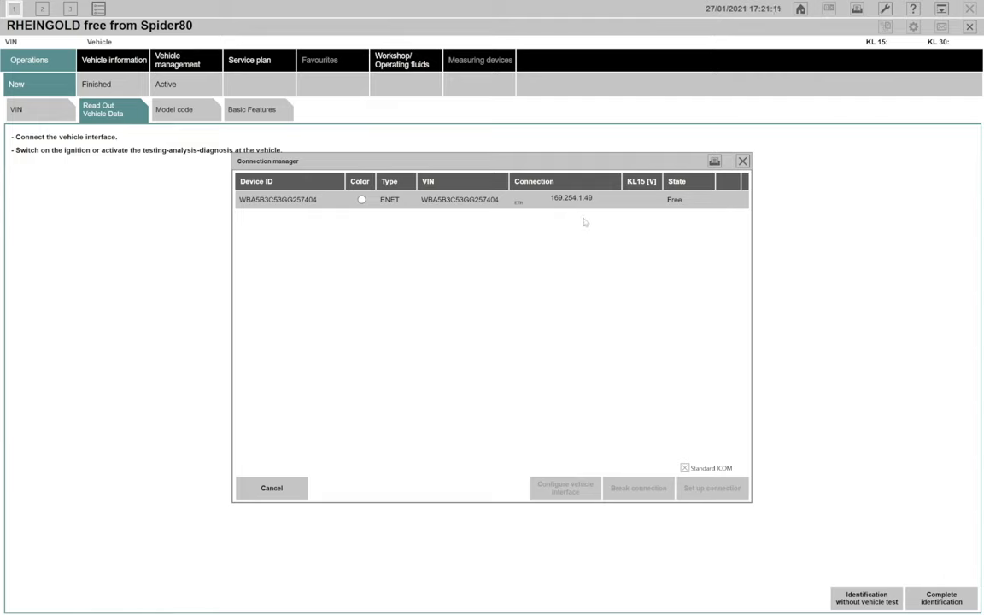
{"action": "mouse_move", "coordinate": [323, 199]}
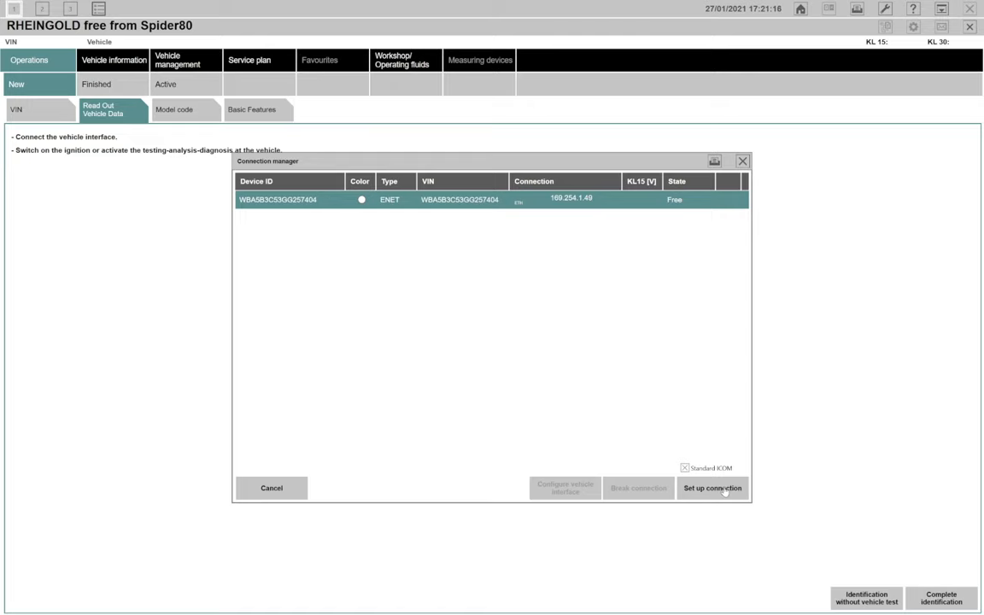
{"action": "left_click", "coordinate": [711, 488]}
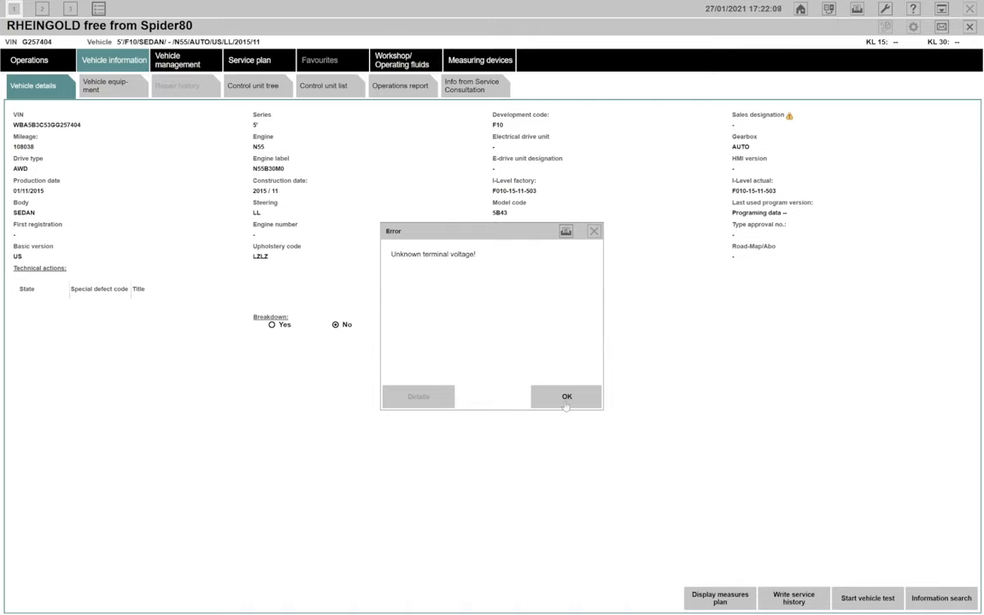
Step: Dismiss the terminal voltage error, view the vehicle equipment list, then show the control unit tree
{"action": "left_click", "coordinate": [565, 396]}
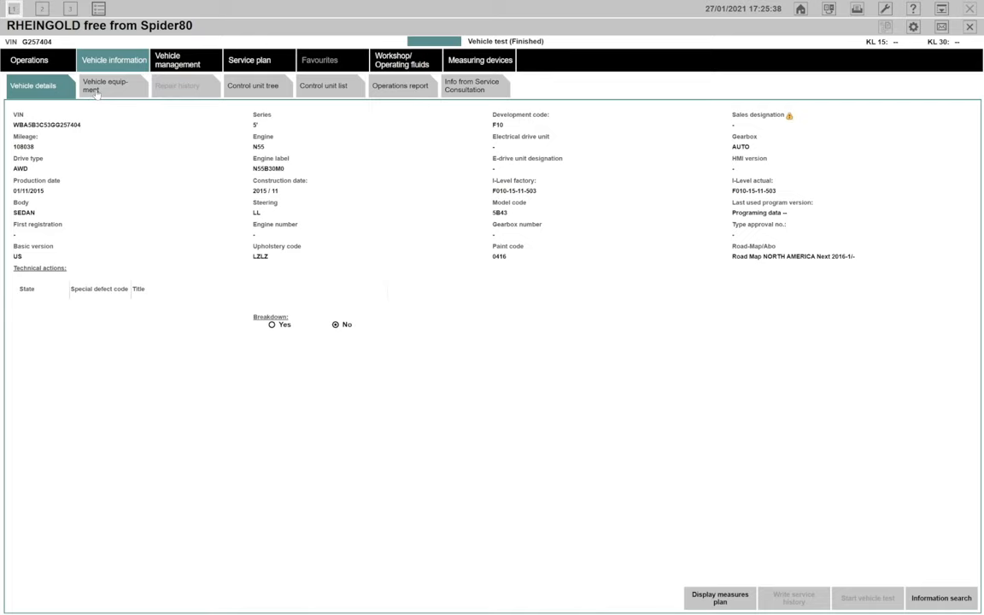
{"action": "left_click", "coordinate": [112, 85]}
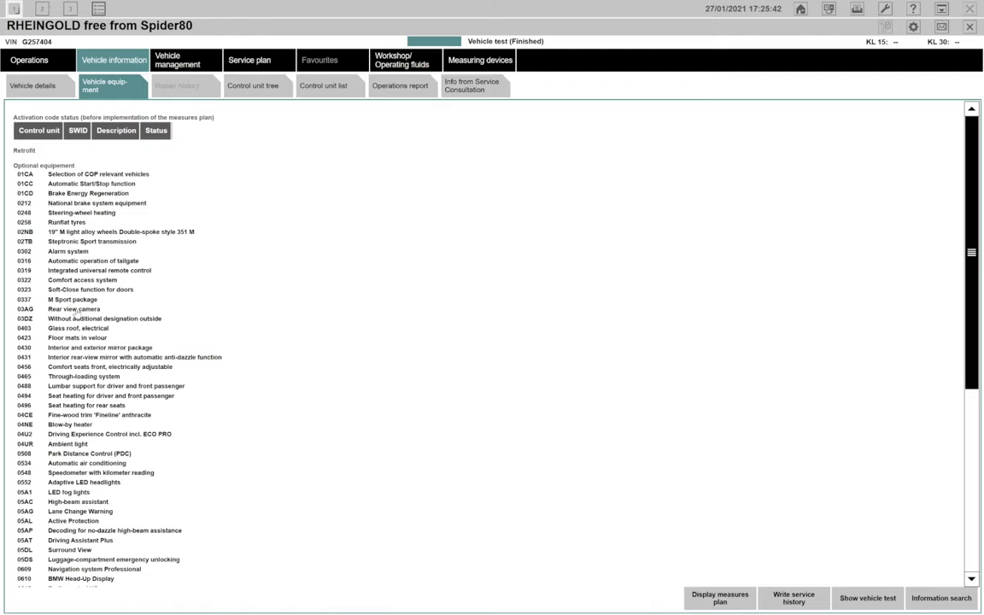
{"action": "mouse_move", "coordinate": [243, 141]}
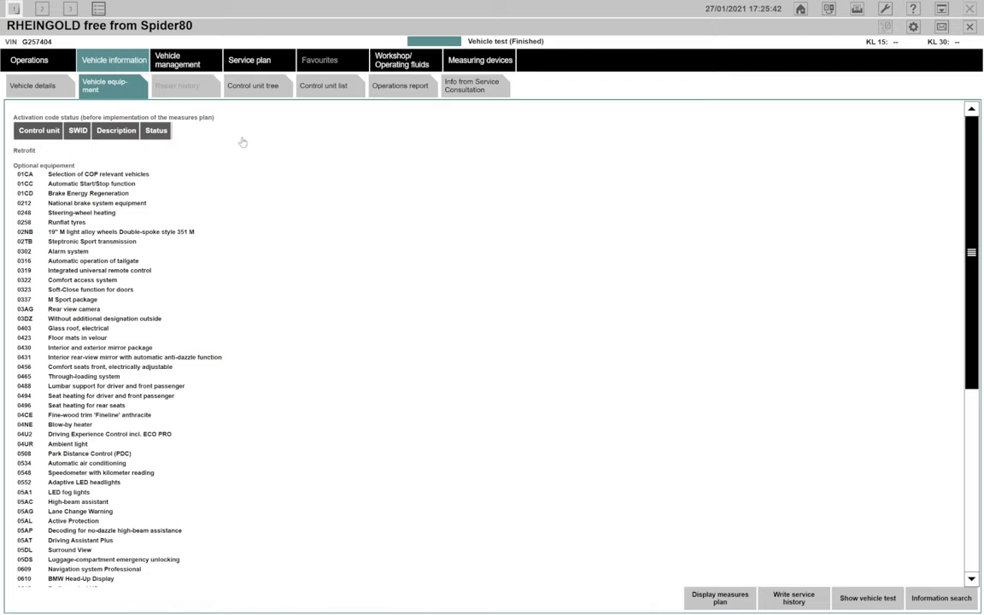
{"action": "left_click", "coordinate": [253, 86]}
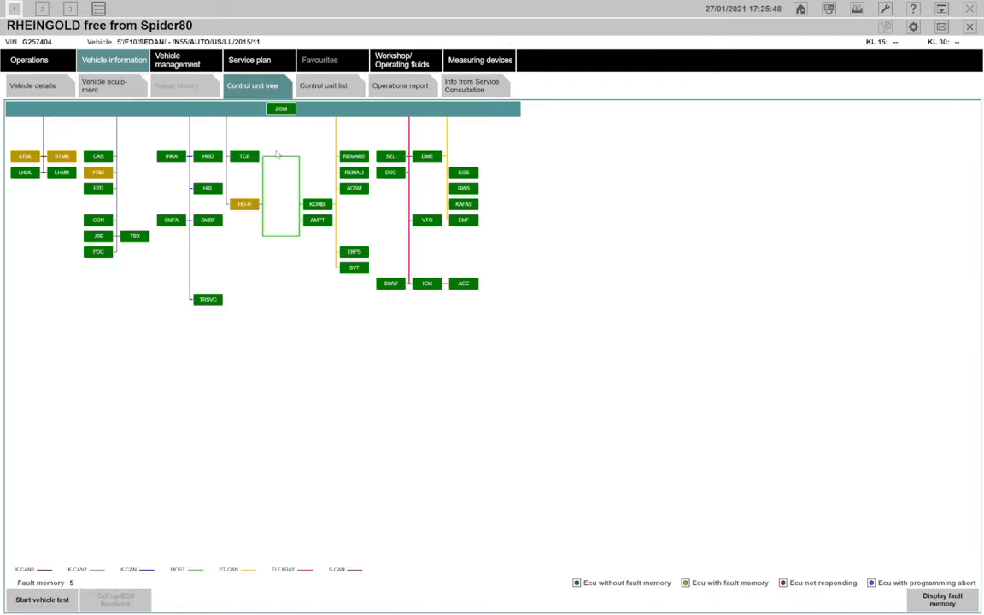
{"action": "mouse_move", "coordinate": [480, 356]}
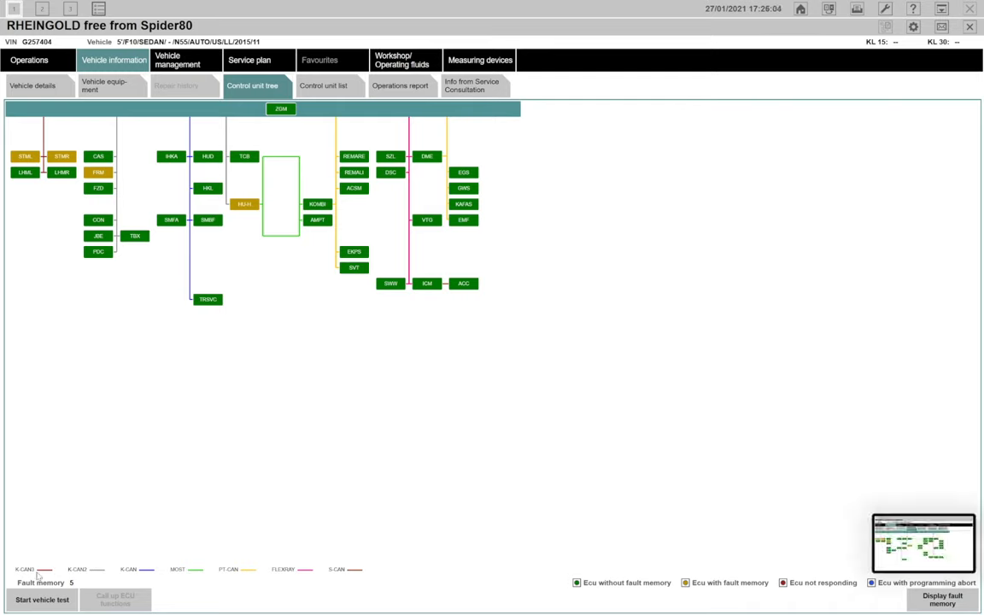
{"action": "mouse_move", "coordinate": [213, 568]}
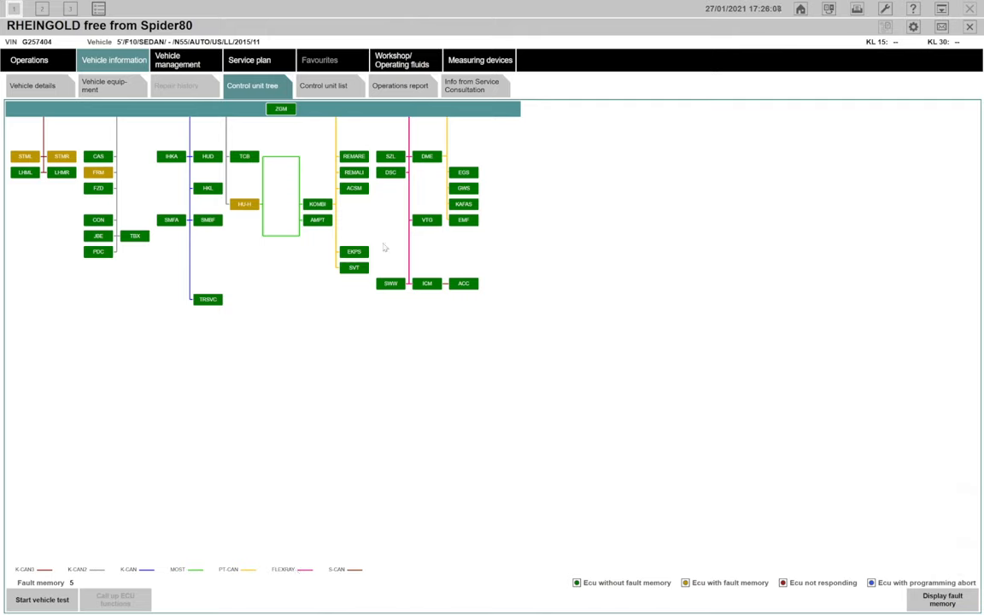
{"action": "mouse_move", "coordinate": [662, 483]}
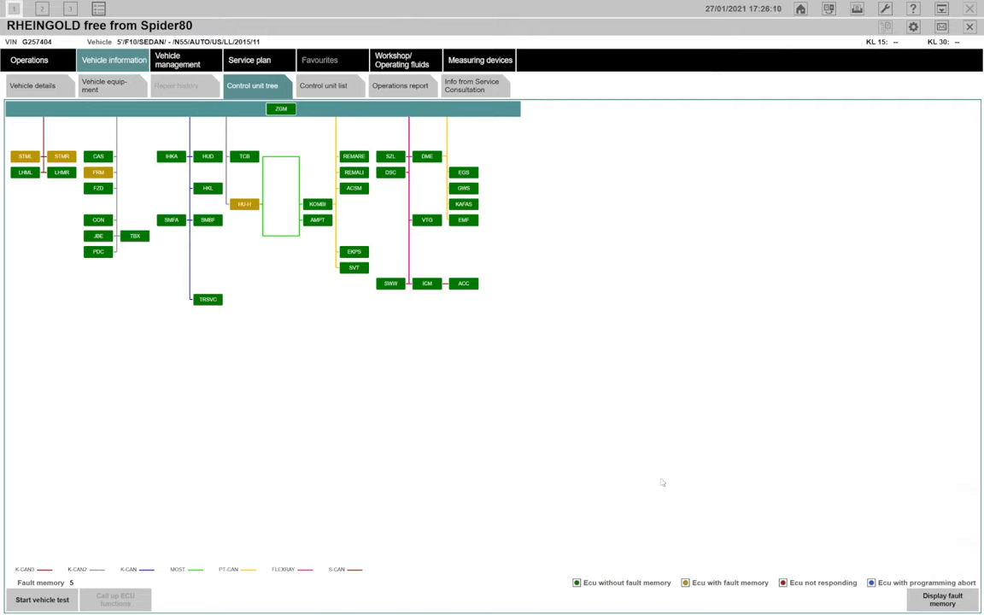
{"action": "mouse_move", "coordinate": [588, 372]}
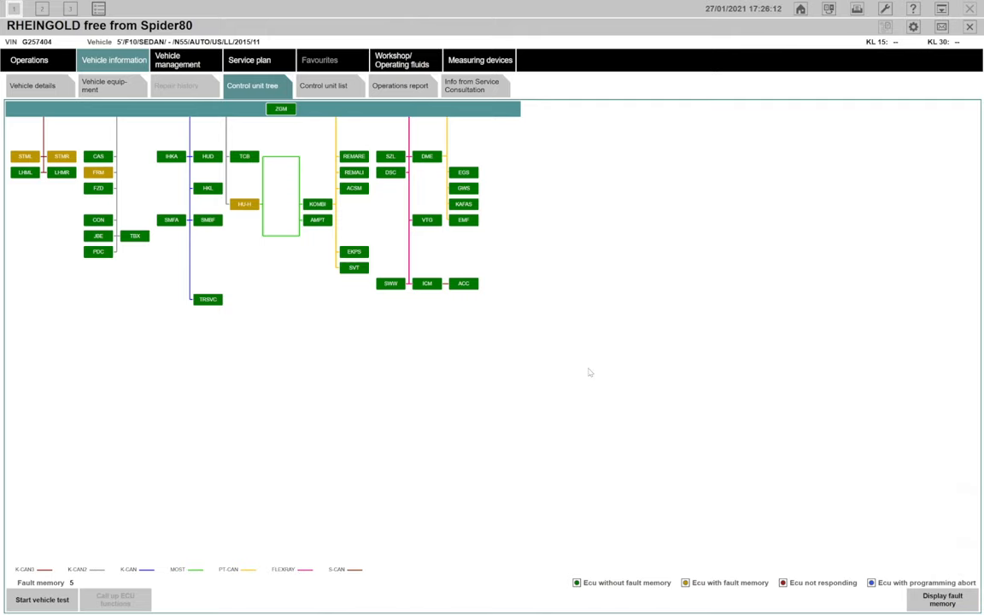
{"action": "mouse_move", "coordinate": [670, 495]}
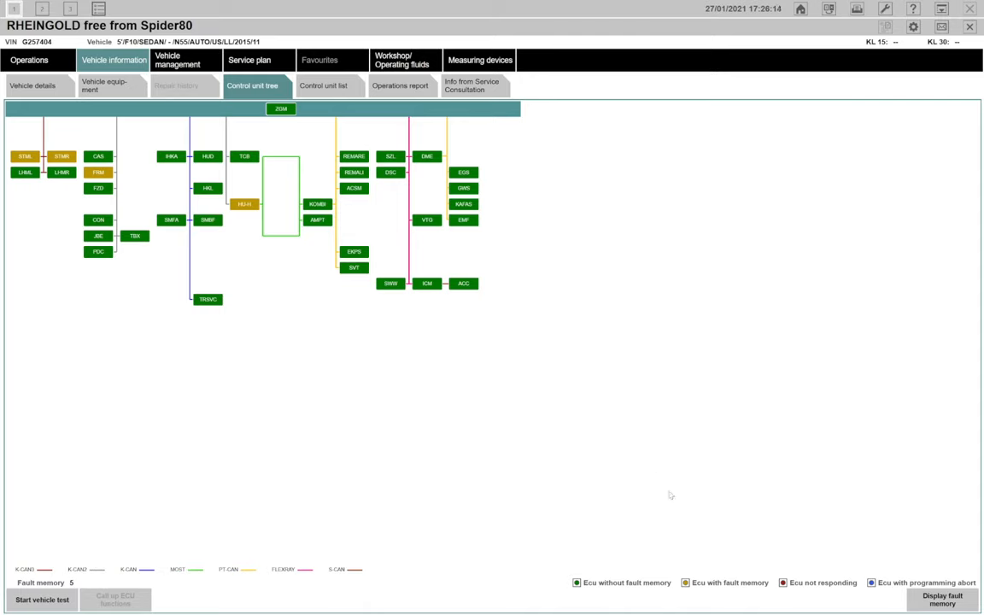
{"action": "mouse_move", "coordinate": [367, 371]}
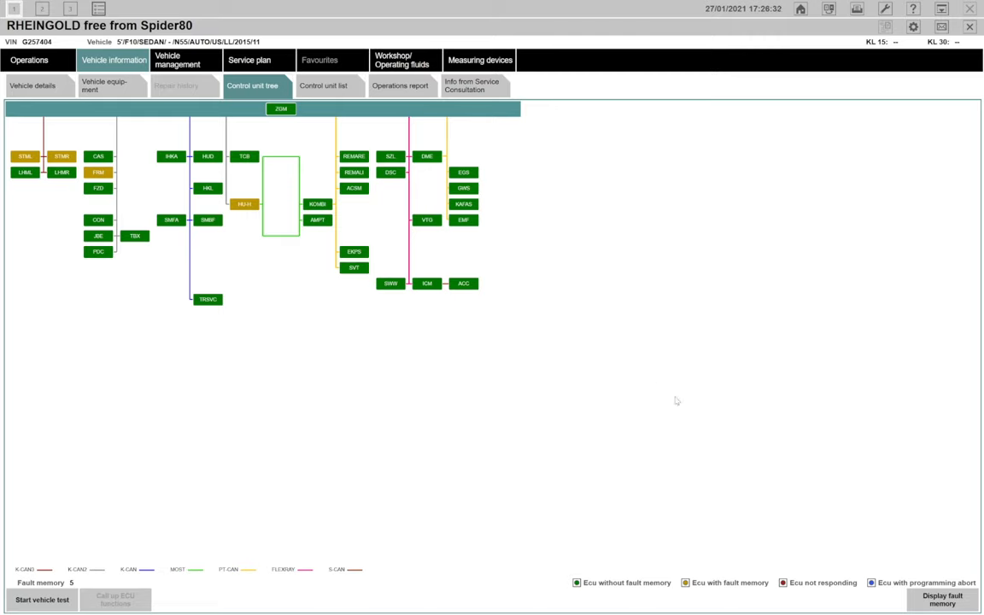
{"action": "mouse_move", "coordinate": [790, 592]}
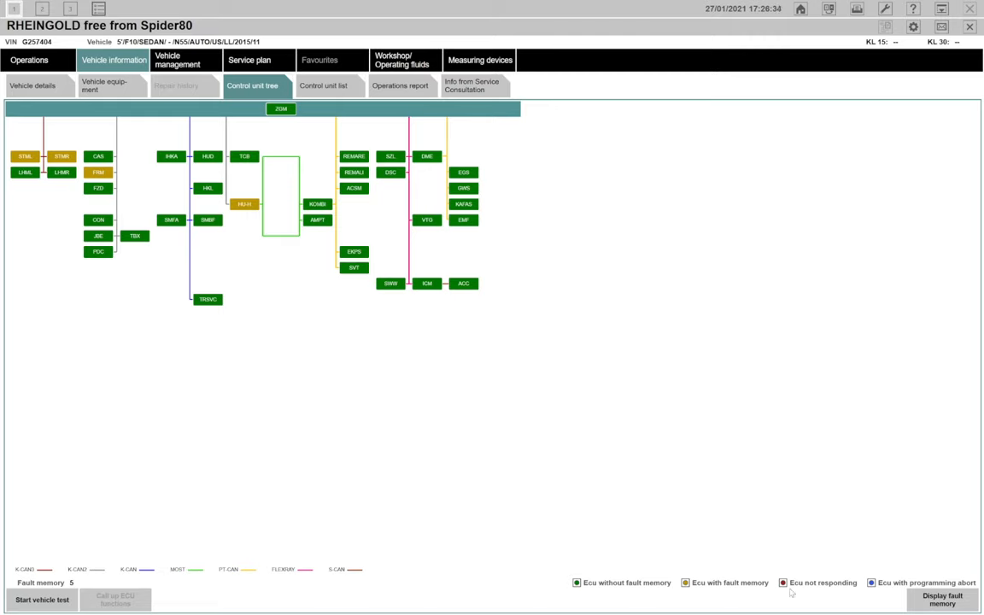
{"action": "mouse_move", "coordinate": [885, 576]}
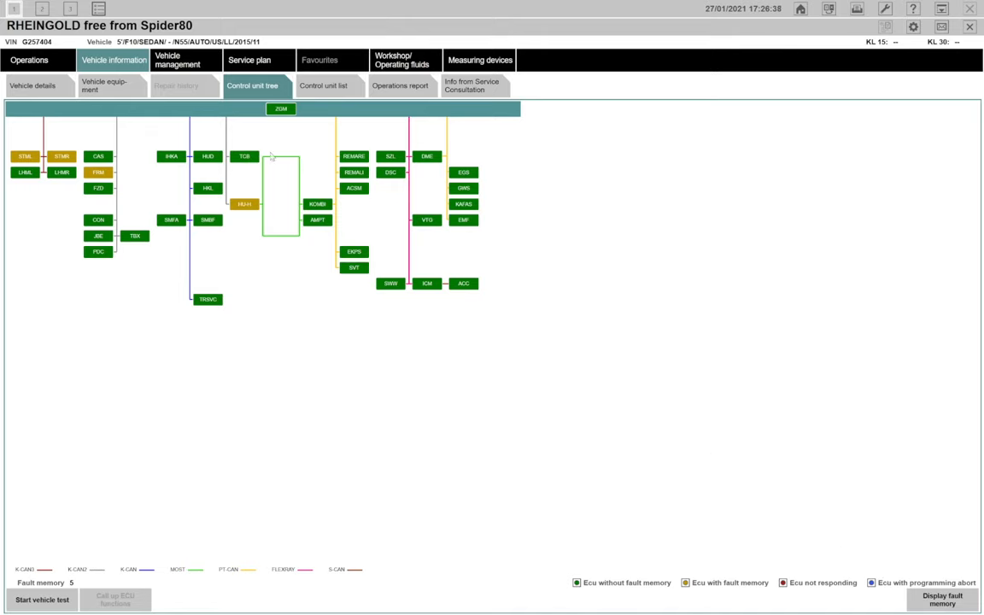
{"action": "left_click", "coordinate": [281, 108]}
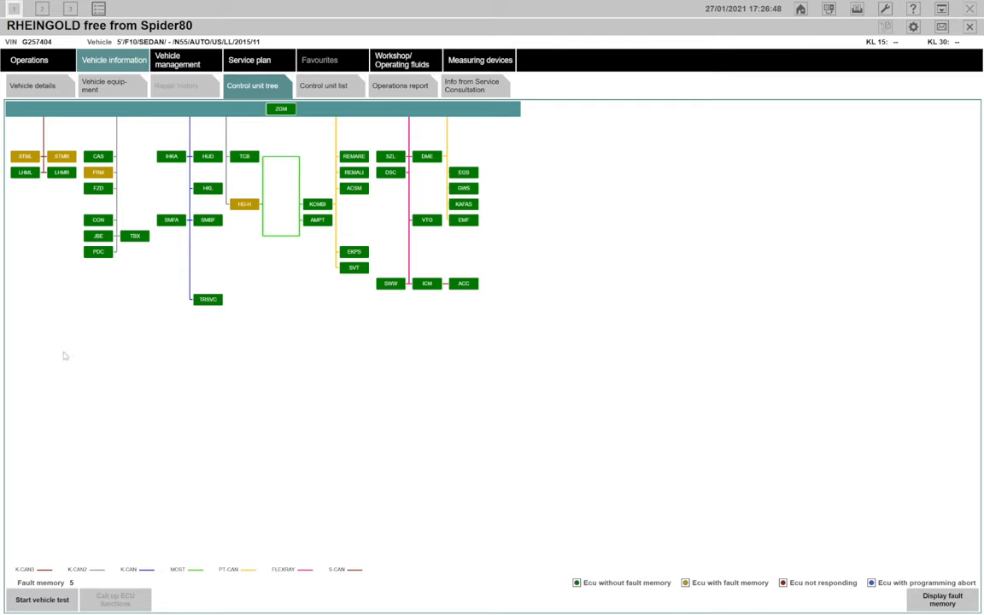
{"action": "mouse_move", "coordinate": [139, 392]}
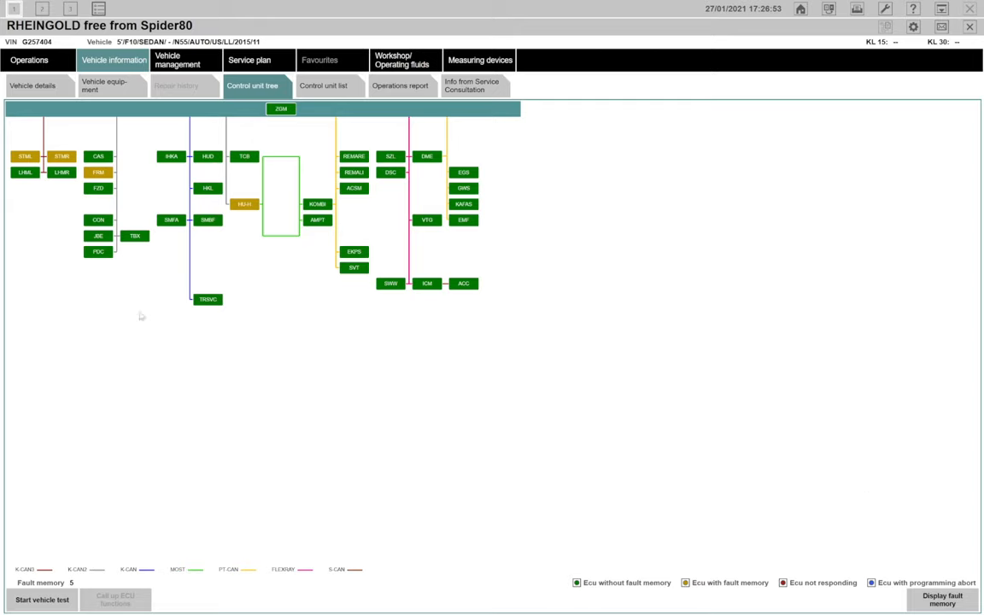
{"action": "mouse_move", "coordinate": [840, 400]}
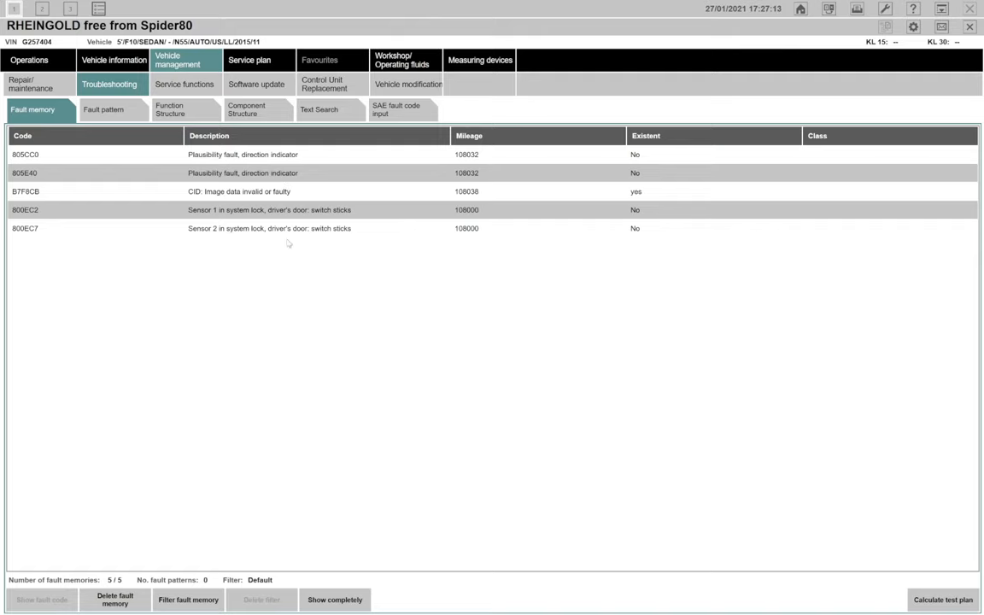
{"action": "mouse_move", "coordinate": [306, 211]}
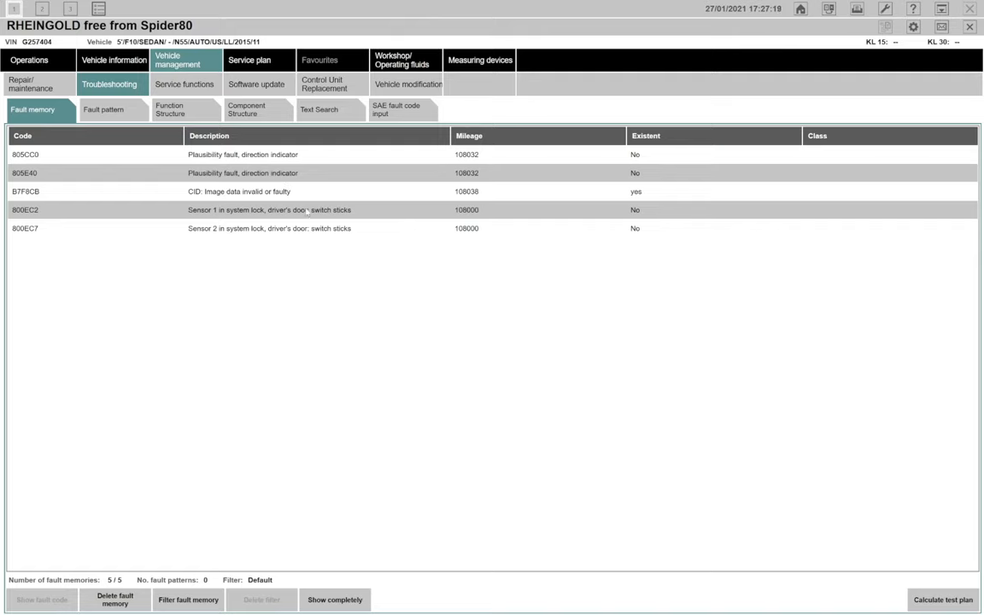
{"action": "mouse_move", "coordinate": [306, 220]}
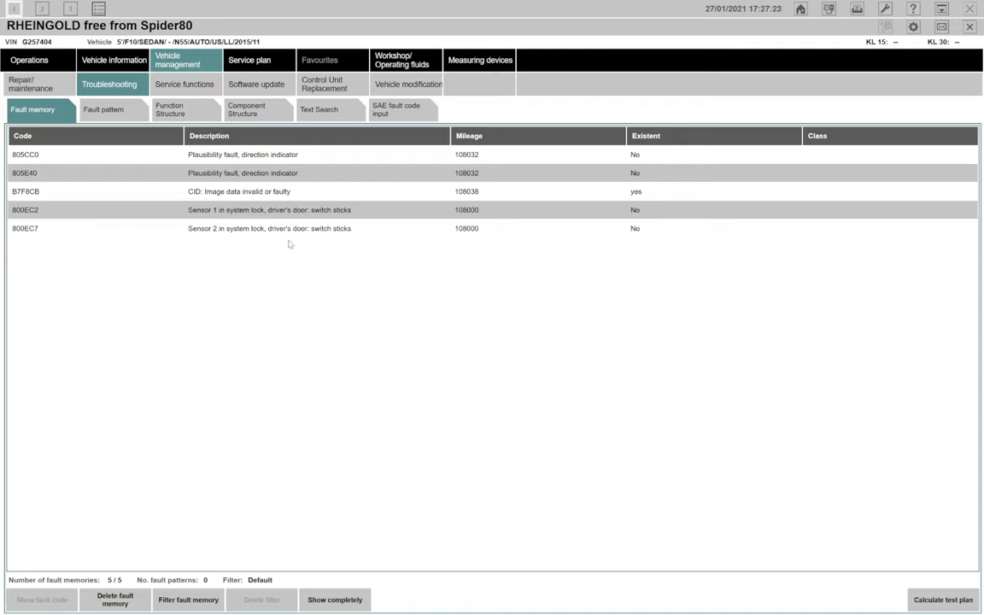
{"action": "mouse_move", "coordinate": [260, 231]}
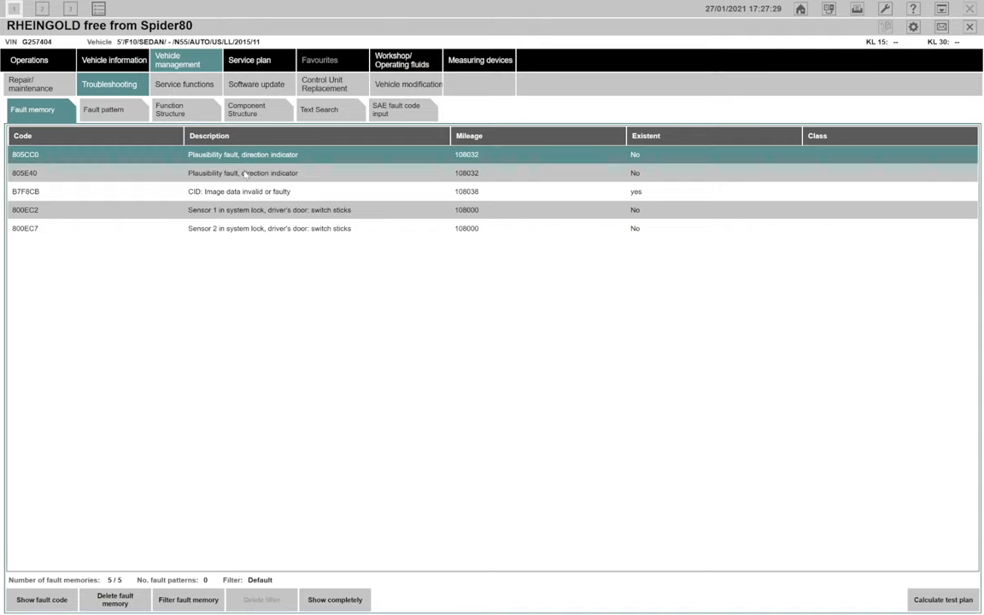
{"action": "left_click", "coordinate": [243, 172]}
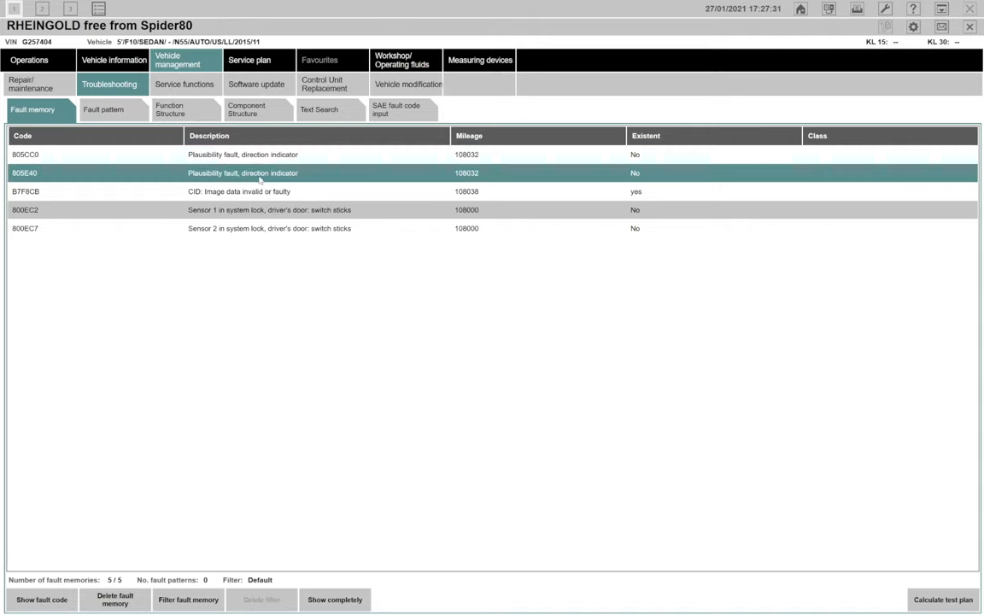
{"action": "left_click", "coordinate": [257, 192]}
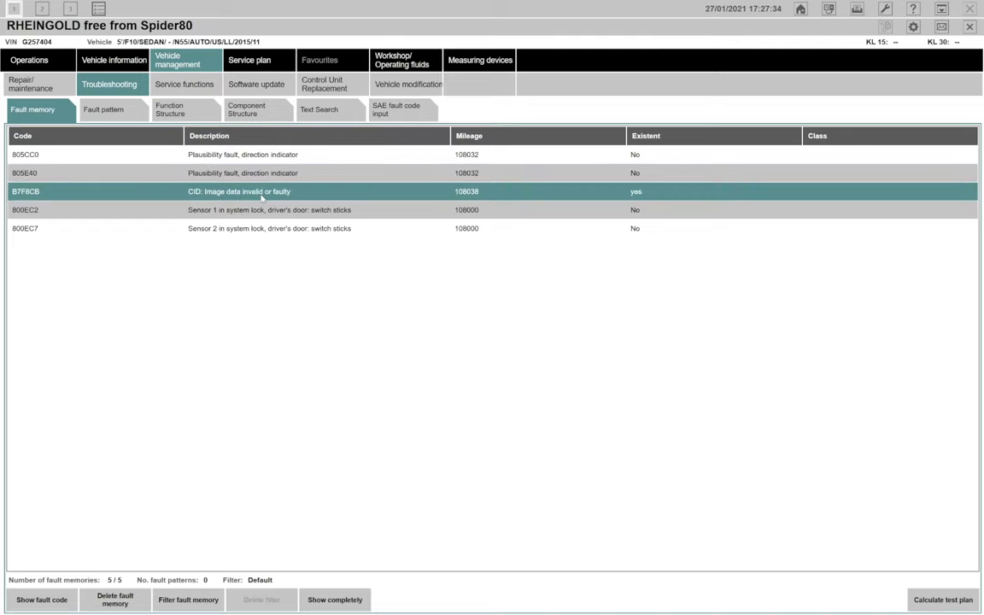
{"action": "mouse_move", "coordinate": [256, 229]}
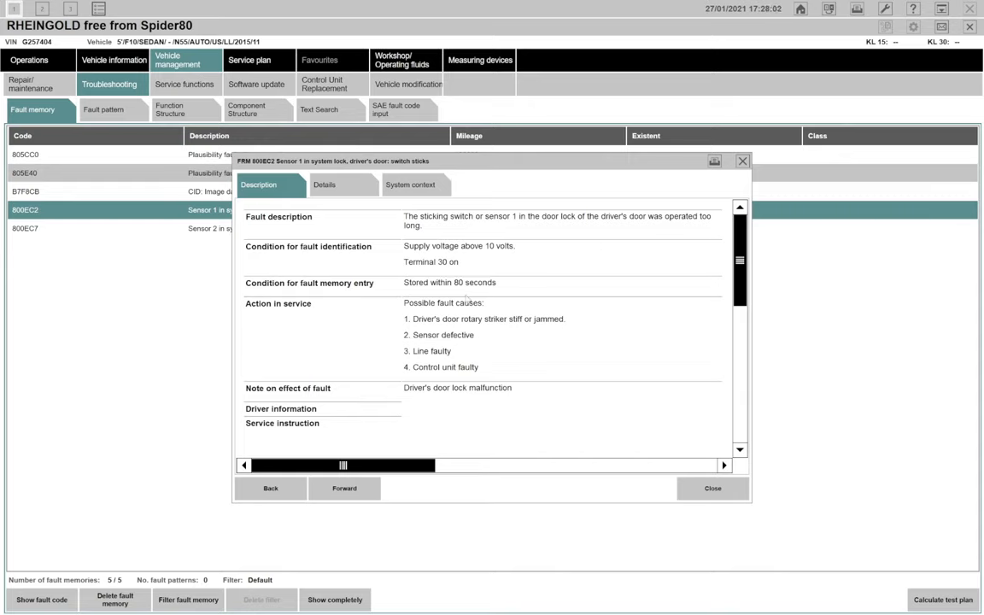
{"action": "mouse_move", "coordinate": [461, 334]}
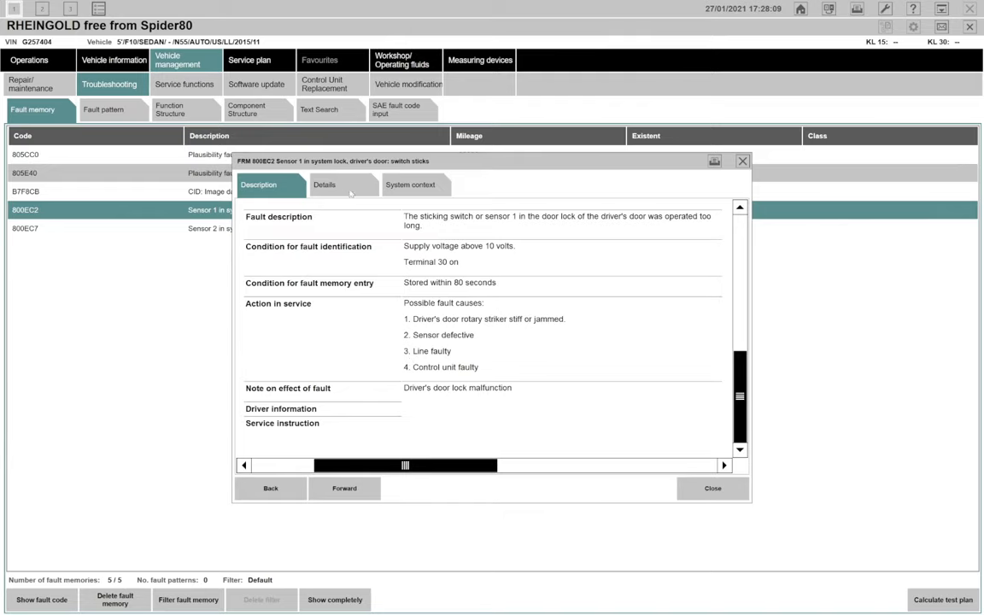
Step: View fault 800EC2's details and system context, selecting its recorded environment conditions row
{"action": "left_click", "coordinate": [323, 185]}
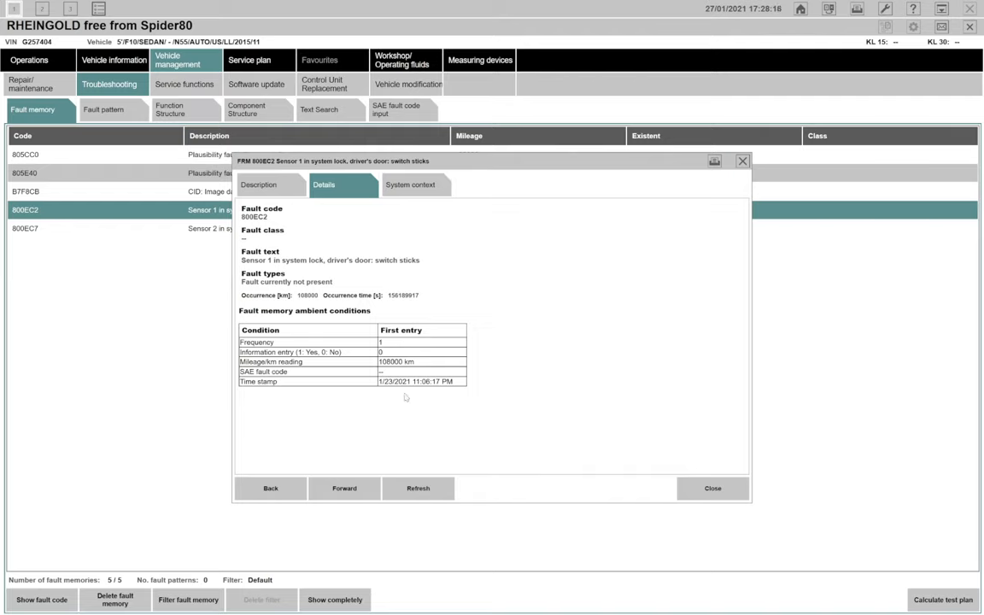
{"action": "mouse_move", "coordinate": [506, 418]}
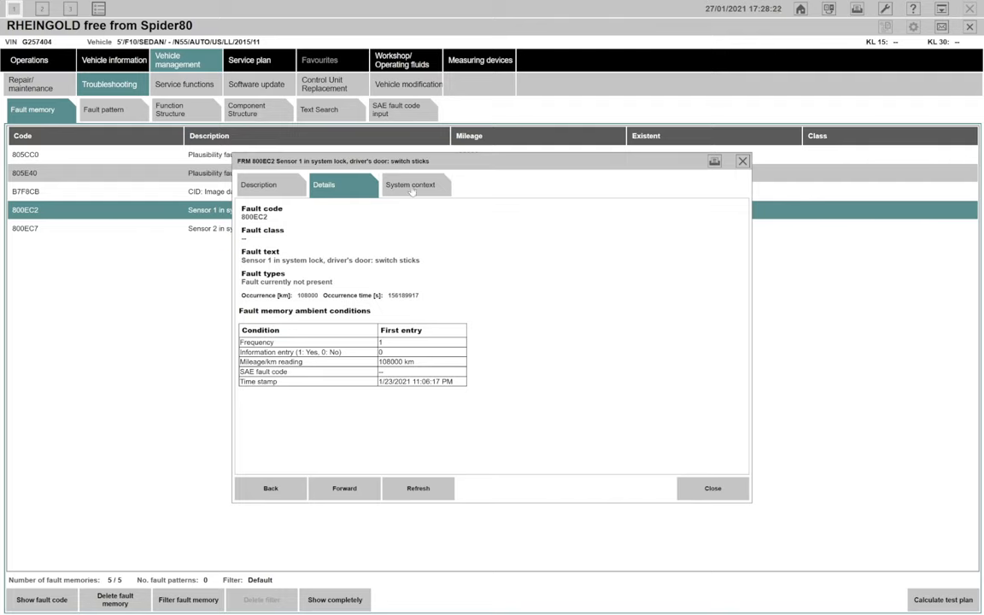
{"action": "left_click", "coordinate": [411, 185]}
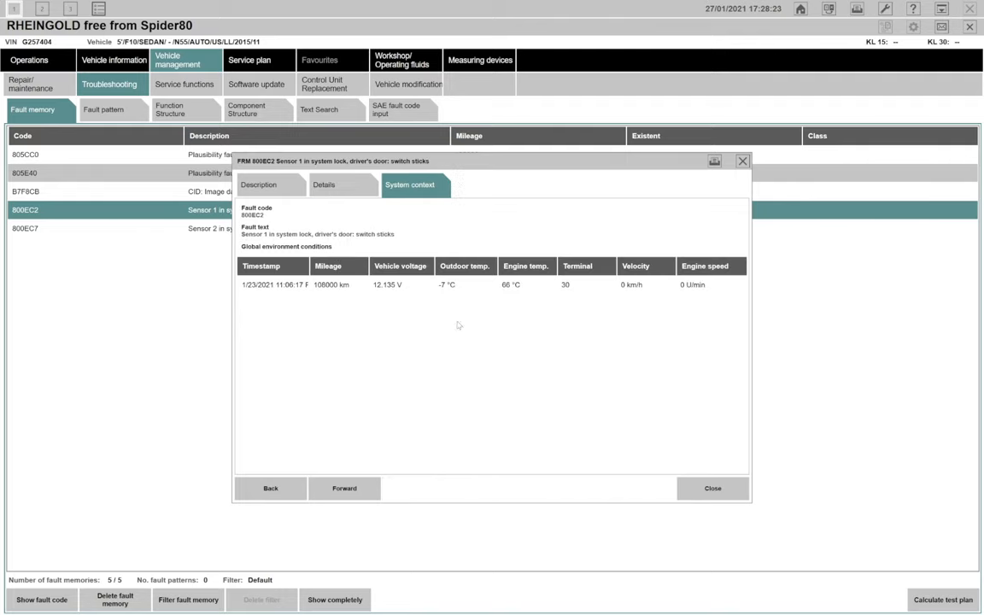
{"action": "left_click", "coordinate": [461, 284]}
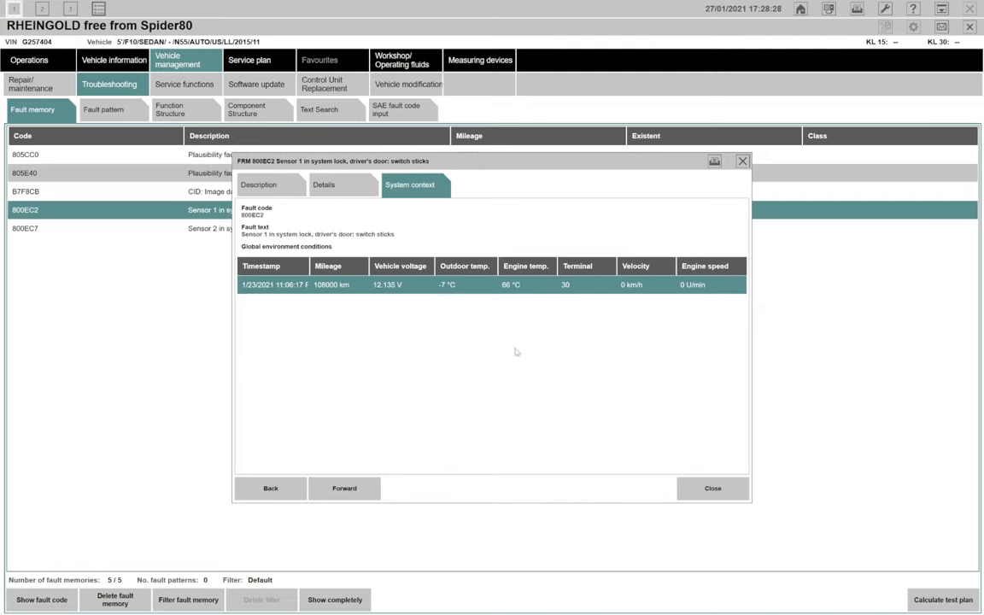
{"action": "mouse_move", "coordinate": [683, 469]}
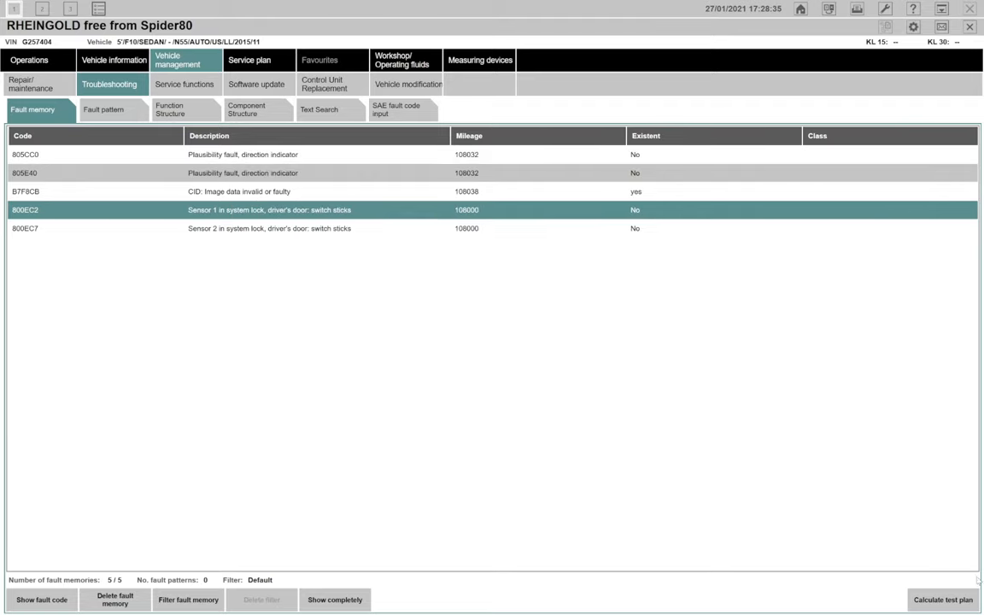
{"action": "mouse_move", "coordinate": [860, 392]}
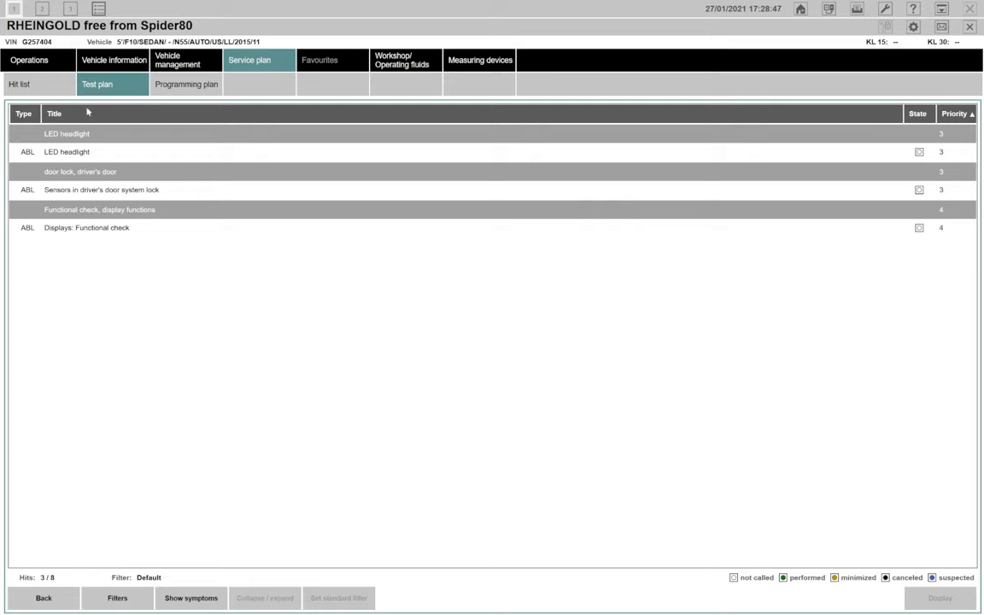
{"action": "mouse_move", "coordinate": [133, 219]}
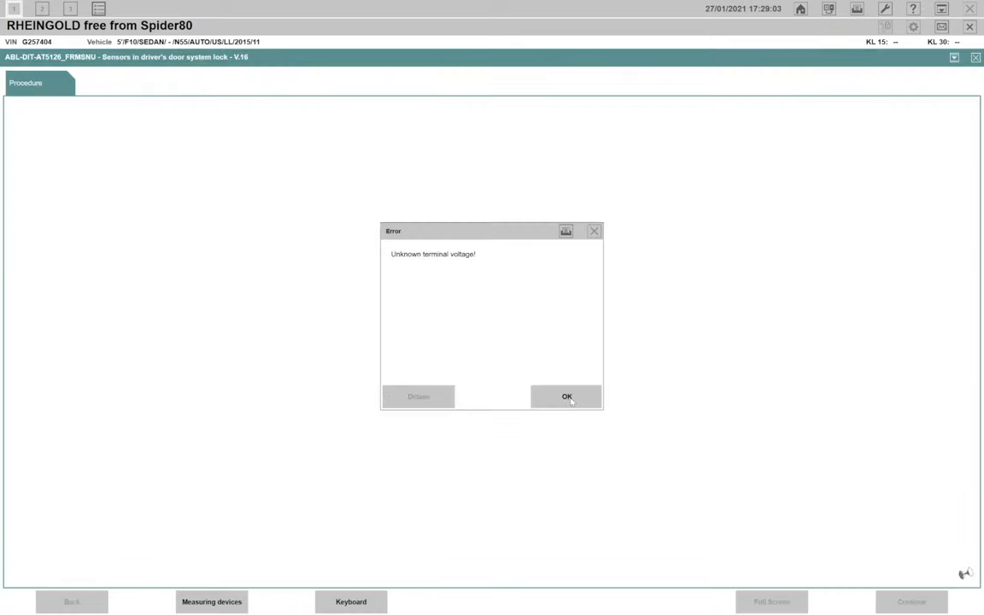
Step: Dismiss the terminal voltage error and scroll through the door lock functional description
{"action": "left_click", "coordinate": [566, 396]}
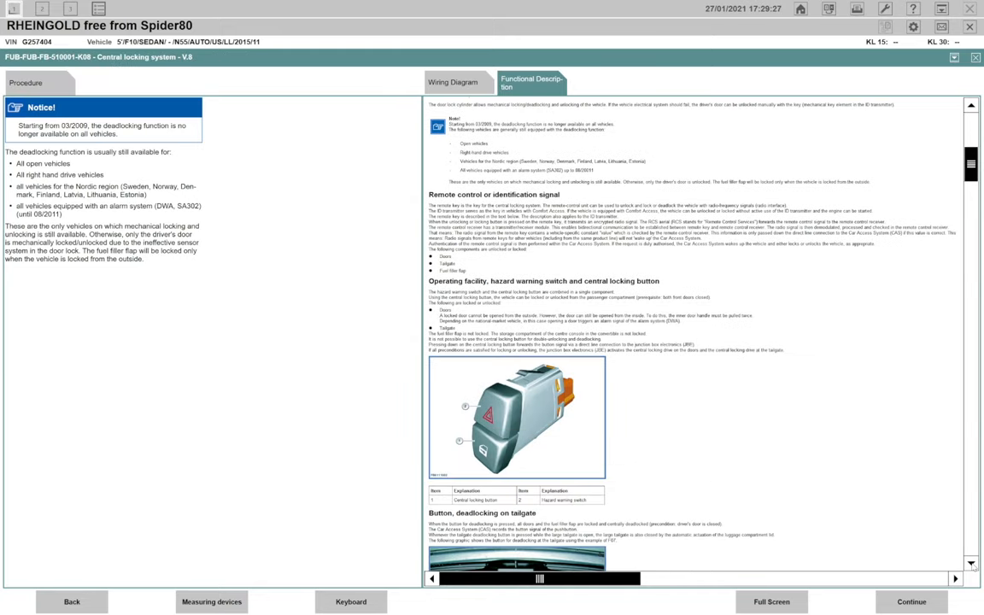
{"action": "scroll", "scroll_direction": "down", "scroll_amount": 3}
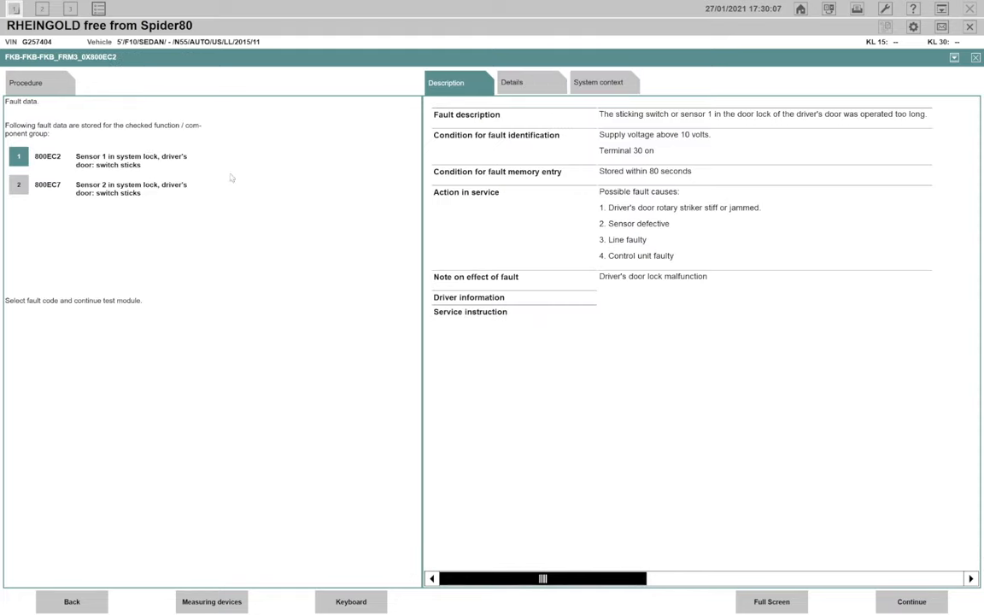
{"action": "mouse_move", "coordinate": [137, 148]}
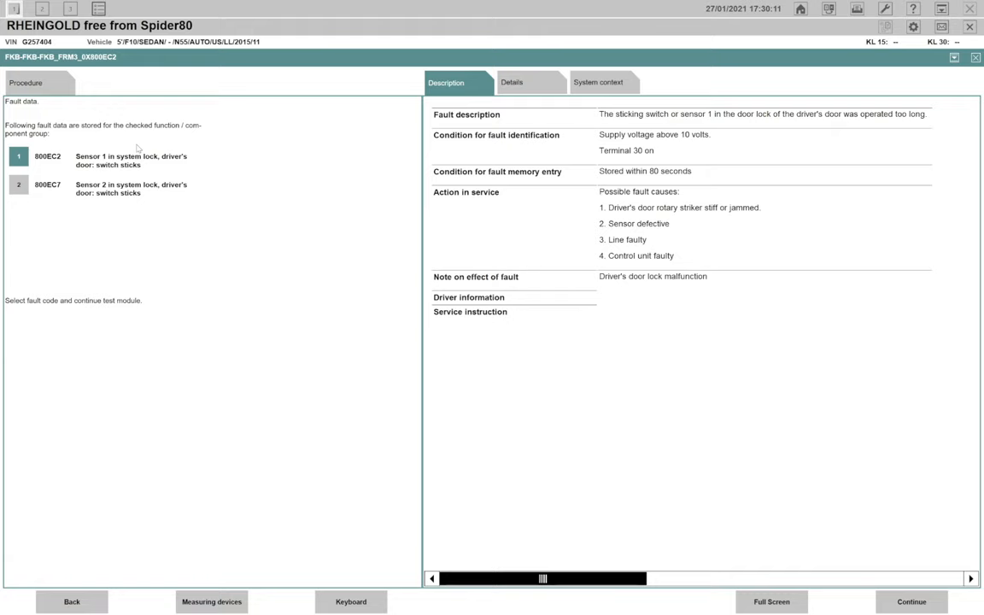
Step: Select stored fault 800EC2 to display its description and possible causes
{"action": "left_click", "coordinate": [111, 187]}
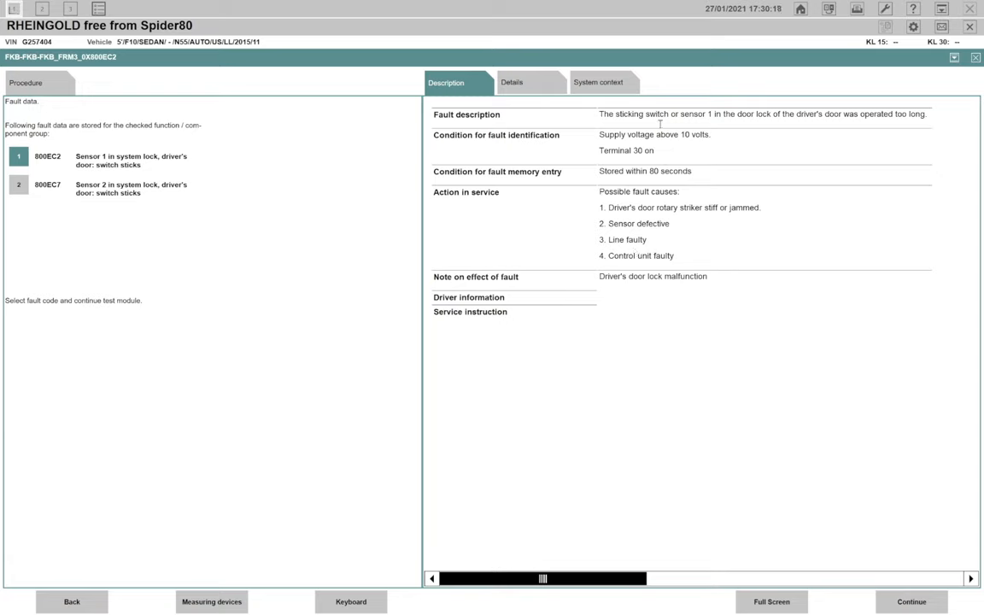
{"action": "mouse_move", "coordinate": [699, 205]}
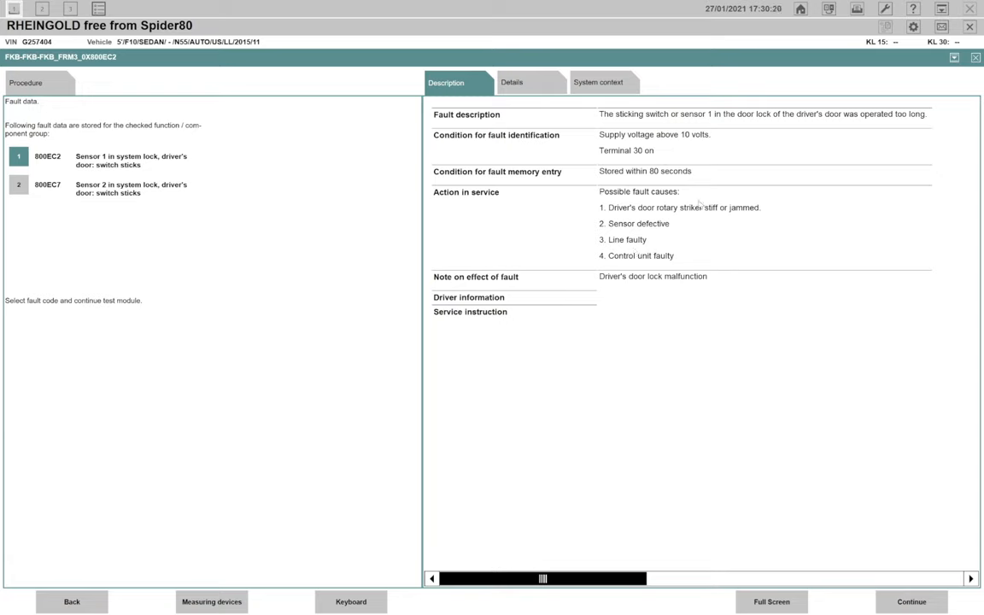
{"action": "mouse_move", "coordinate": [753, 401]}
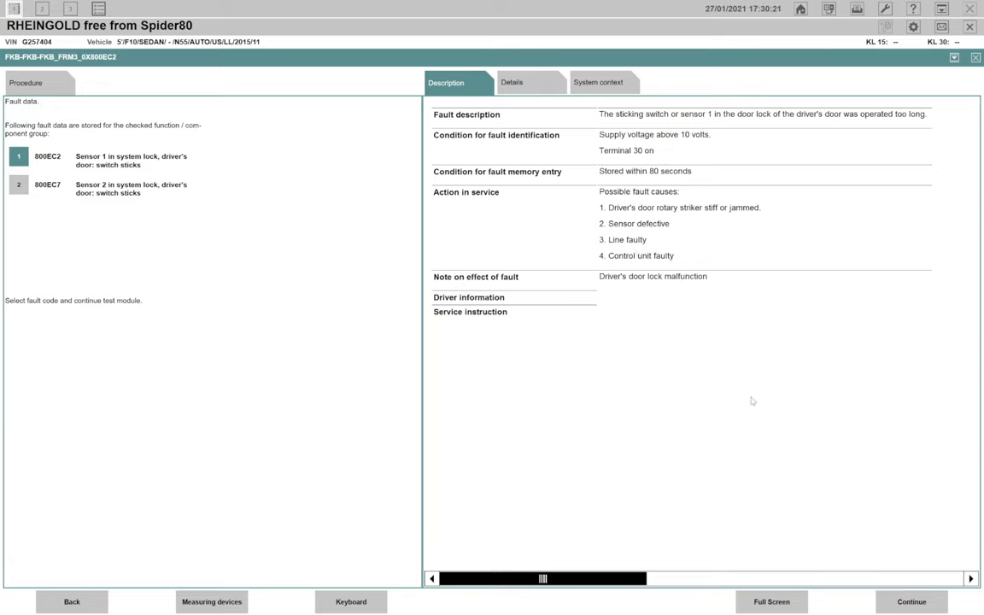
{"action": "mouse_move", "coordinate": [739, 380]}
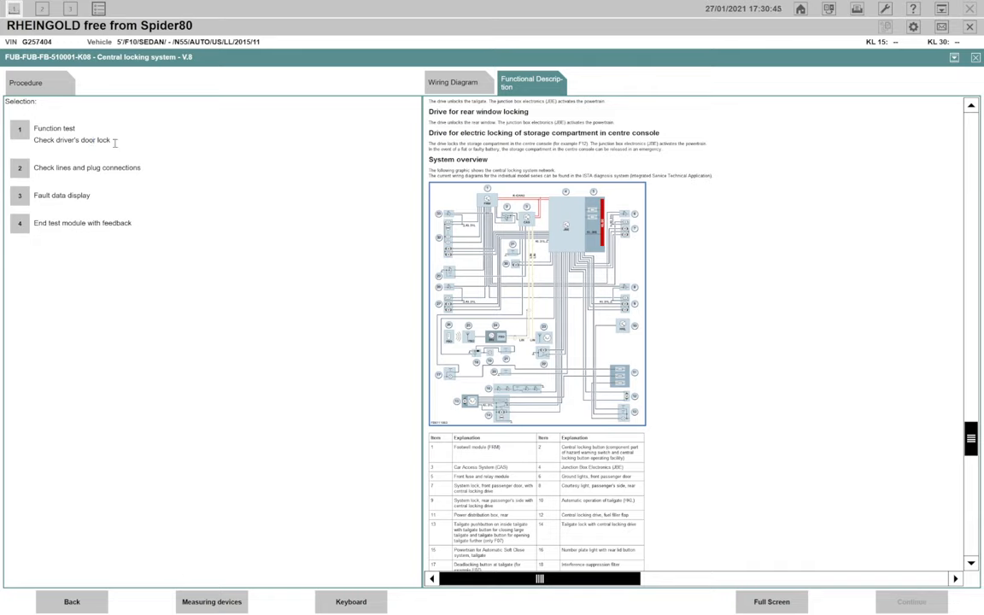
{"action": "mouse_move", "coordinate": [86, 224]}
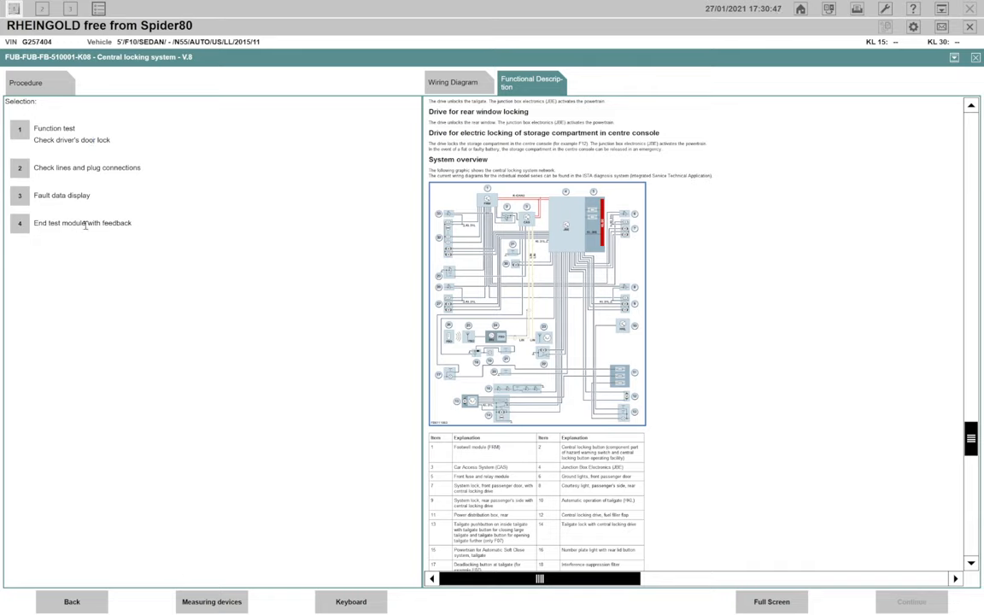
{"action": "mouse_move", "coordinate": [58, 234]}
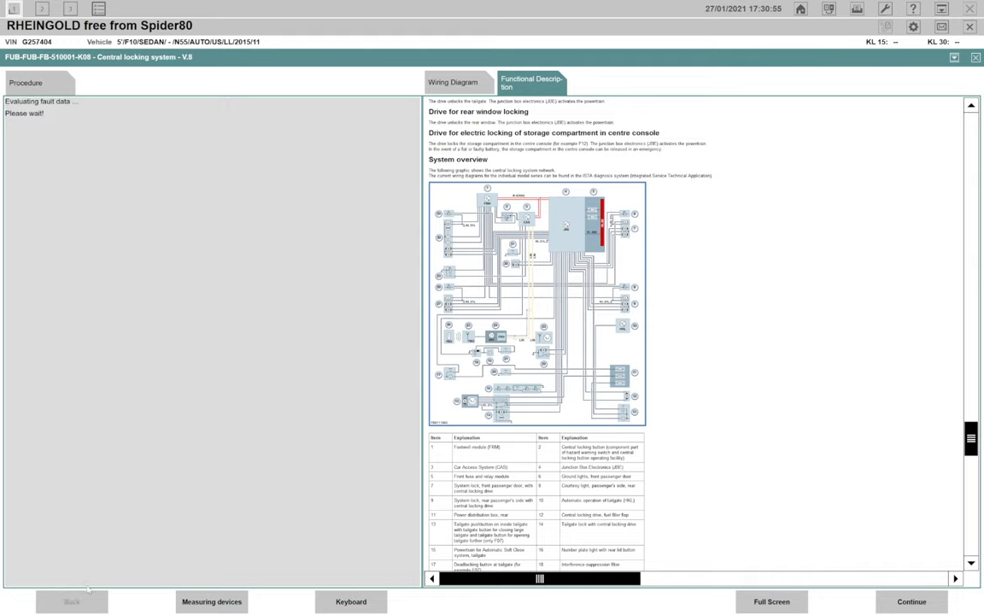
{"action": "mouse_move", "coordinate": [131, 313]}
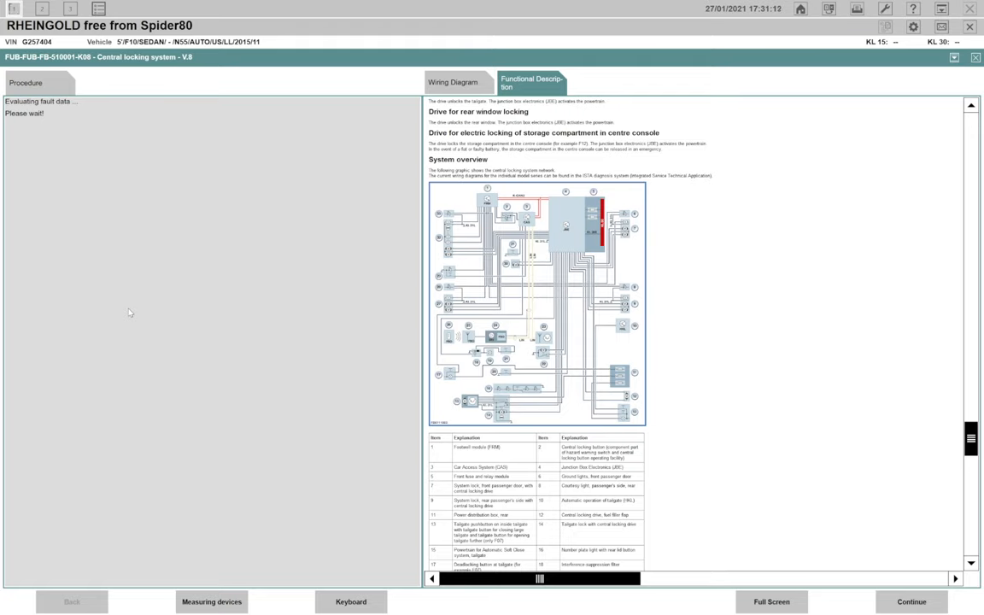
{"action": "mouse_move", "coordinate": [309, 135]}
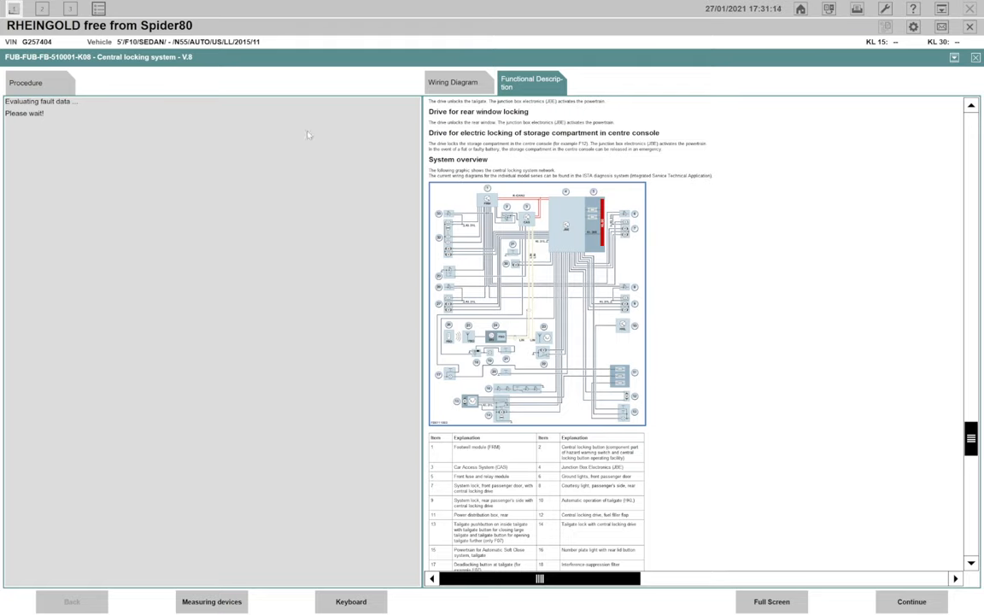
{"action": "mouse_move", "coordinate": [837, 265]}
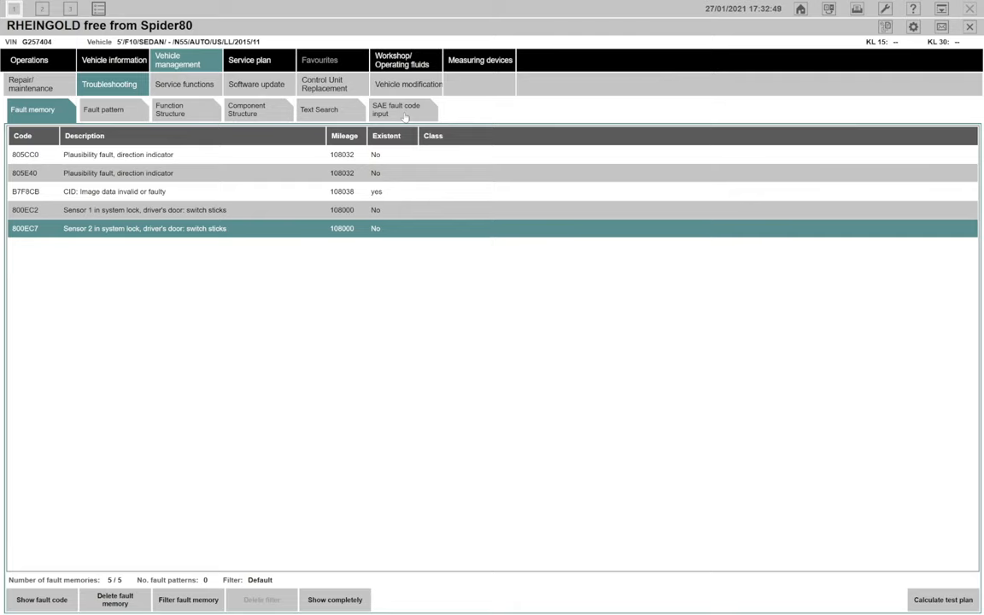
Step: Switch to the SAE fault code input page under Troubleshooting
{"action": "left_click", "coordinate": [401, 109]}
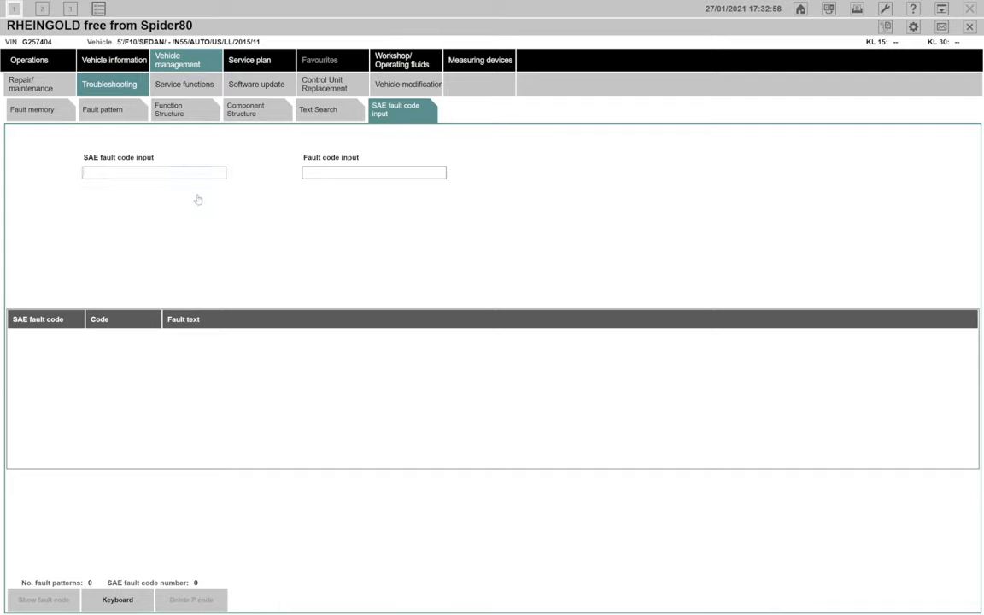
{"action": "left_click", "coordinate": [154, 172]}
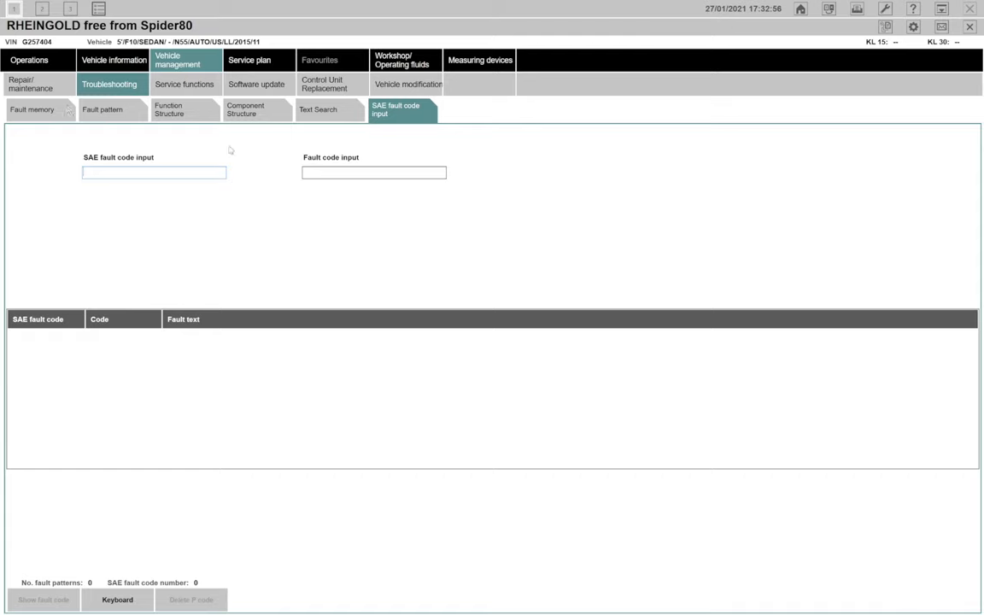
{"action": "mouse_move", "coordinate": [36, 115]}
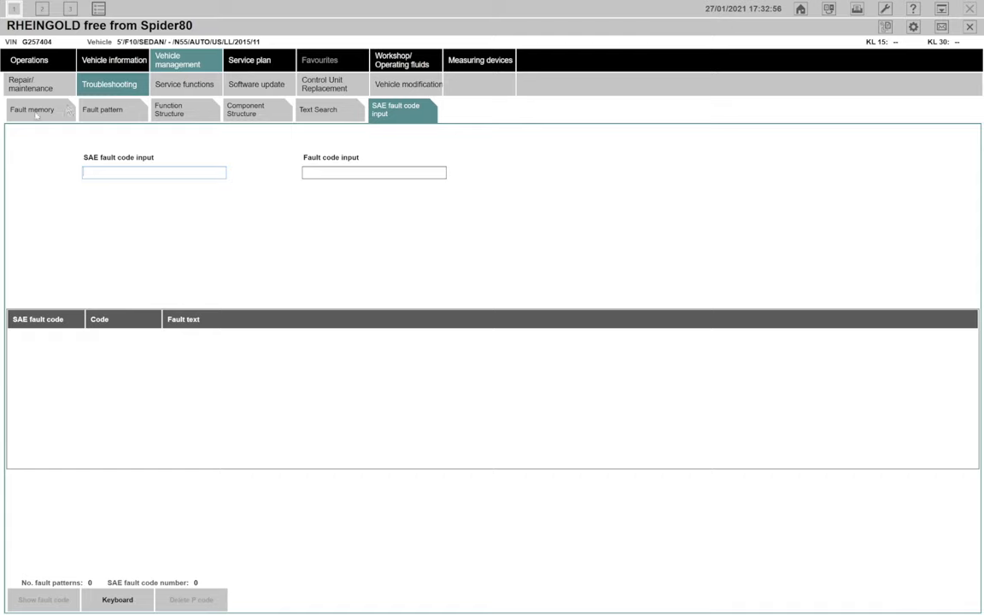
{"action": "left_click", "coordinate": [32, 109]}
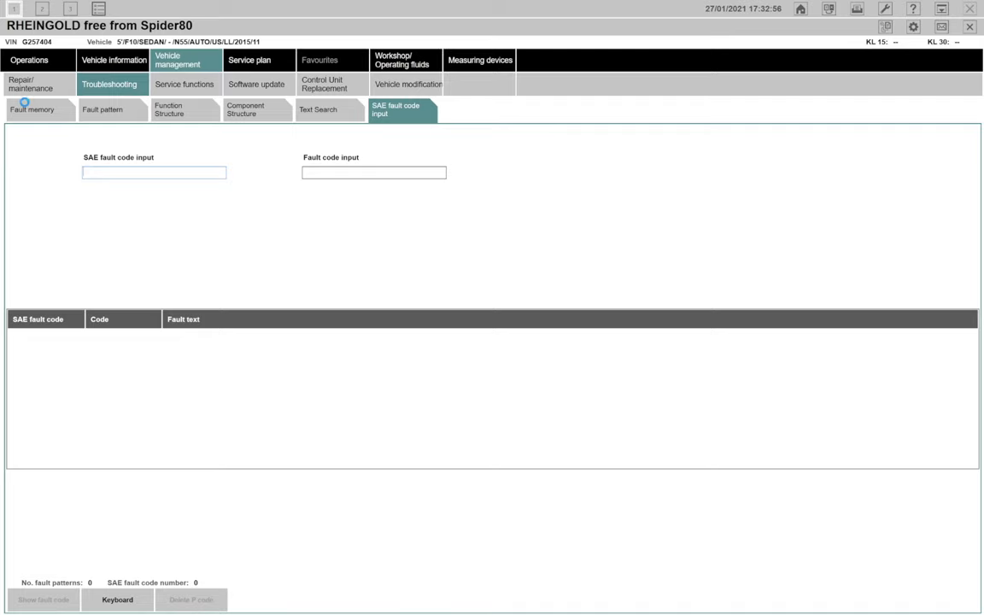